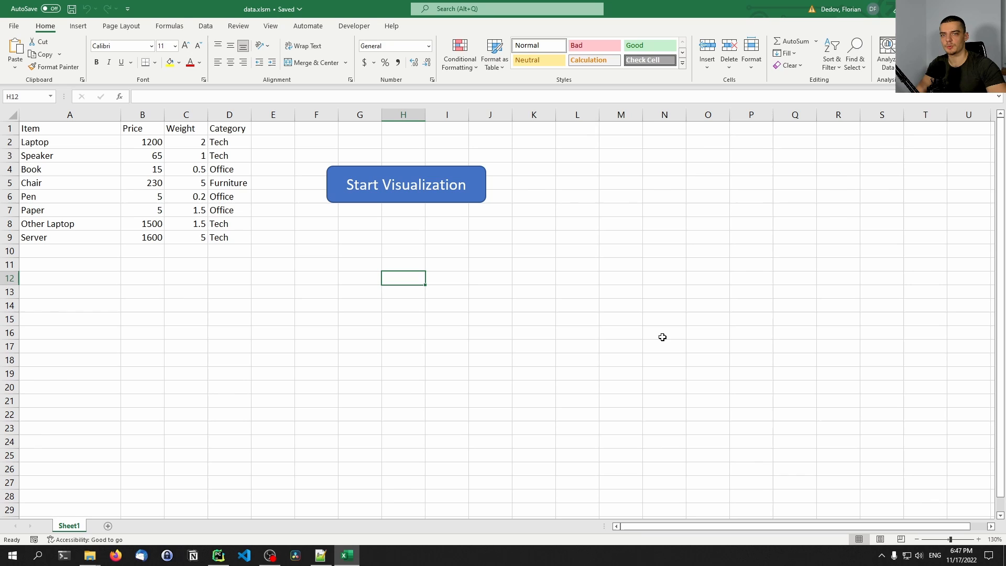
{"action": "mouse_move", "coordinate": [379, 355]}
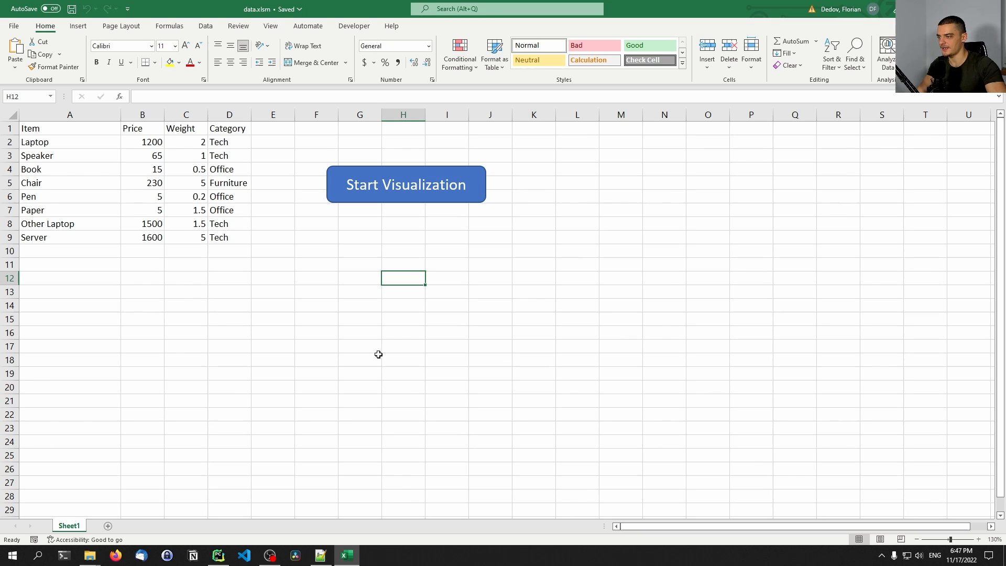
{"action": "mouse_move", "coordinate": [70, 126]}
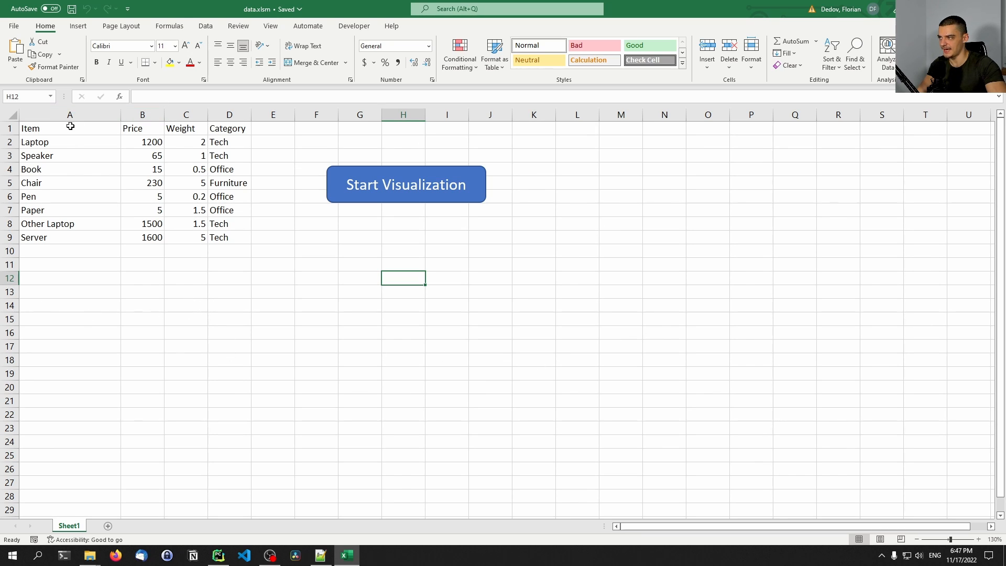
Run the Start Visualization button, close the heatmap plot, and switch over to PyCharm's main.py.
{"action": "left_click", "coordinate": [69, 210]}
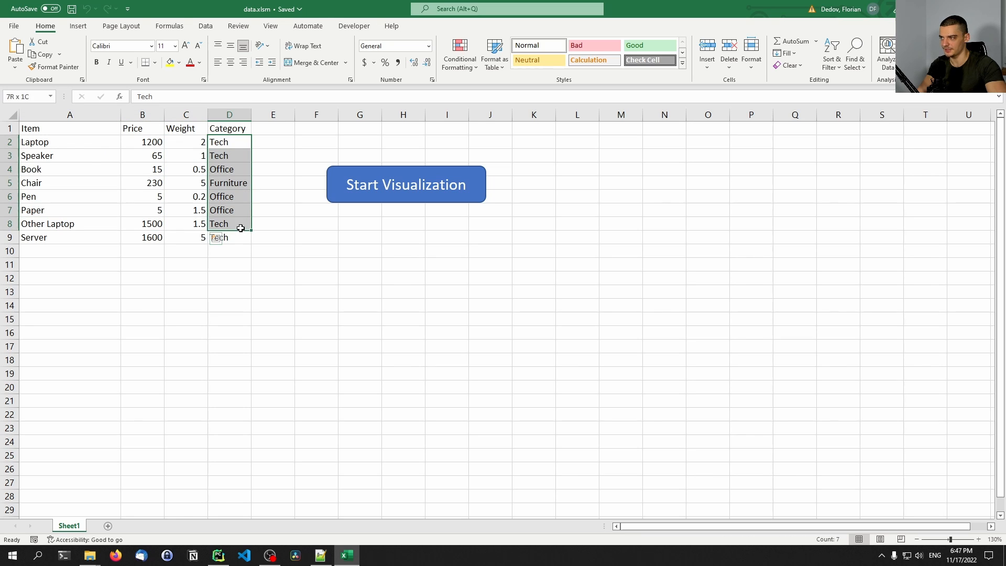
{"action": "left_click", "coordinate": [273, 305]}
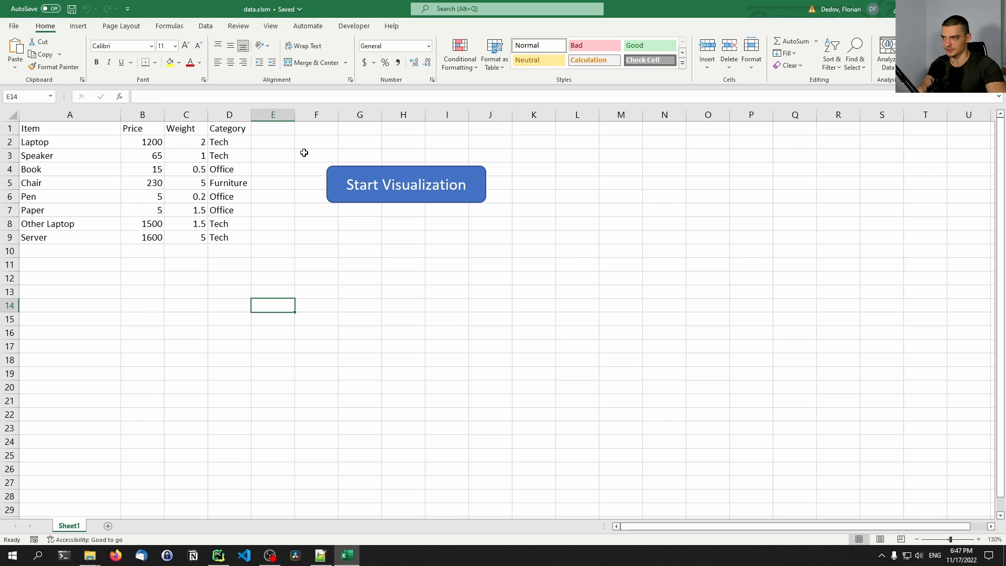
{"action": "mouse_move", "coordinate": [329, 209]}
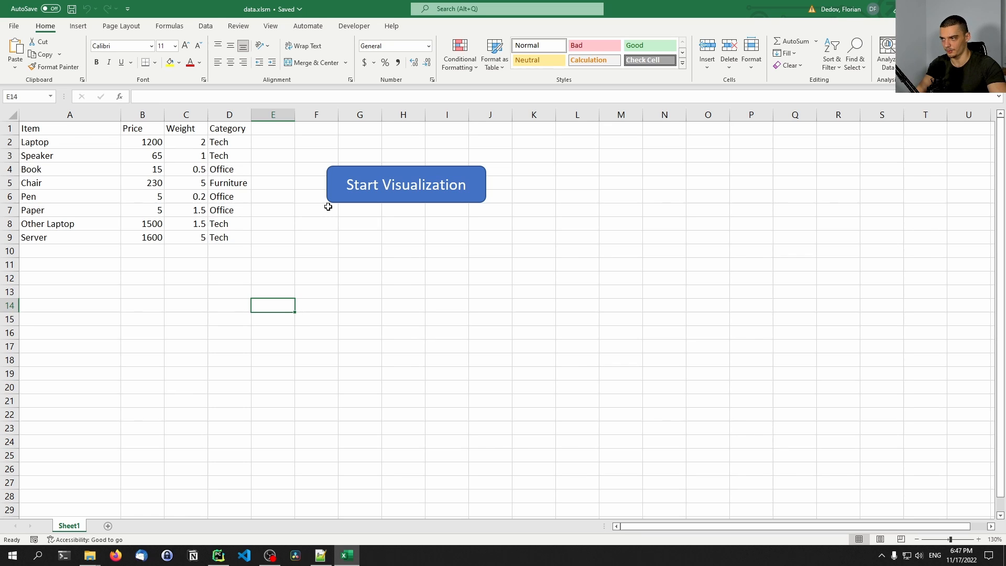
{"action": "mouse_move", "coordinate": [385, 201]}
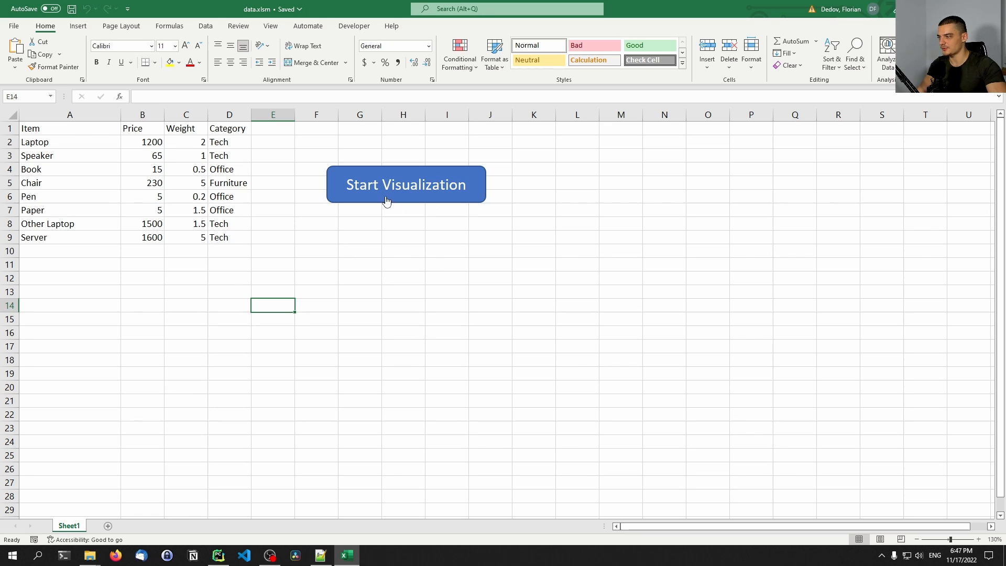
{"action": "left_click", "coordinate": [406, 185]}
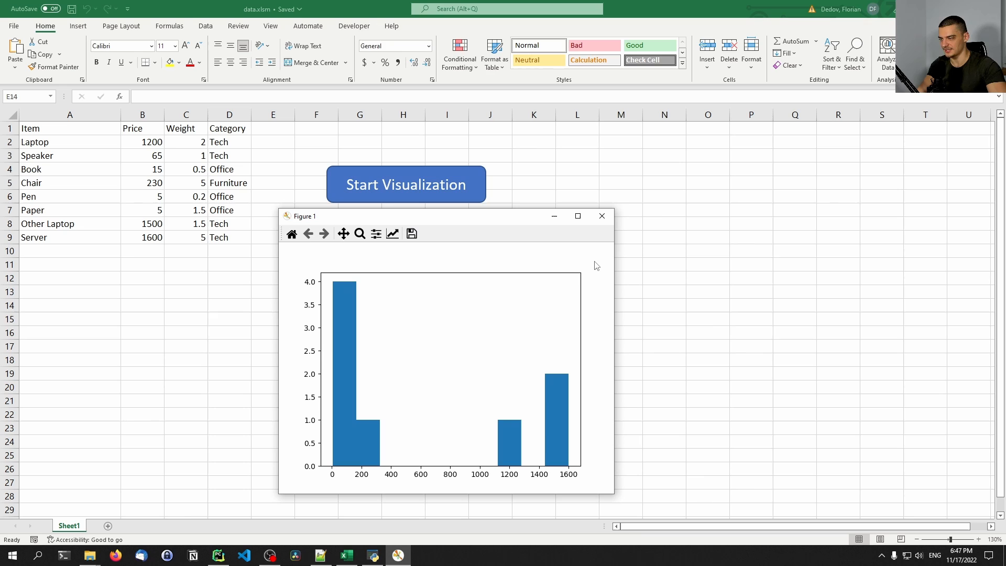
{"action": "mouse_move", "coordinate": [372, 271]}
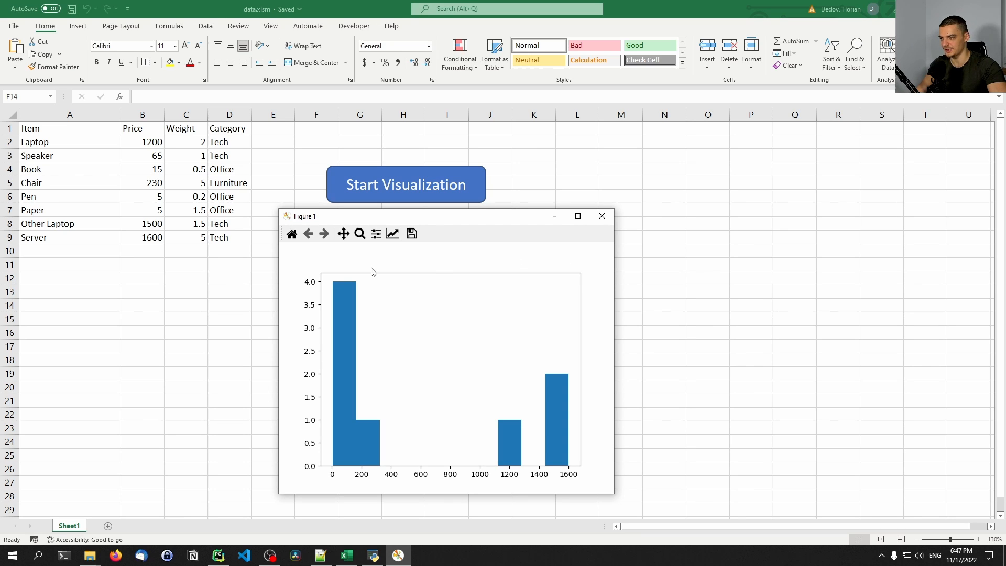
{"action": "mouse_move", "coordinate": [534, 472]}
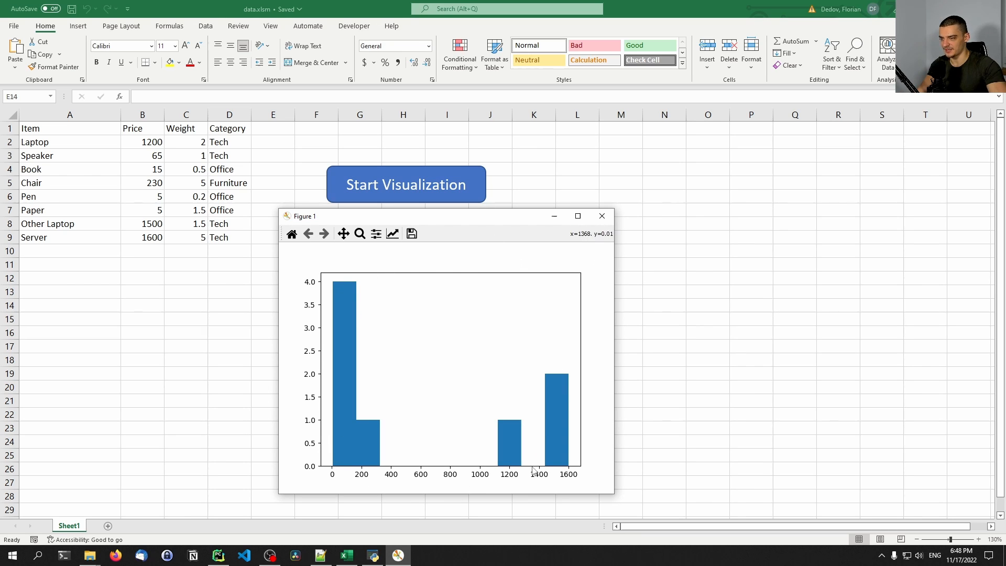
{"action": "mouse_move", "coordinate": [654, 243]}
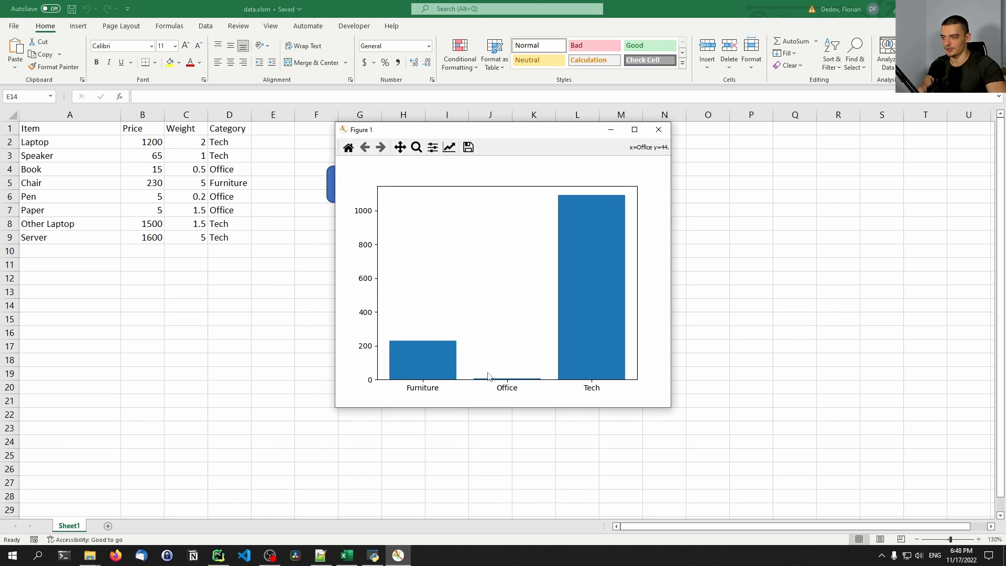
{"action": "mouse_move", "coordinate": [417, 392]}
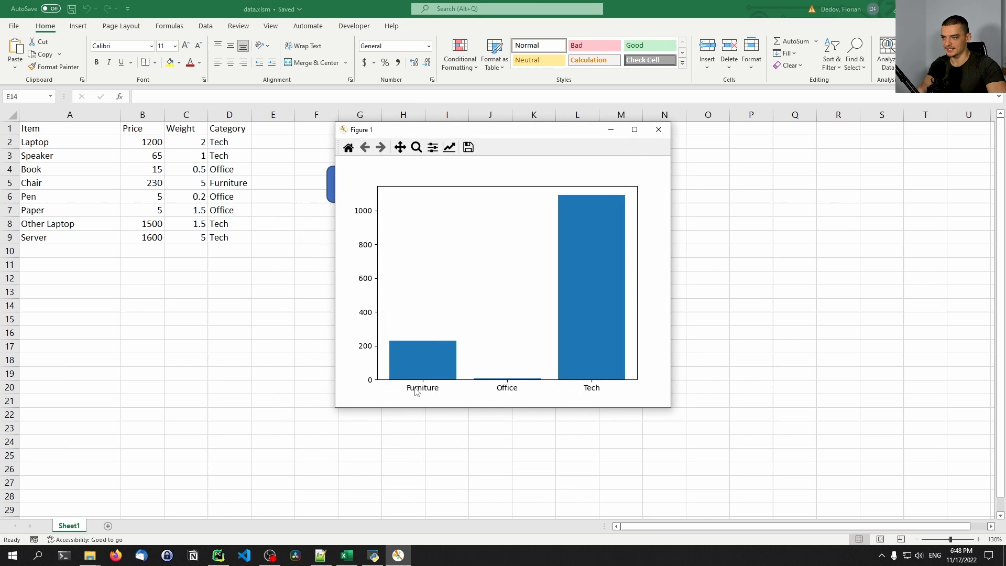
{"action": "mouse_move", "coordinate": [442, 404]}
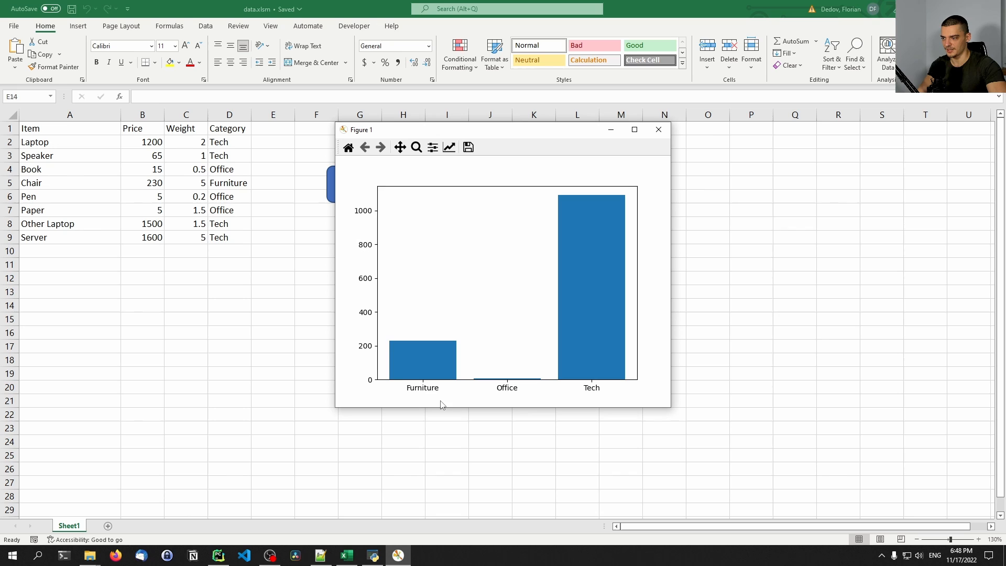
{"action": "mouse_move", "coordinate": [593, 264]}
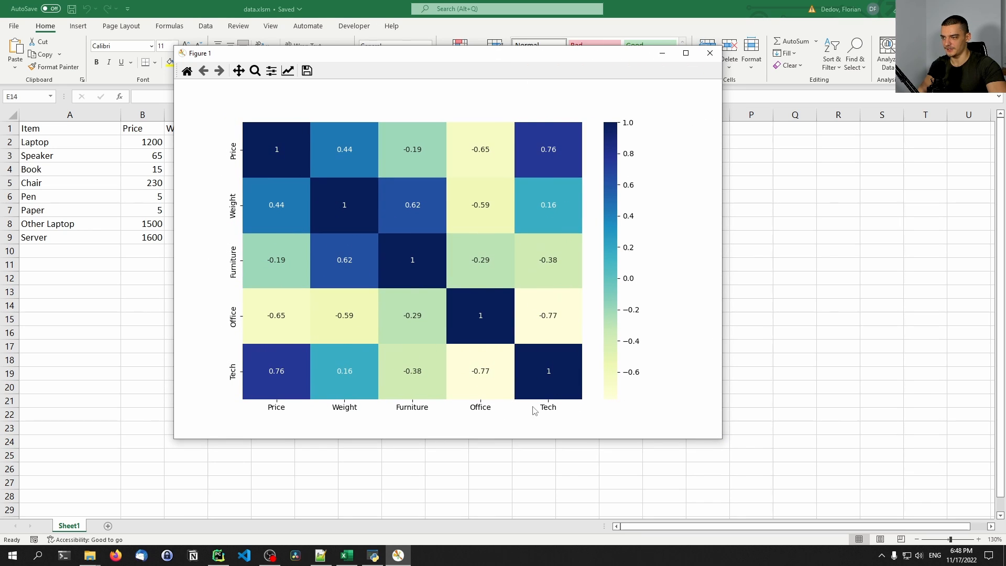
{"action": "mouse_move", "coordinate": [535, 356]}
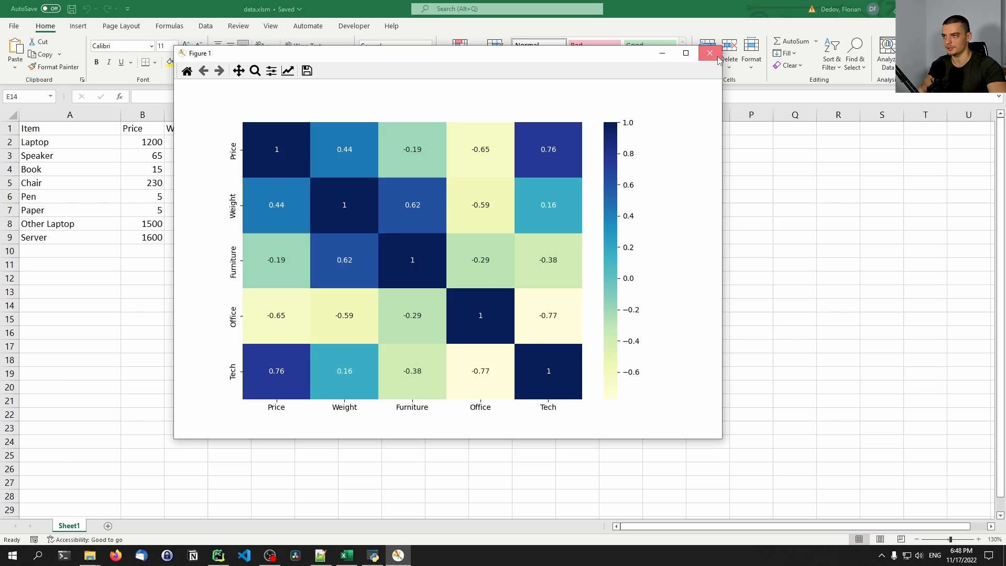
{"action": "left_click", "coordinate": [710, 54]}
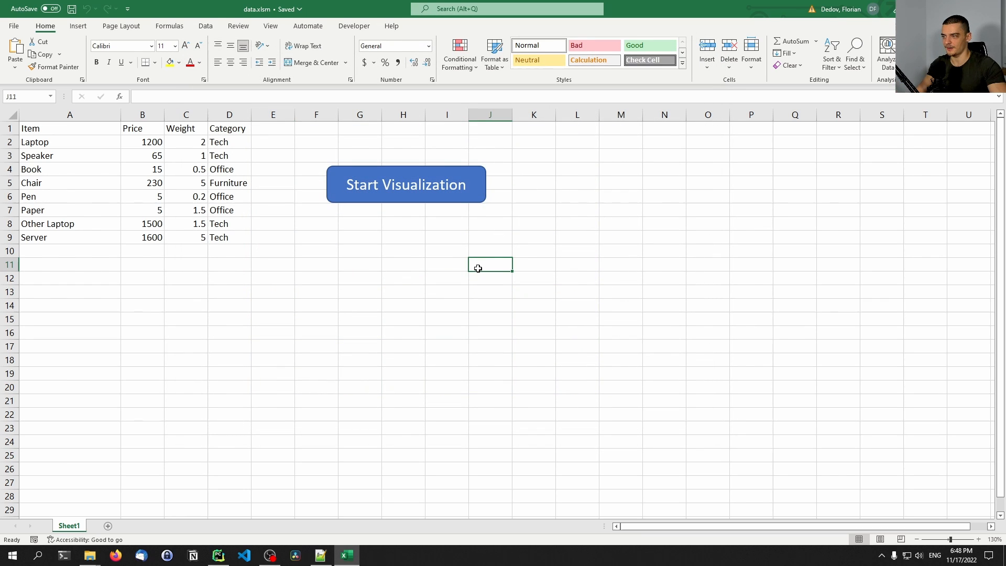
{"action": "mouse_move", "coordinate": [490, 247]}
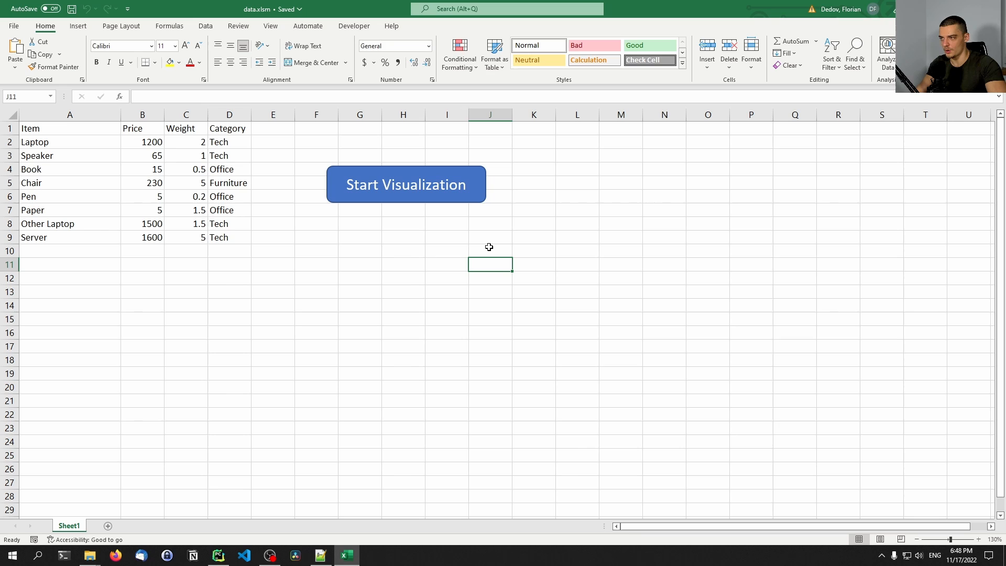
{"action": "mouse_move", "coordinate": [331, 221]}
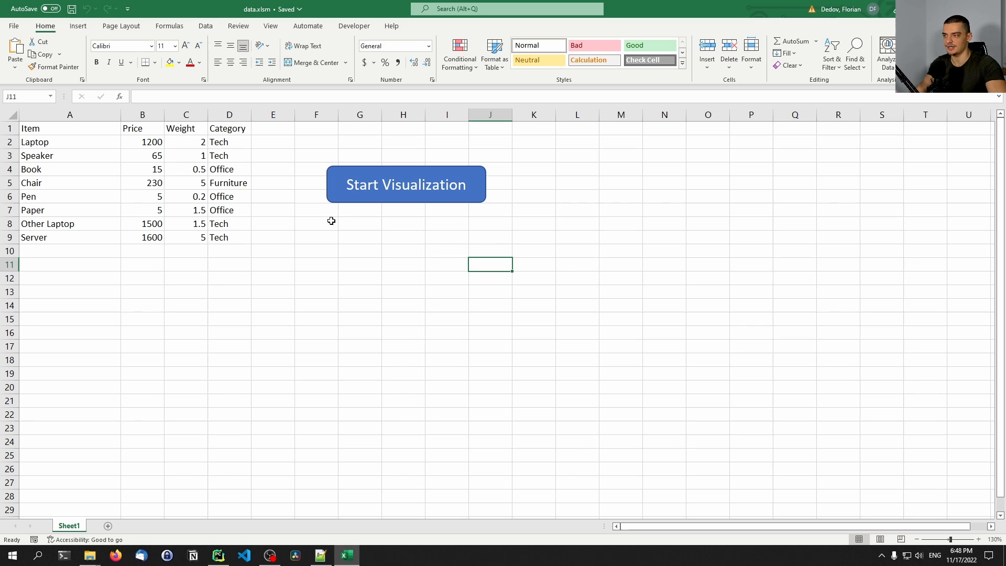
{"action": "mouse_move", "coordinate": [296, 228]}
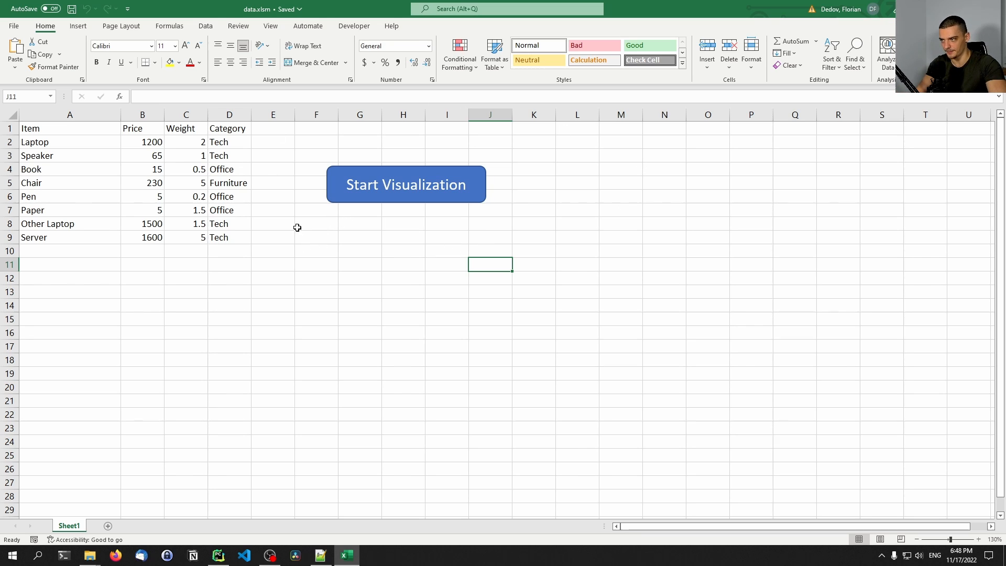
{"action": "mouse_move", "coordinate": [390, 229]}
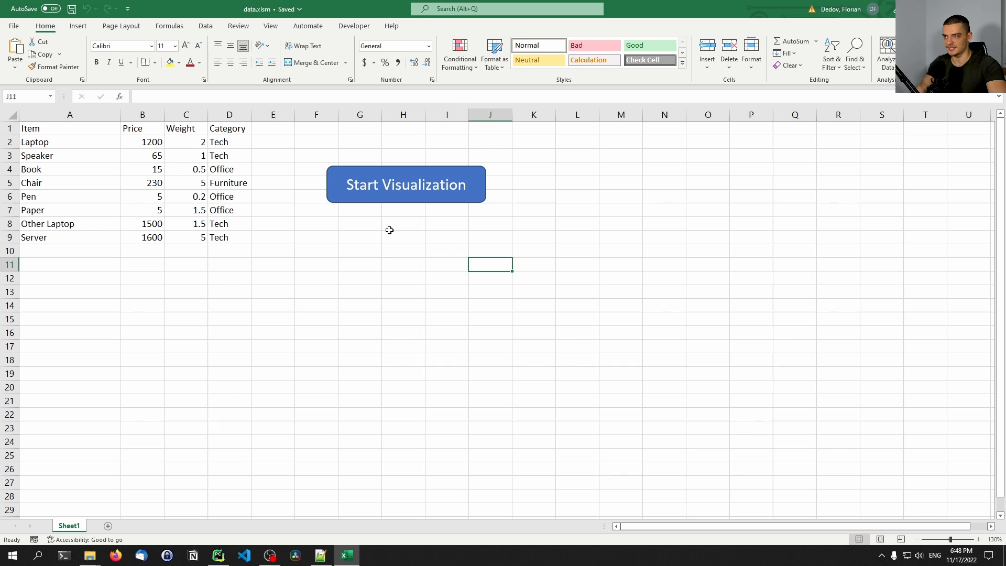
{"action": "left_click", "coordinate": [406, 185]}
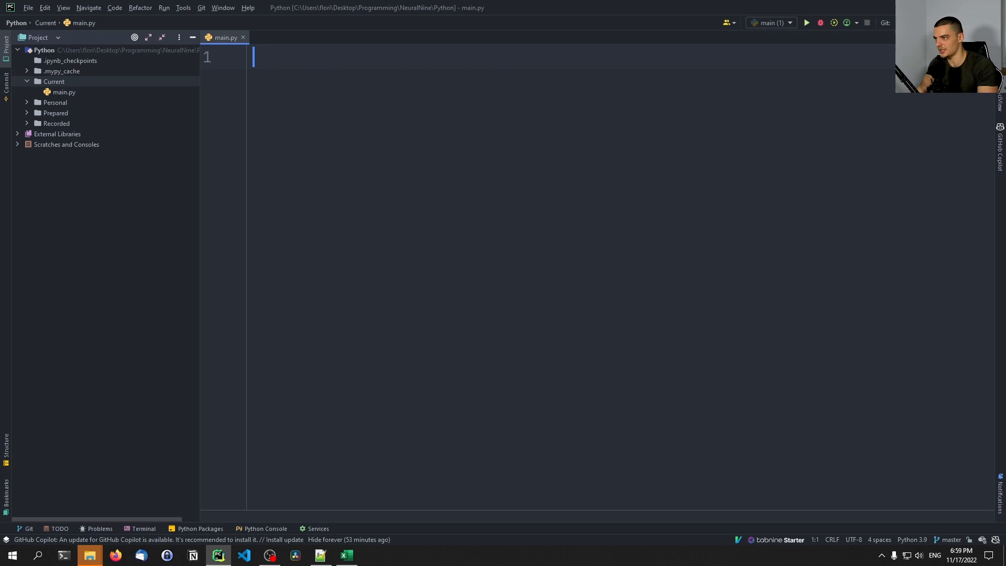
Add import lines for pandas as pd, matplotlib.pyplot as plt and seaborn as sns.
{"action": "type", "text": "import pandas as pd"}
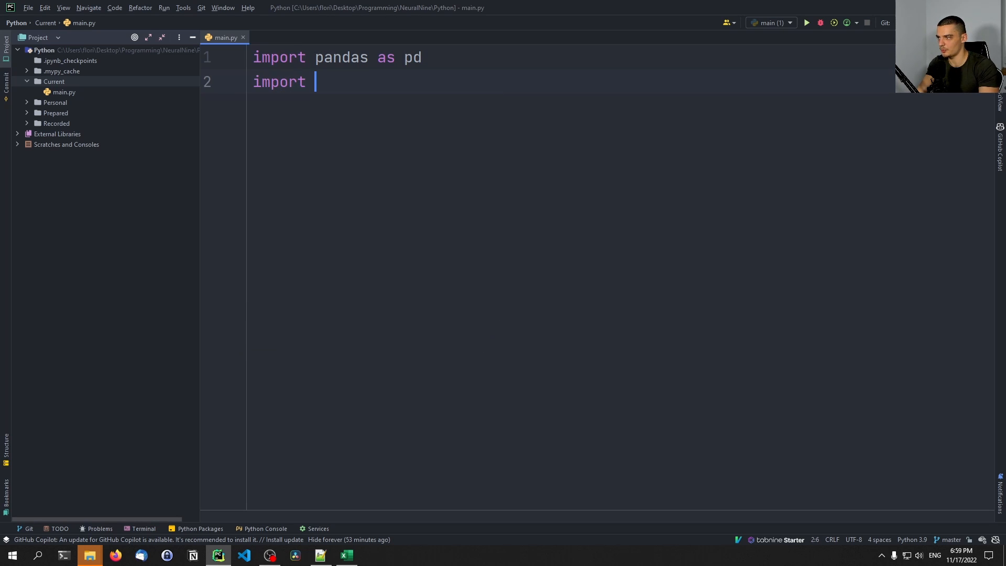
{"action": "type", "text": "matplotlib.pyplot as plt"}
{"action": "type", "text": "import s"}
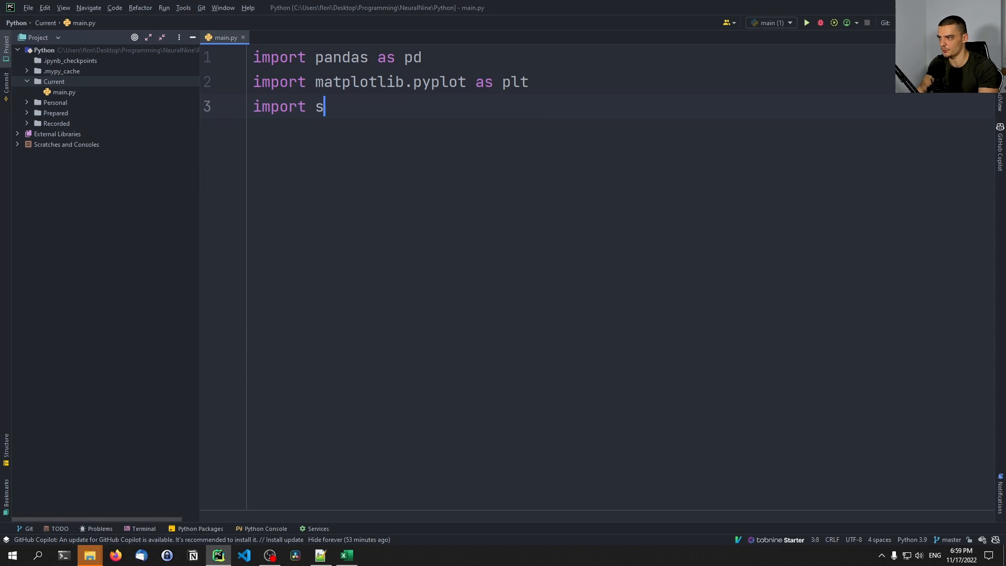
{"action": "type", "text": "eaborn as s"}
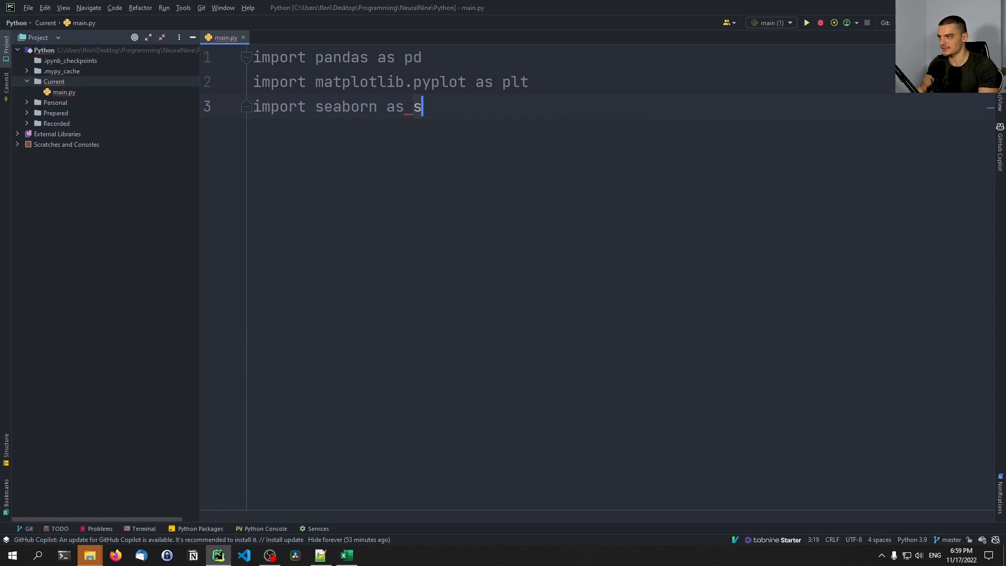
{"action": "left_click", "coordinate": [12, 554]}
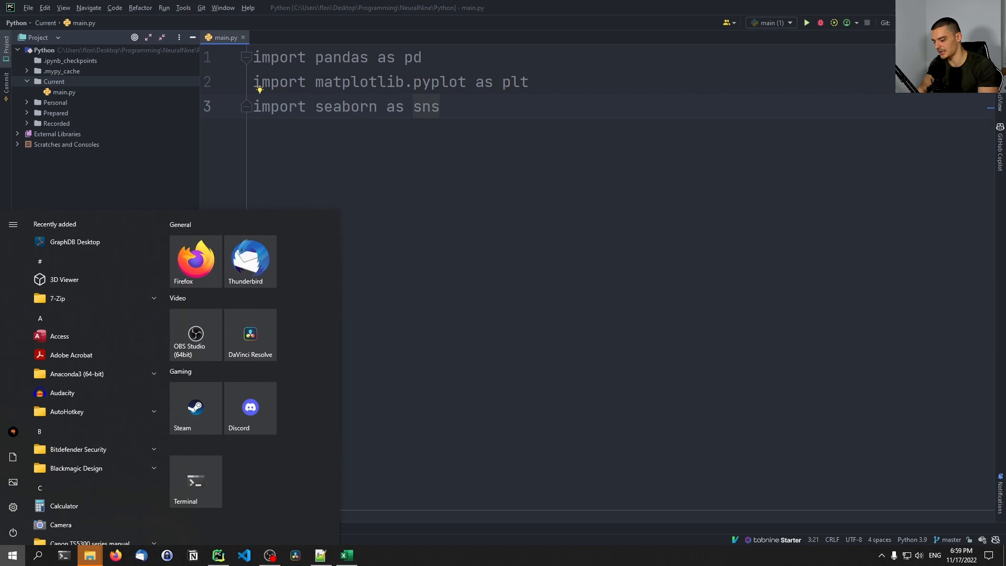
Launch Command Prompt and enter pip install pandas matplotlib.
{"action": "left_click", "coordinate": [195, 481]}
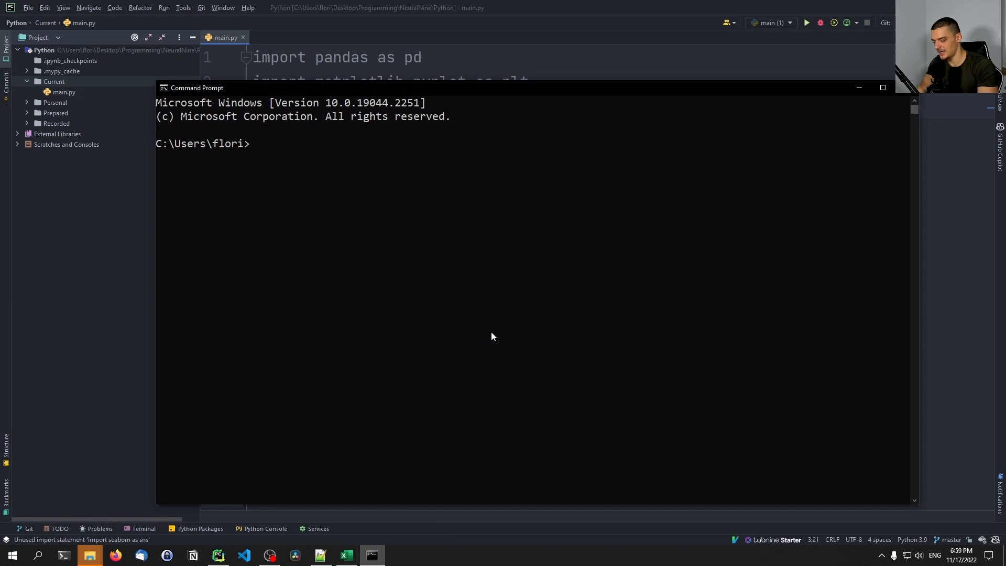
{"action": "type", "text": "pip install pan"}
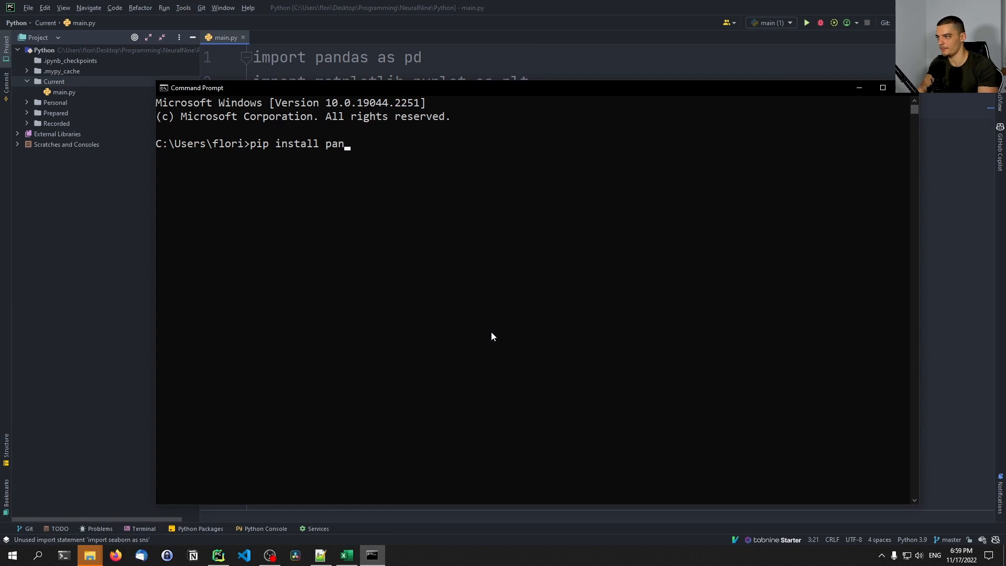
{"action": "type", "text": "das matplotli"}
{"action": "type", "text": "data ="}
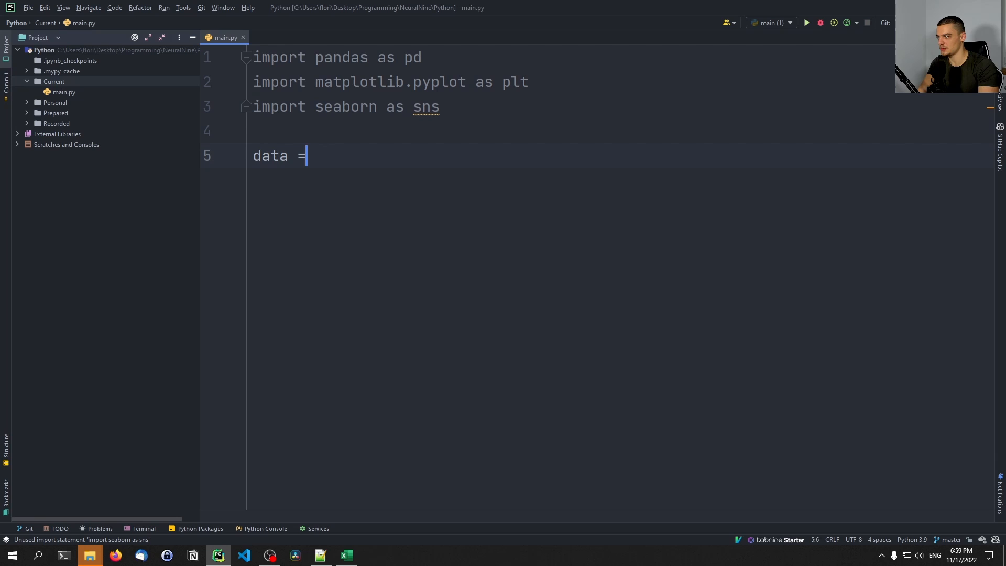
Start a data = pd.read_excel() line below the imports.
{"action": "type", "text": "pd.read_excel"}
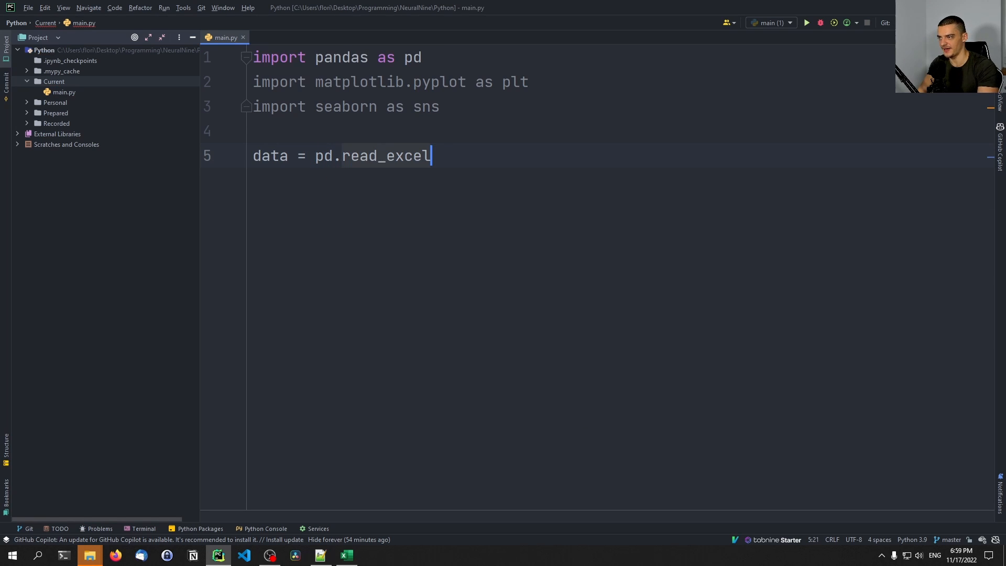
{"action": "type", "text": "()"}
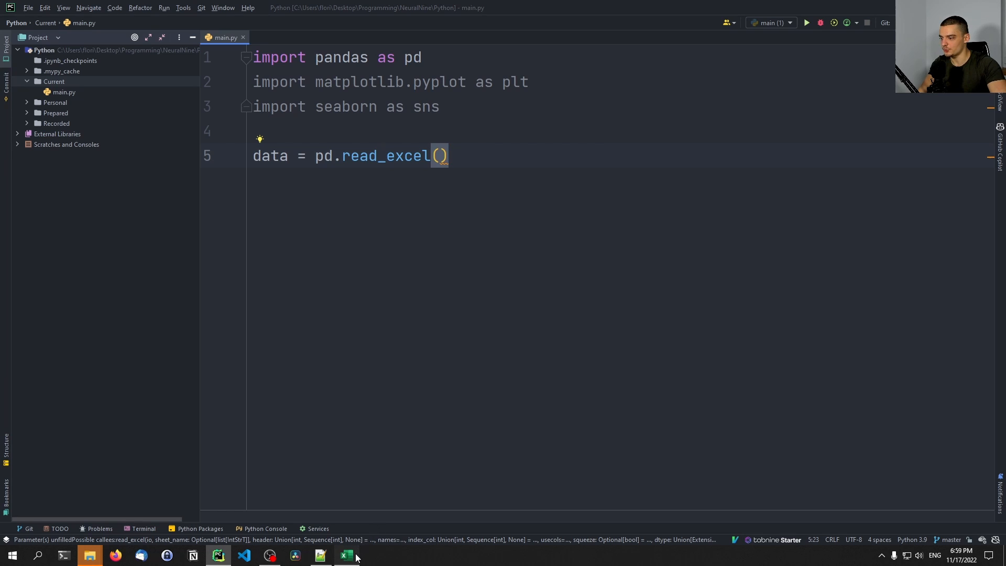
Create a new blank Excel workbook and save it as mydata.xlsx in the Current folder.
{"action": "left_click", "coordinate": [346, 555]}
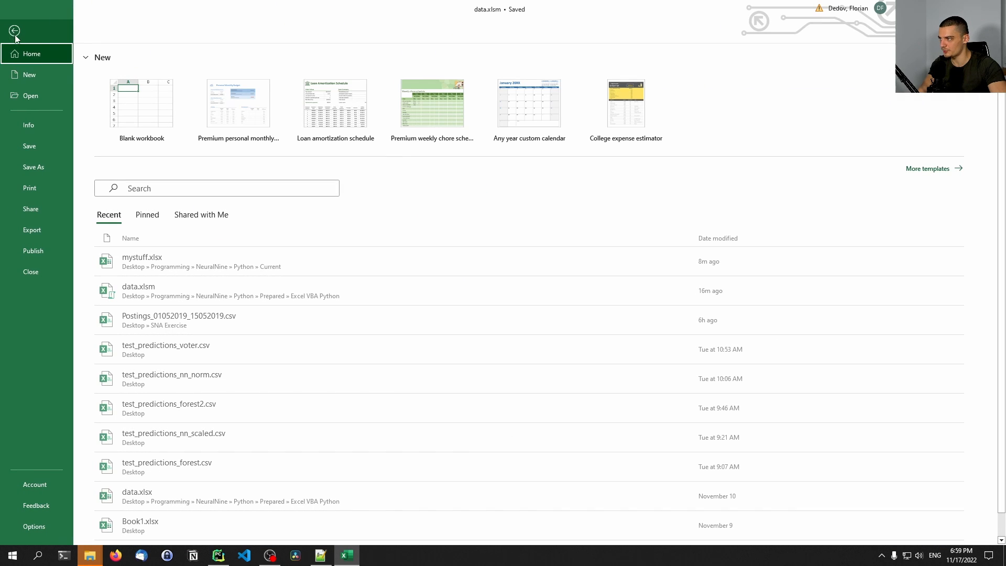
{"action": "left_click", "coordinate": [142, 103]}
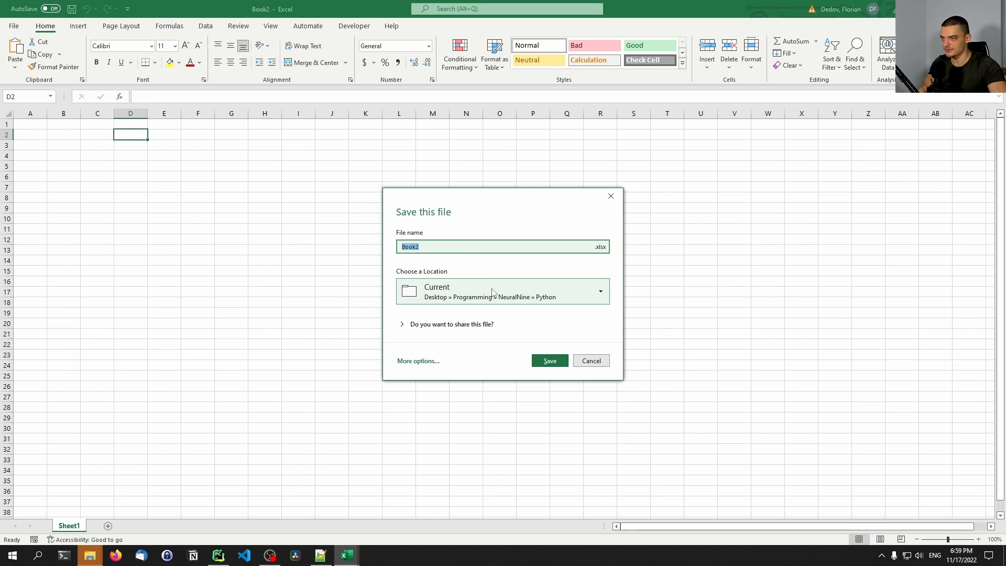
{"action": "left_click", "coordinate": [448, 246]}
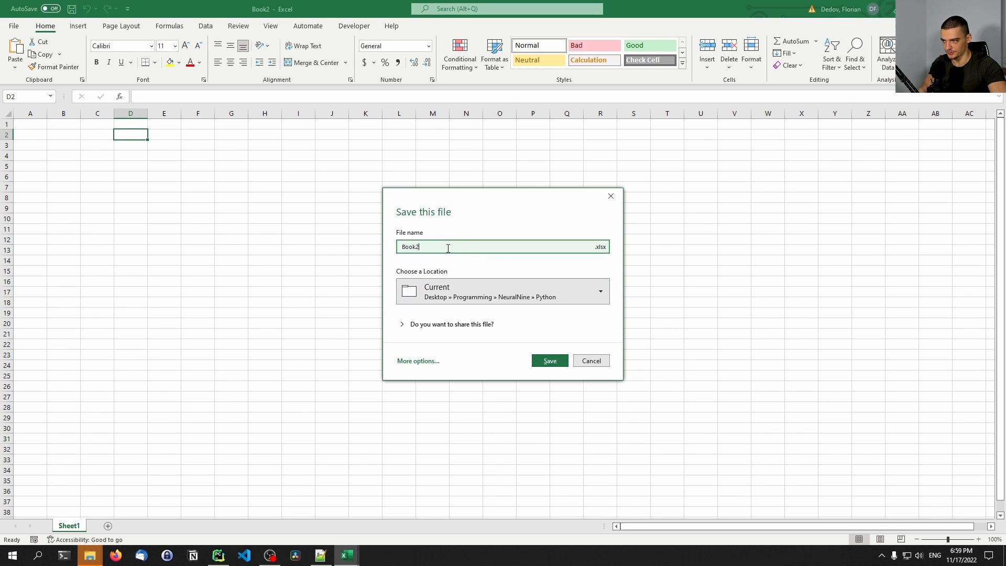
{"action": "type", "text": "my"}
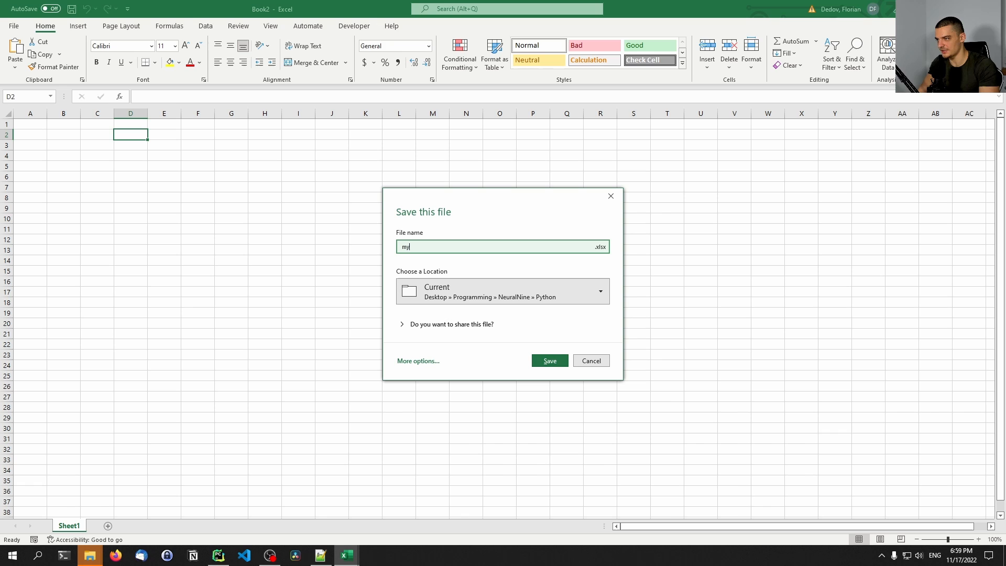
{"action": "left_click", "coordinate": [549, 359]}
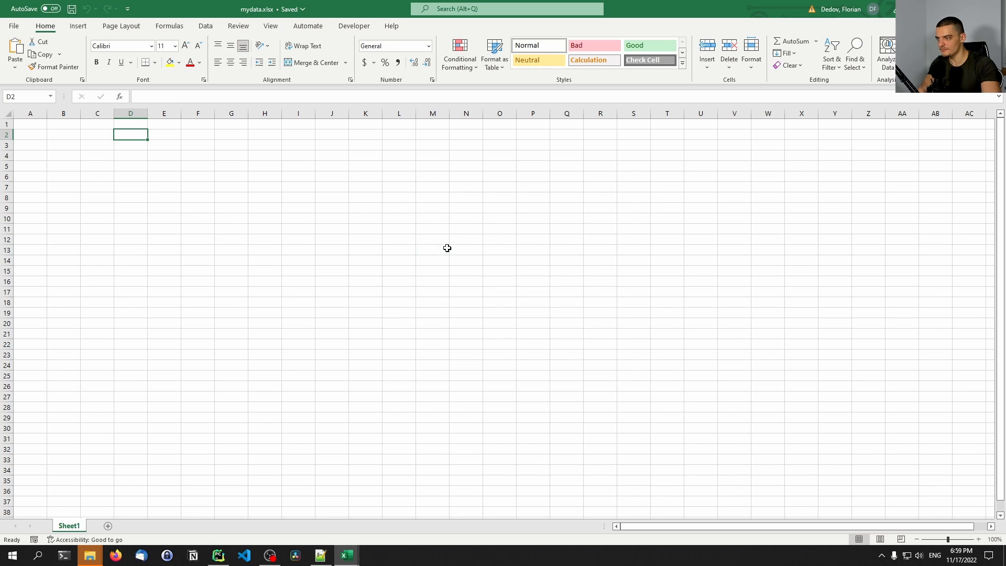
Enter Items, Prices, Weights and Categories headings in row 1 and begin the item list with Laptop.
{"action": "type", "text": "IU"}
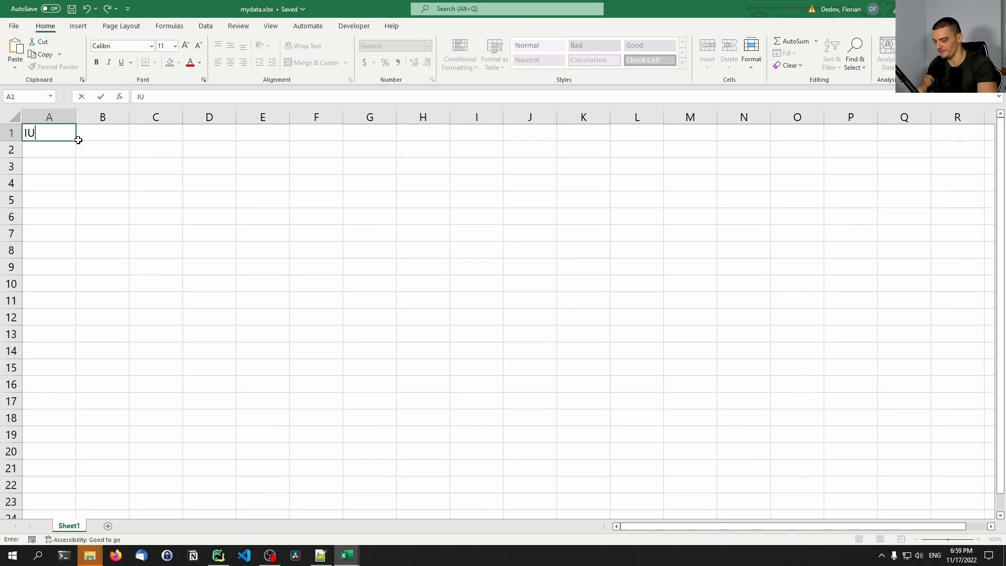
{"action": "key", "text": "Tab"}
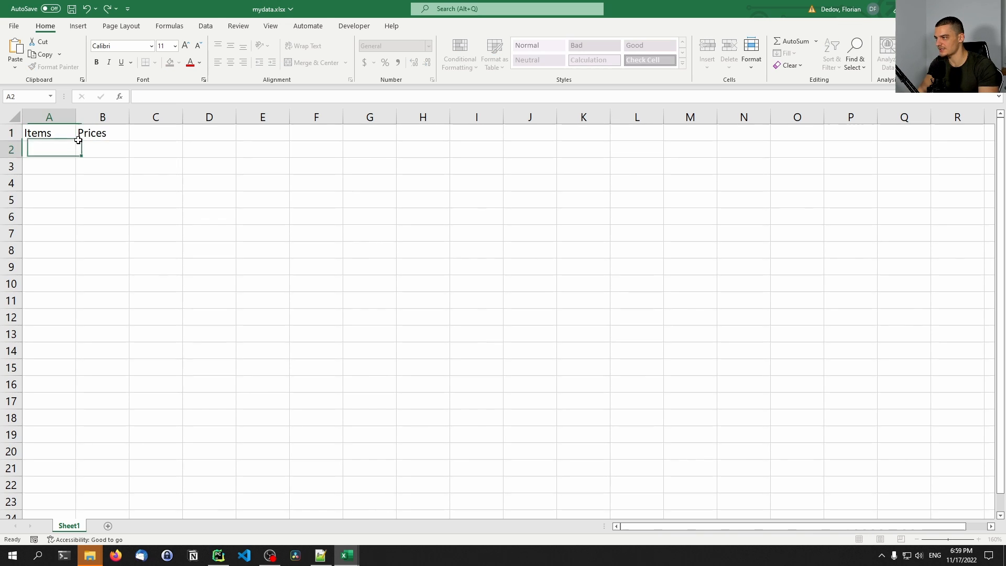
{"action": "left_click", "coordinate": [155, 133]}
{"action": "type", "text": "Weights"}
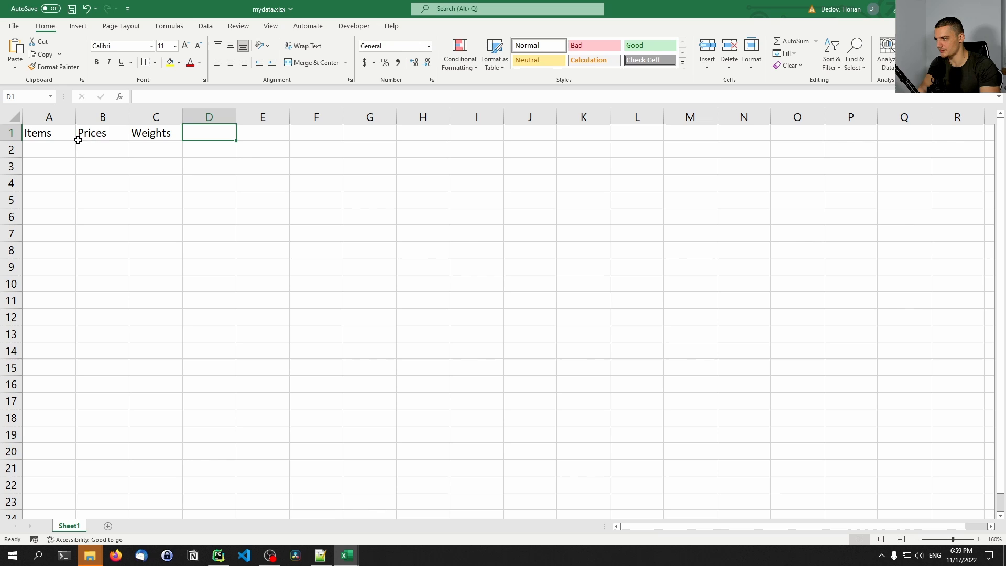
{"action": "type", "text": "Categories"}
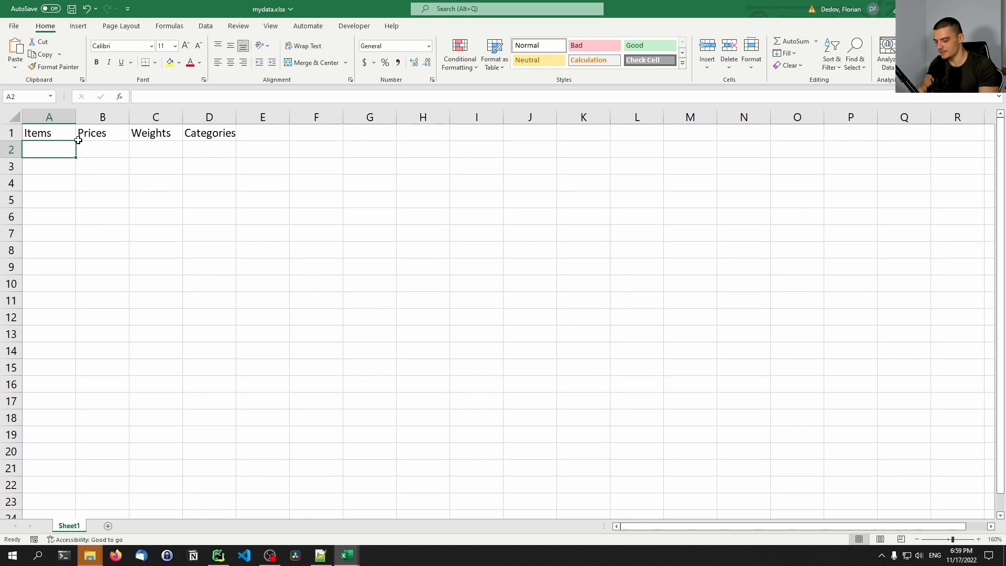
{"action": "type", "text": "Laptop"}
{"action": "left_click", "coordinate": [48, 283]}
{"action": "type", "text": "Fruit"}
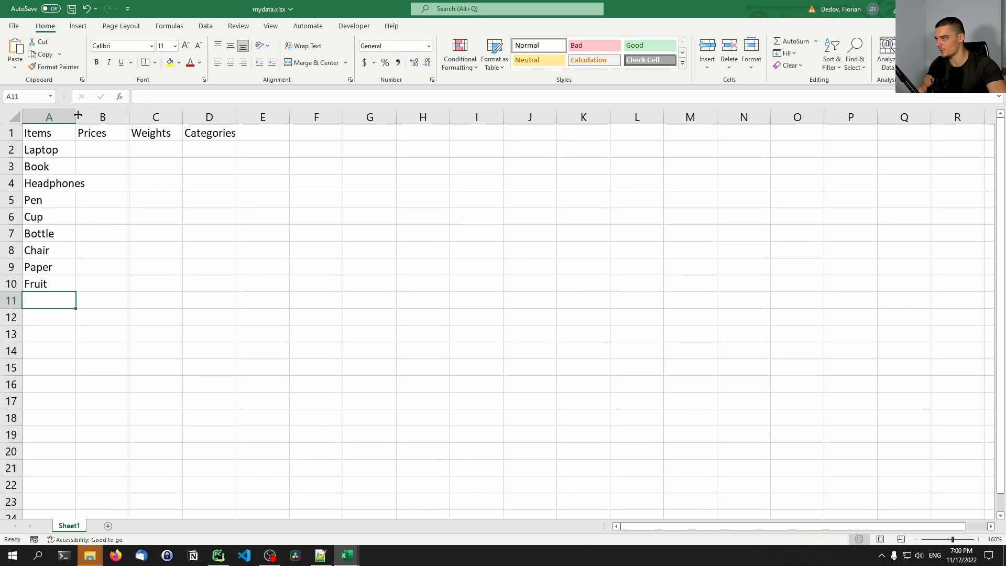
Fill in each item's price (1200, 3, ...) in column B and weight (0.8, 0.2, ...) in column C.
{"action": "type", "text": "1200"}
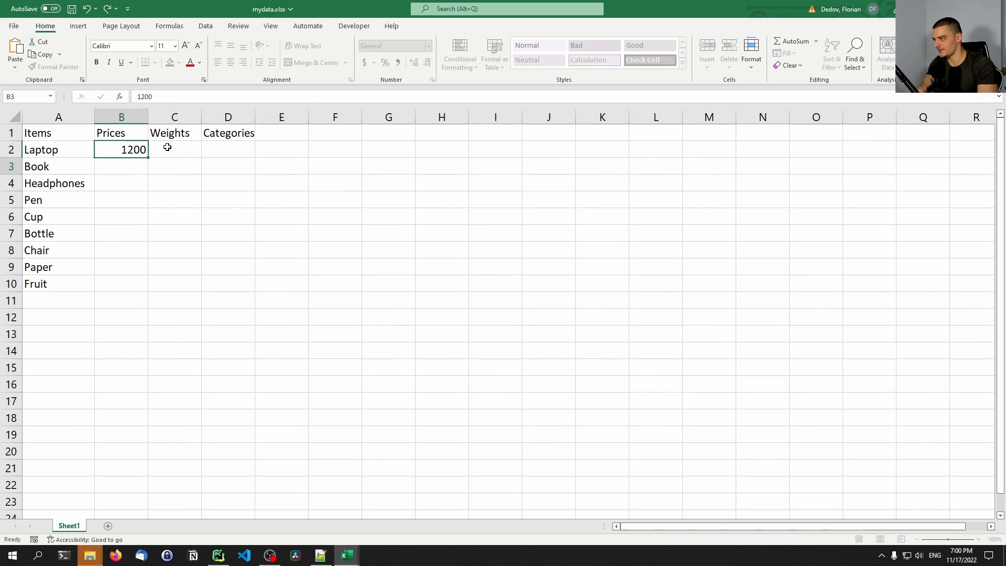
{"action": "key", "text": "Return"}
{"action": "type", "text": "40"}
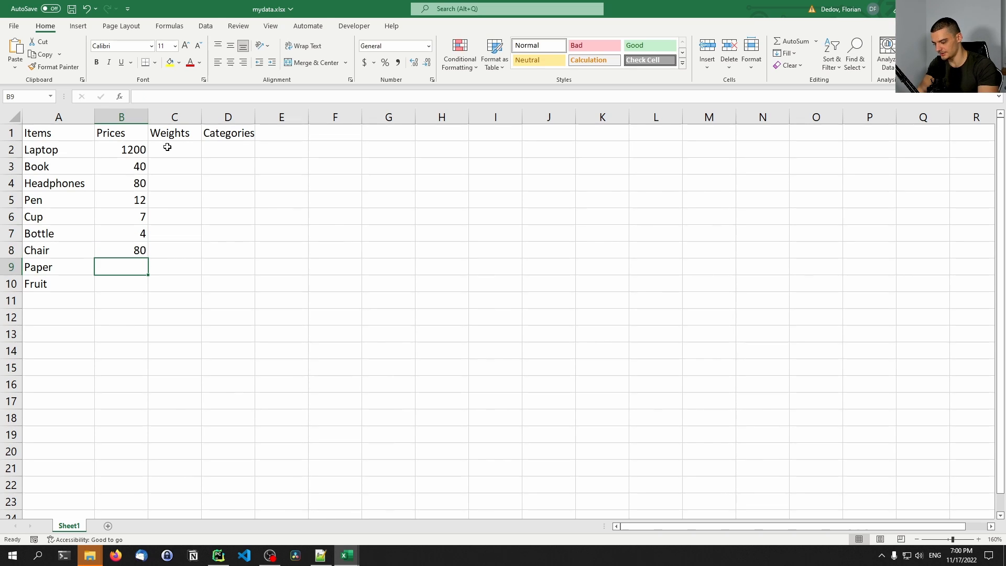
{"action": "type", "text": "3"}
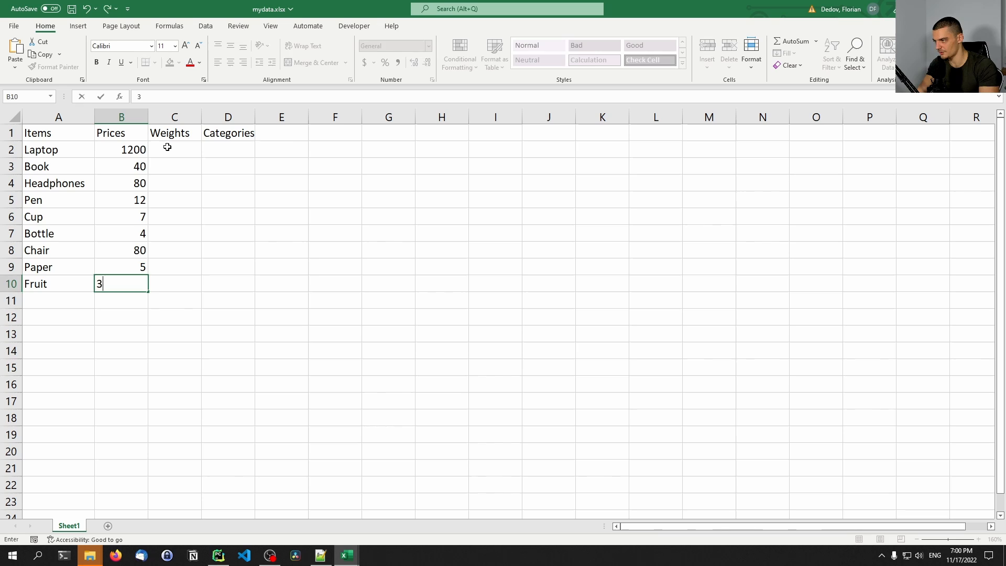
{"action": "left_click", "coordinate": [228, 182]}
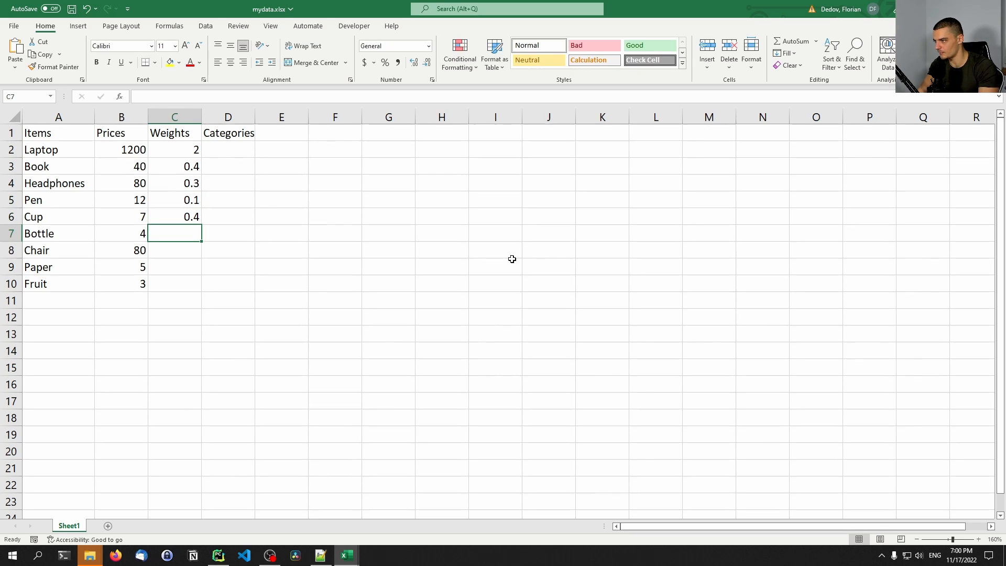
{"action": "type", "text": "0.8"}
{"action": "left_click", "coordinate": [174, 250]}
{"action": "type", "text": "2.3"}
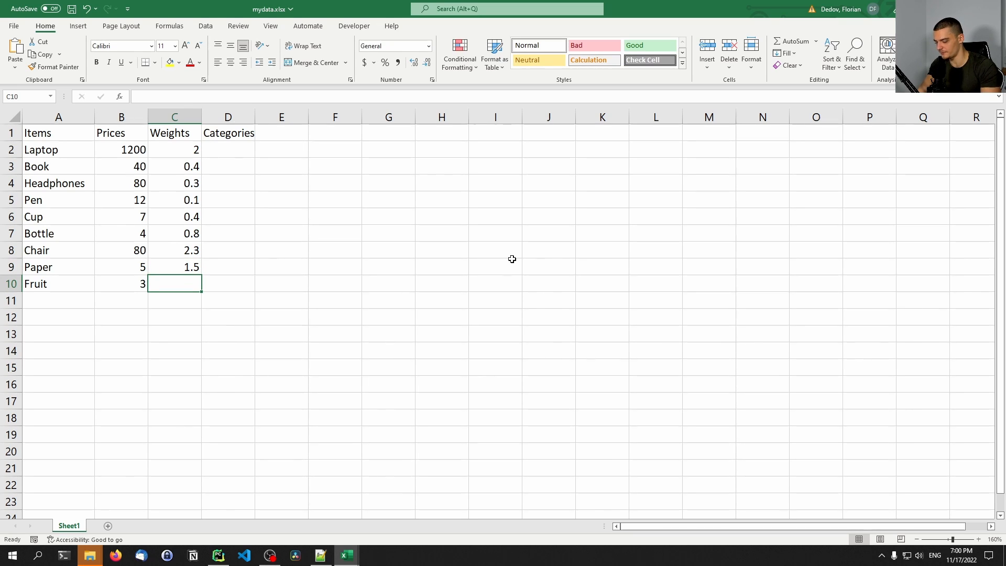
{"action": "type", "text": "0.2"}
{"action": "left_click", "coordinate": [228, 182]}
{"action": "type", "text": "Tech"}
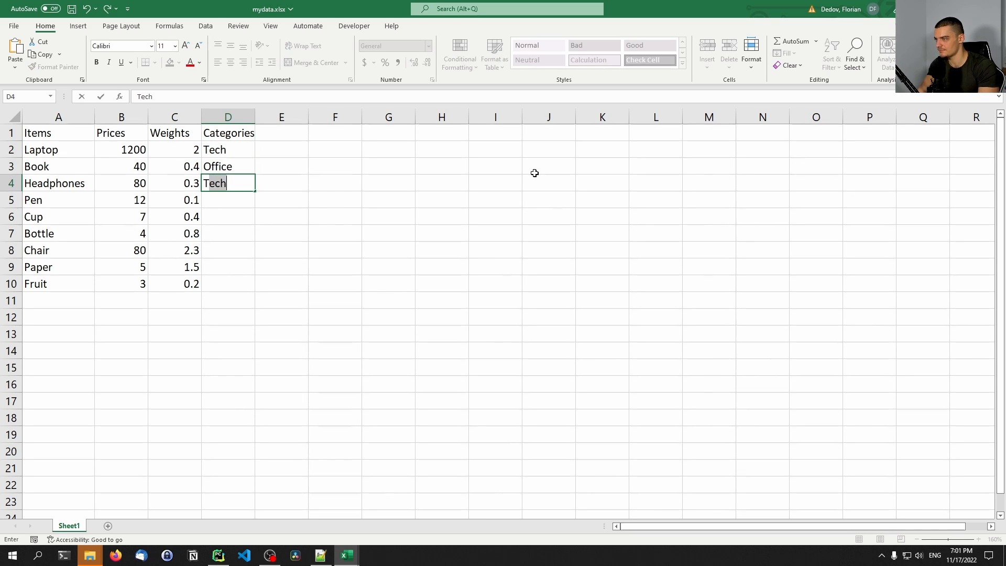
Assign Tech, Office or Kitchen categories to all nine items in column D.
{"action": "key", "text": "Return"}
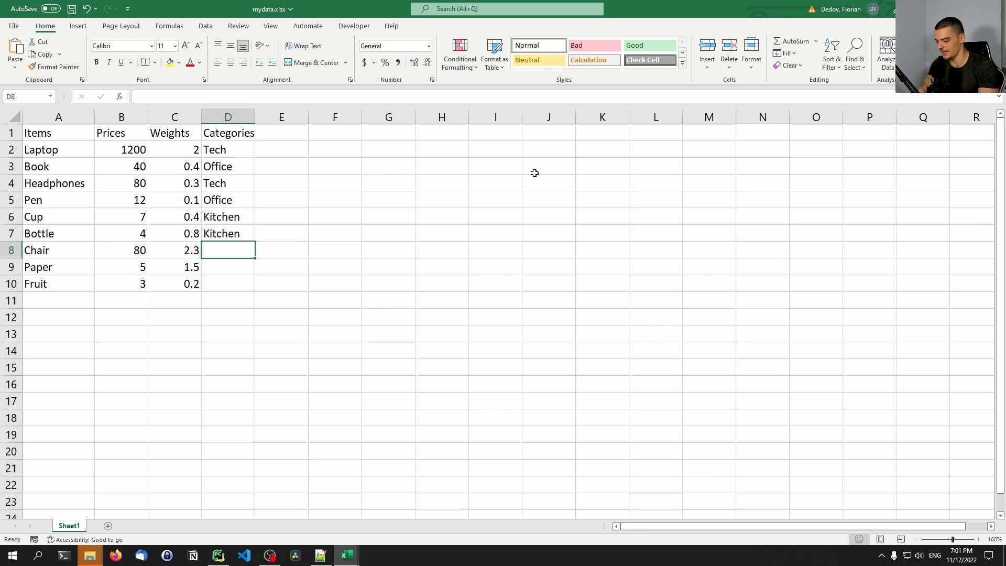
{"action": "type", "text": "Office"}
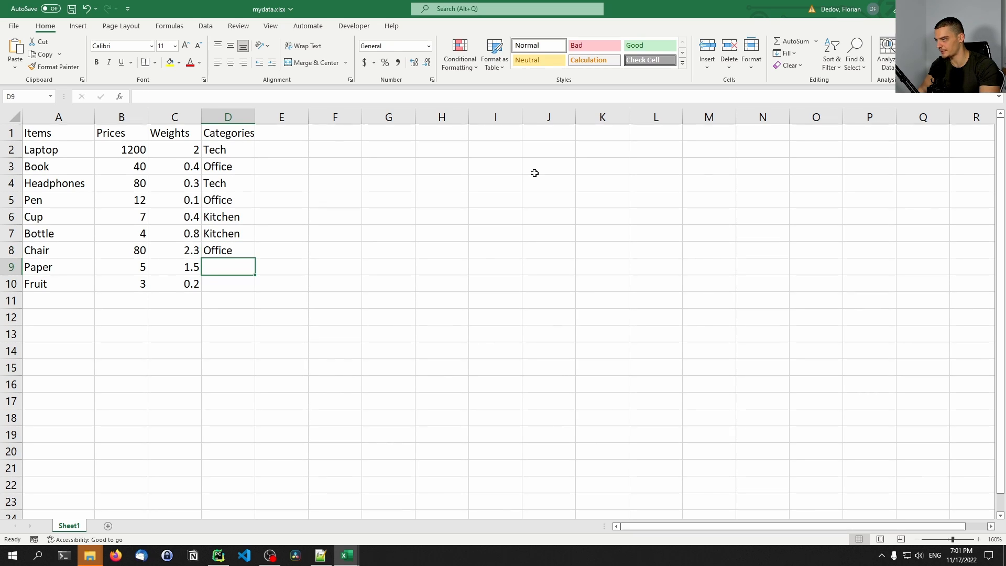
{"action": "type", "text": "Office"}
{"action": "left_click", "coordinate": [229, 283]}
{"action": "type", "text": "K"}
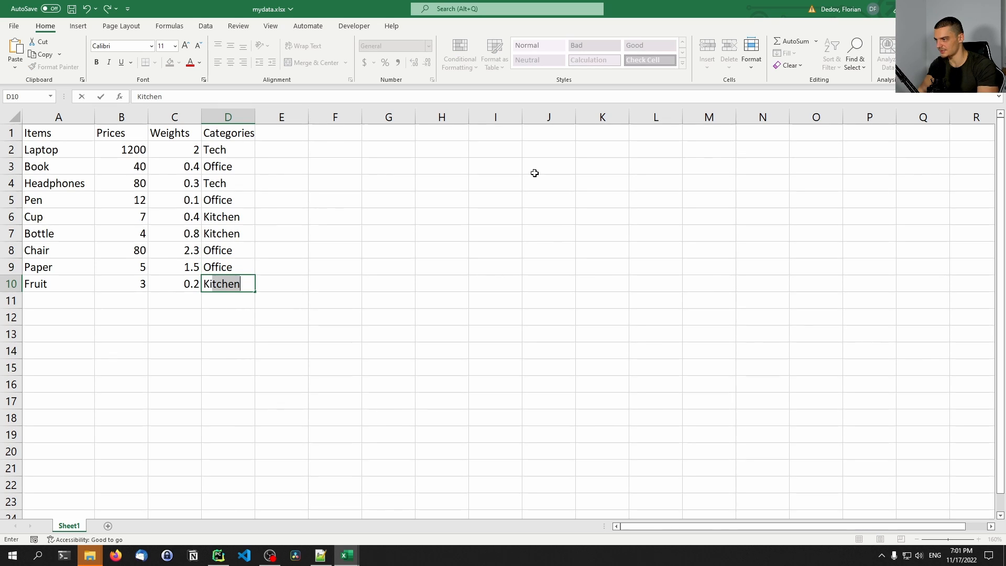
{"action": "key", "text": "Return"}
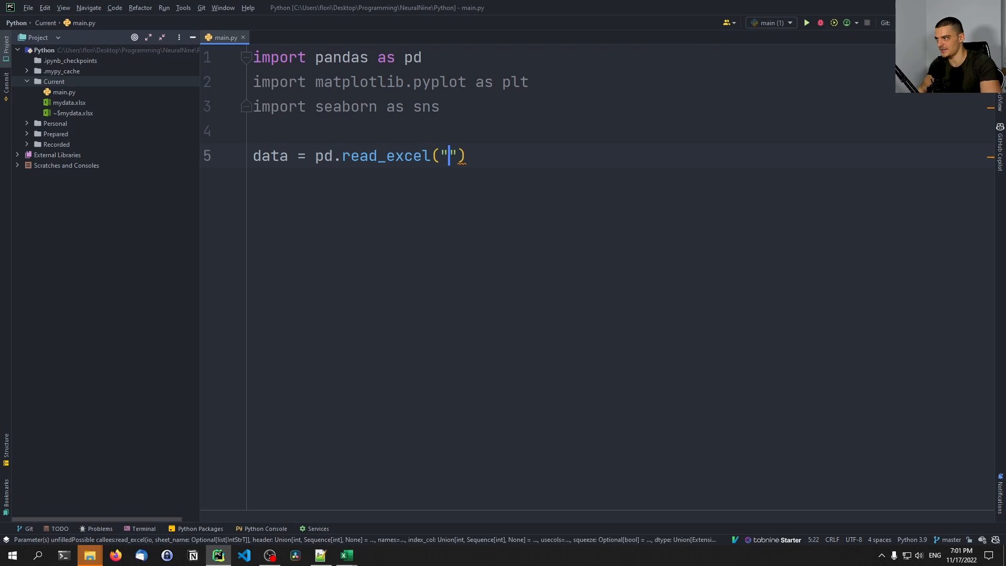
Read "mydata.xlsx" into data, print it, and run to confirm the nine-item table loads.
{"action": "type", "text": "mydat"}
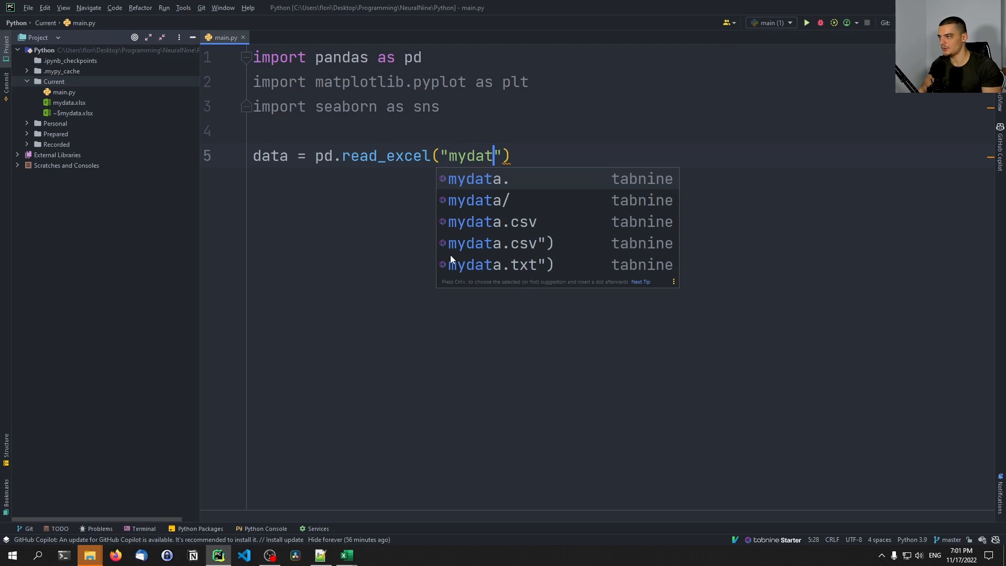
{"action": "left_click", "coordinate": [477, 179]}
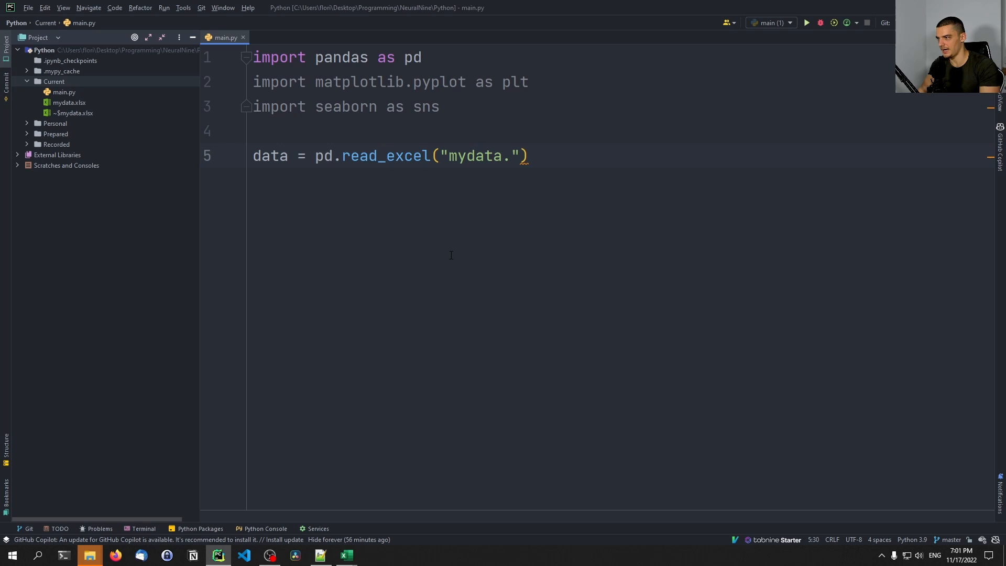
{"action": "type", "text": "xlsx"}
{"action": "type", "text": "print(data)"}
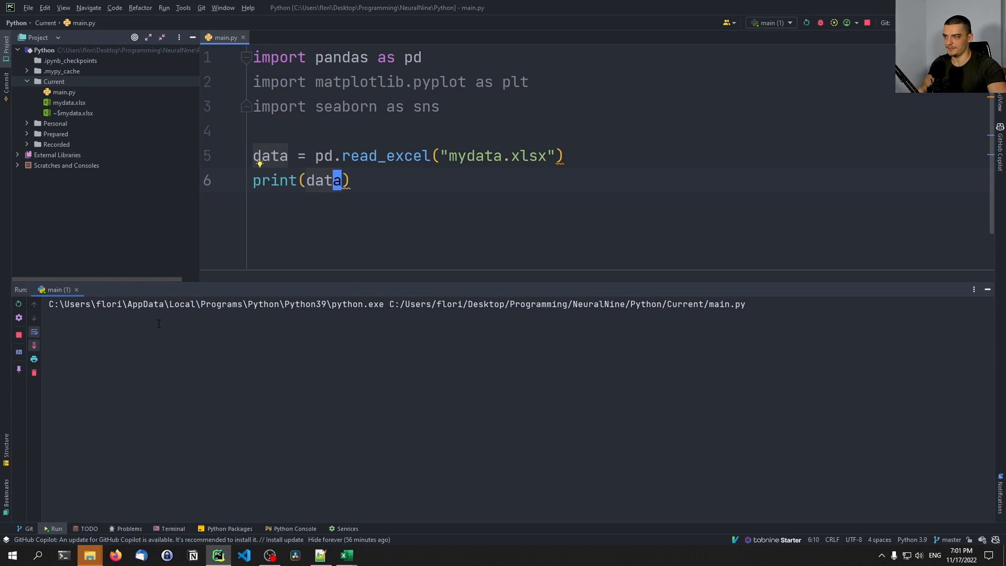
{"action": "left_click", "coordinate": [805, 22]}
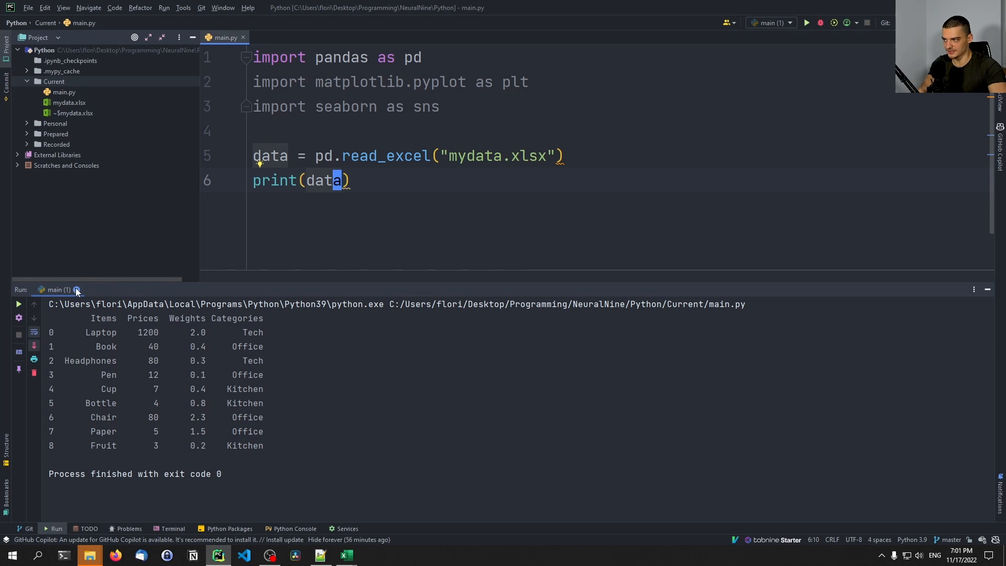
{"action": "left_click", "coordinate": [76, 289]}
{"action": "type", "text": "data."}
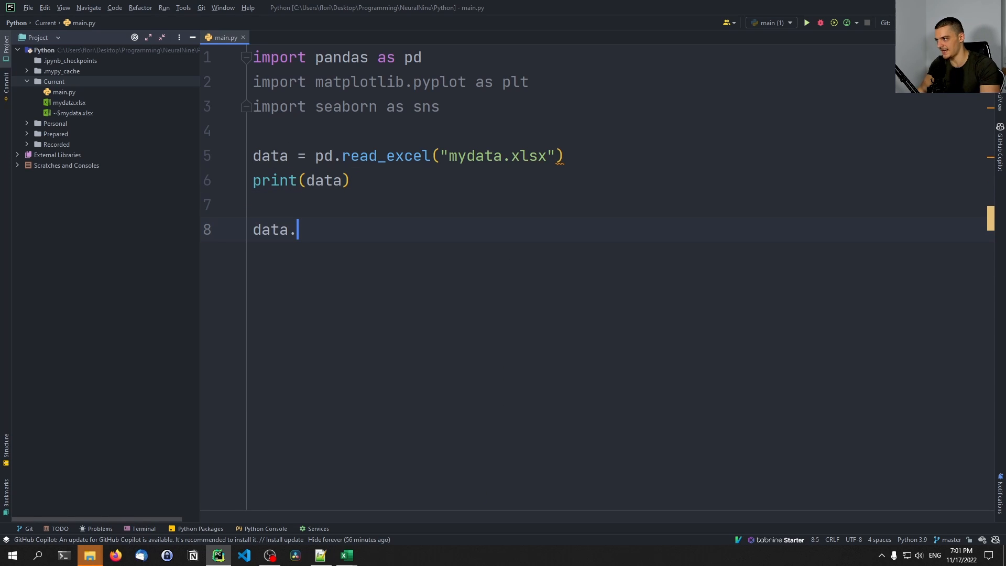
Add data.Prices.hist() with plt.show() and start a plt.bar() call.
{"action": "type", "text": "Prices.hist()"}
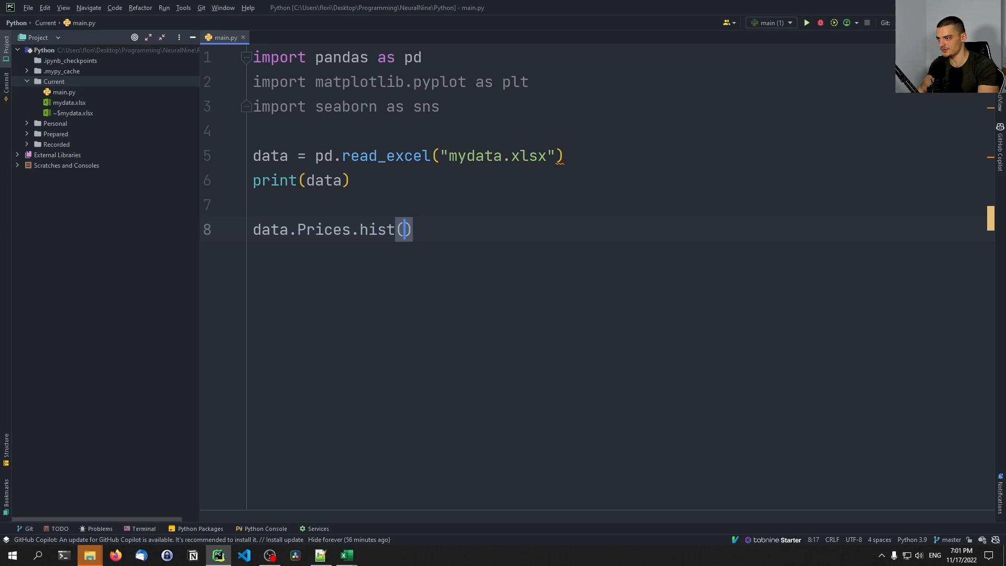
{"action": "key", "text": "Return"}
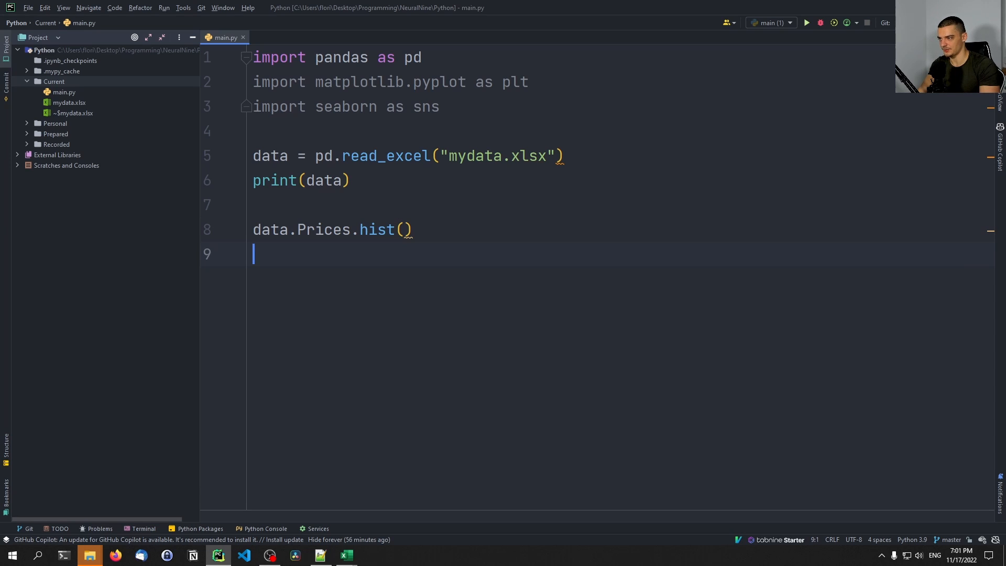
{"action": "type", "text": "plt.show()"}
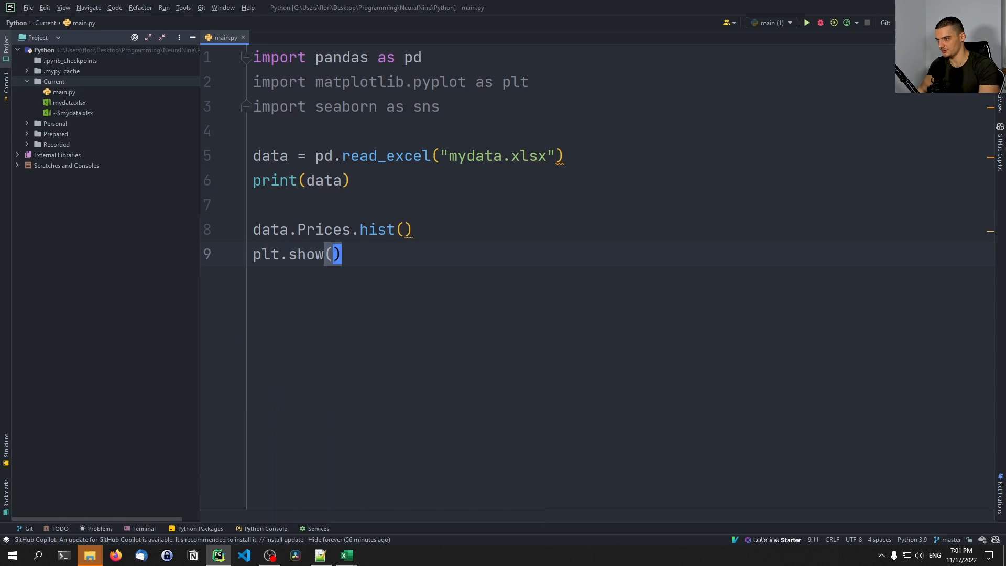
{"action": "type", "text": "p"}
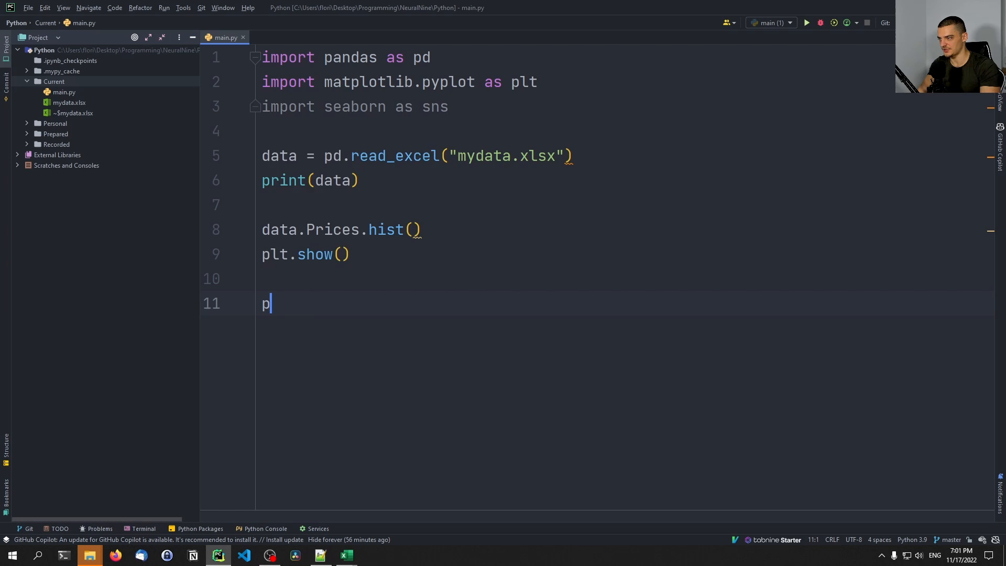
{"action": "type", "text": "lt.bar()"}
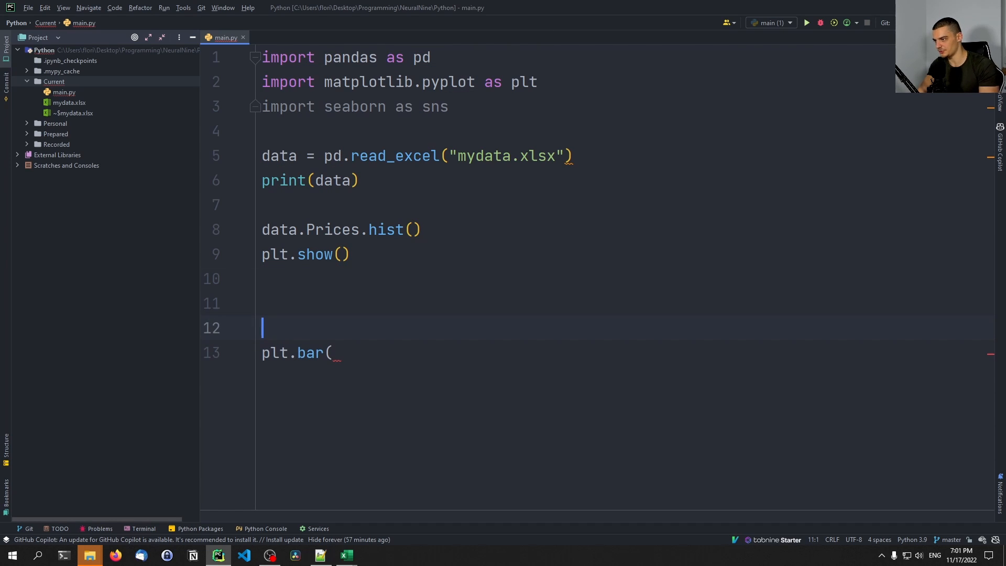
Compute grouped_data = data.groupby(by="Categories").mean() and bar-chart grouped_data.index against Prices with plt.show().
{"action": "type", "text": "groupe"}
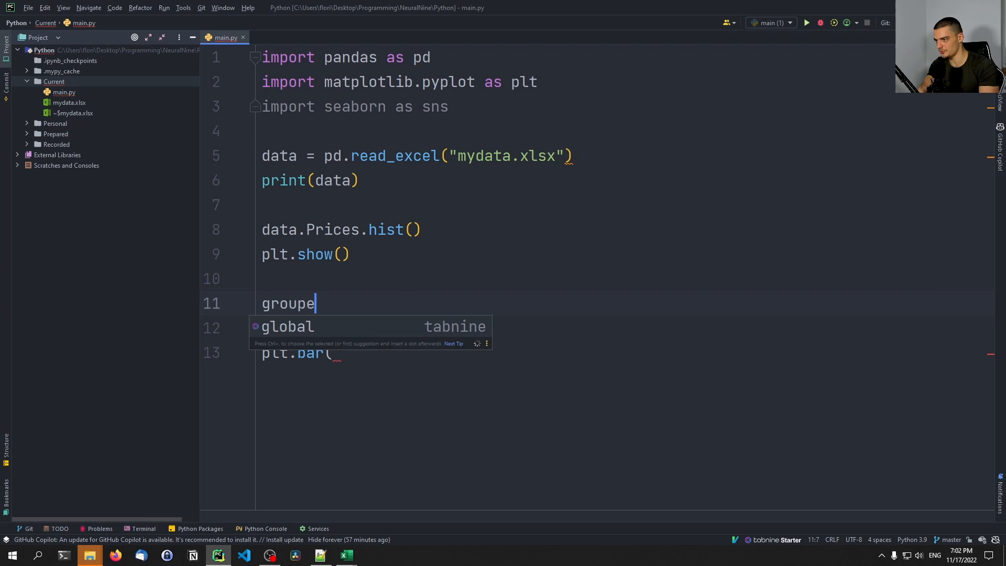
{"action": "type", "text": "d_data = pd."}
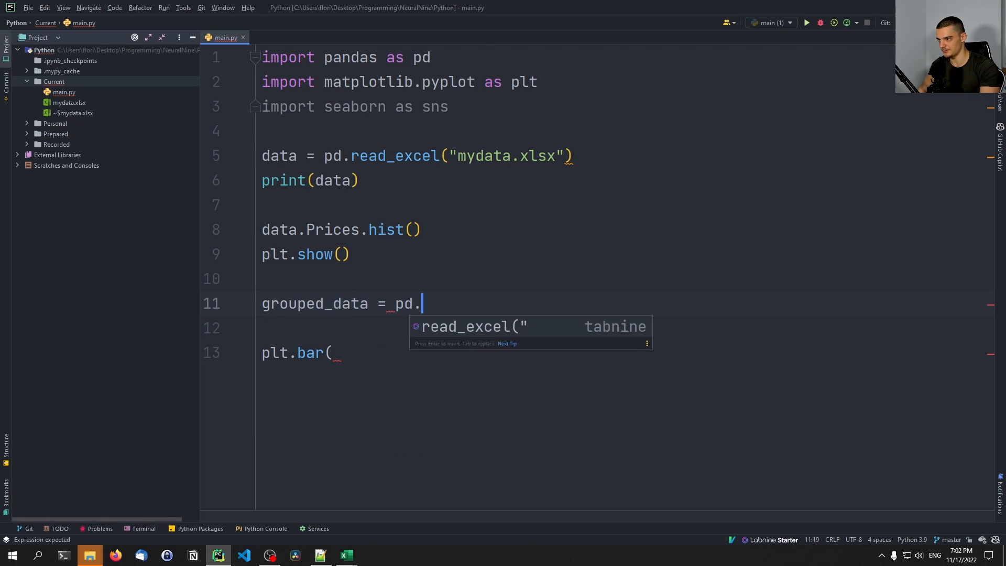
{"action": "key", "text": "Backspace"}
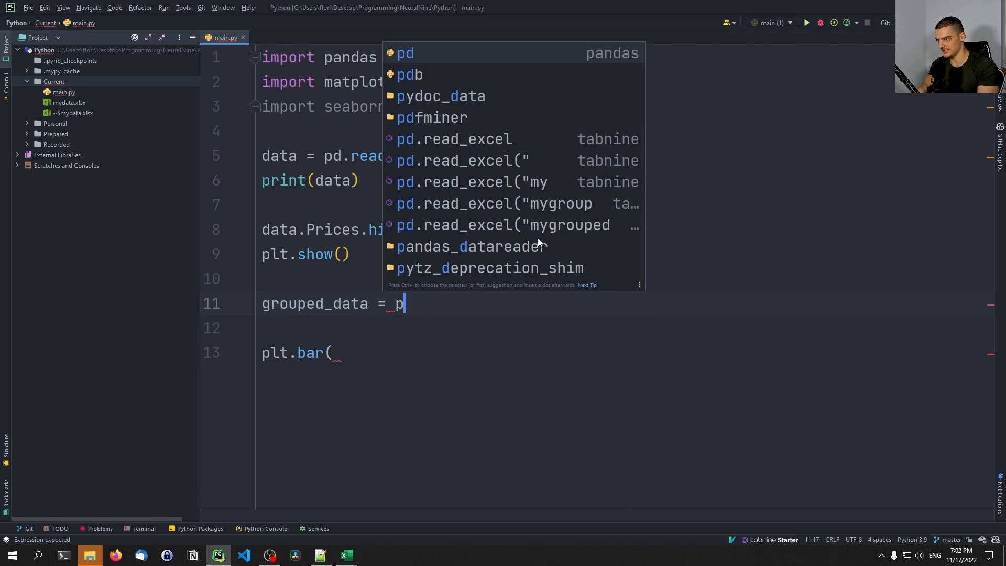
{"action": "type", "text": "data.grouped_data"}
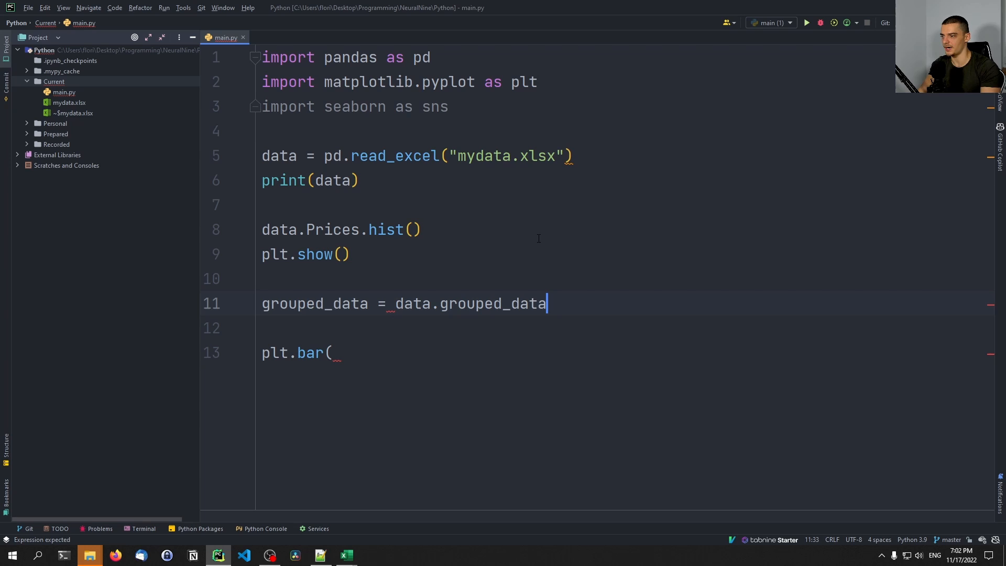
{"action": "type", "text": "groupby(by=\"Categories\").mean("}
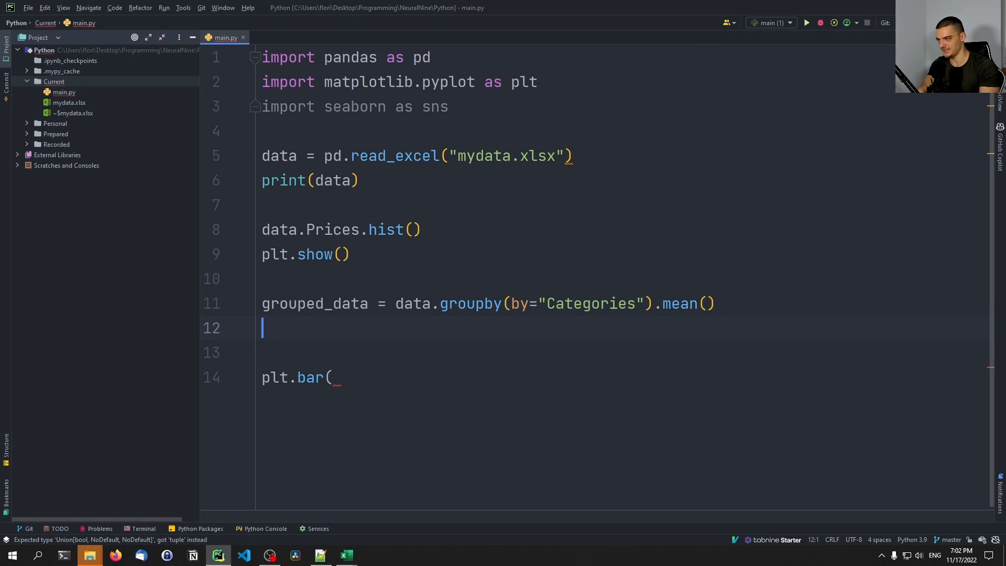
{"action": "key", "text": "Backspace"}
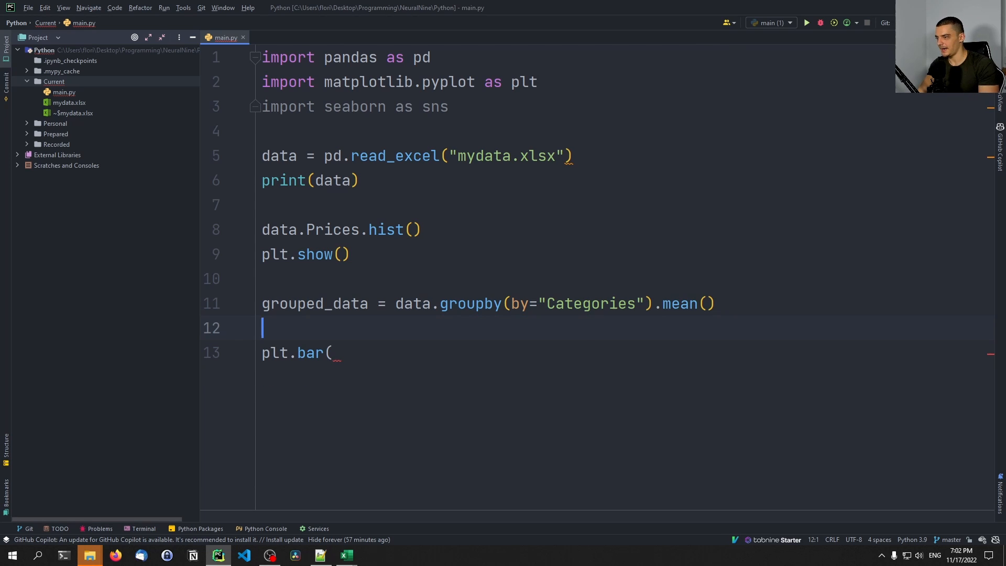
{"action": "type", "text": "grouped_data.index,"}
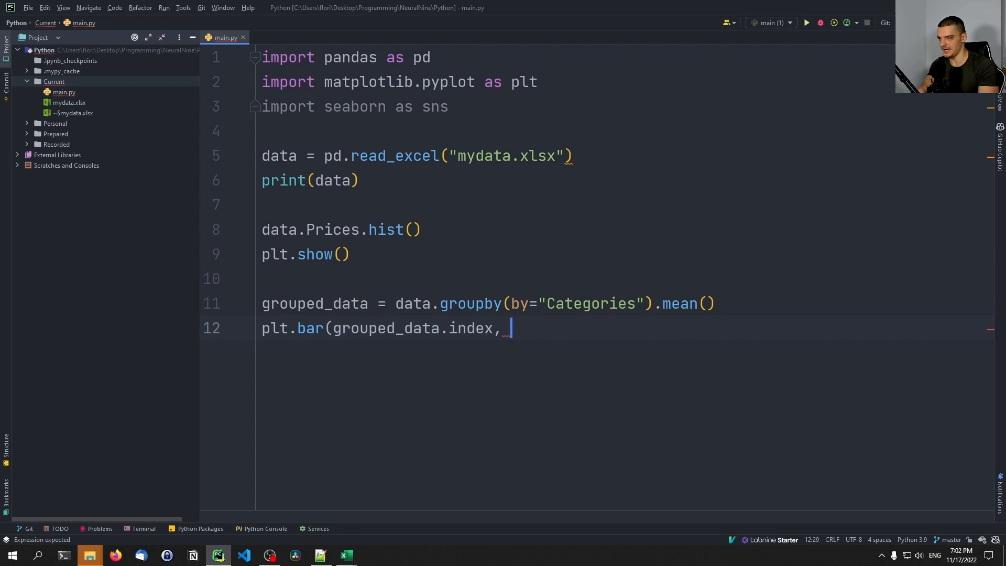
{"action": "type", "text": "grouped_data.Prices)"}
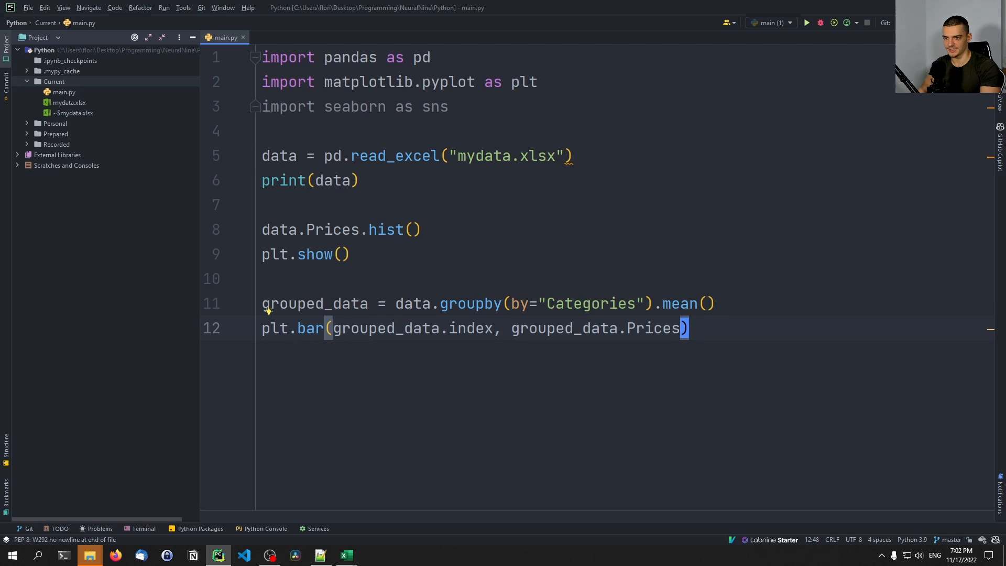
{"action": "type", "text": "plt.show("}
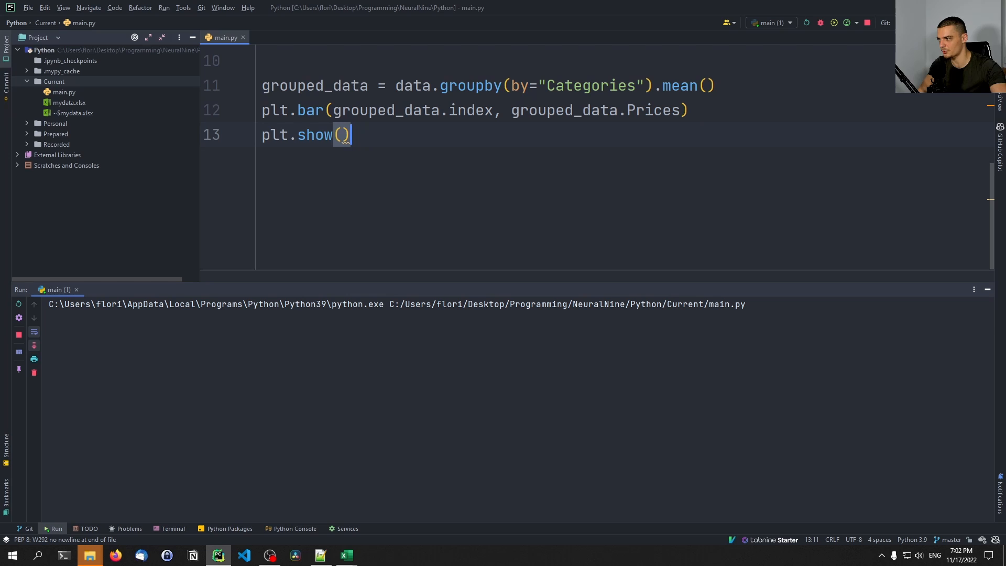
Close the category mean-price bar chart, check the item data in the workbook, and return to the script.
{"action": "scroll", "scroll_direction": "up", "scroll_amount": 3}
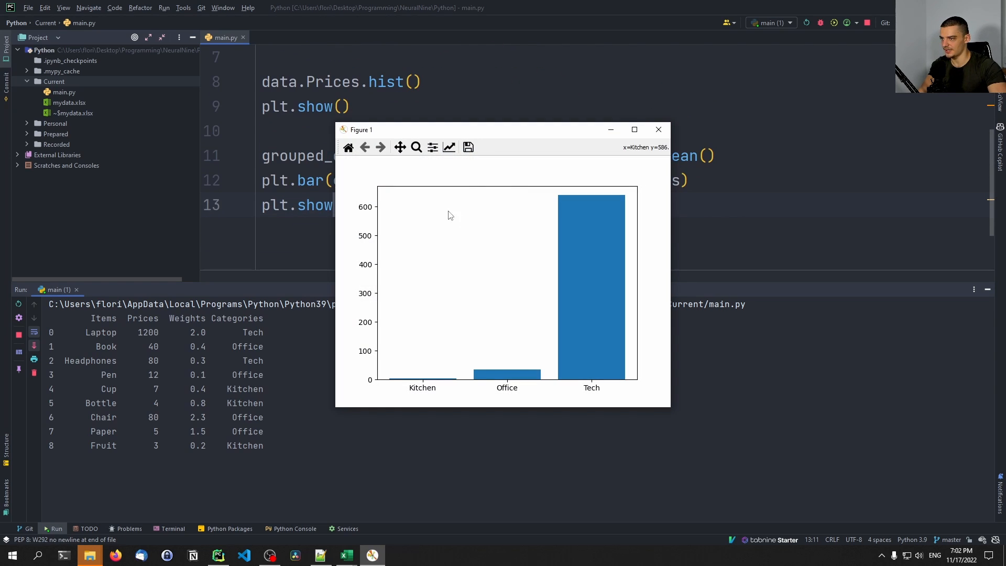
{"action": "left_click", "coordinate": [659, 129]}
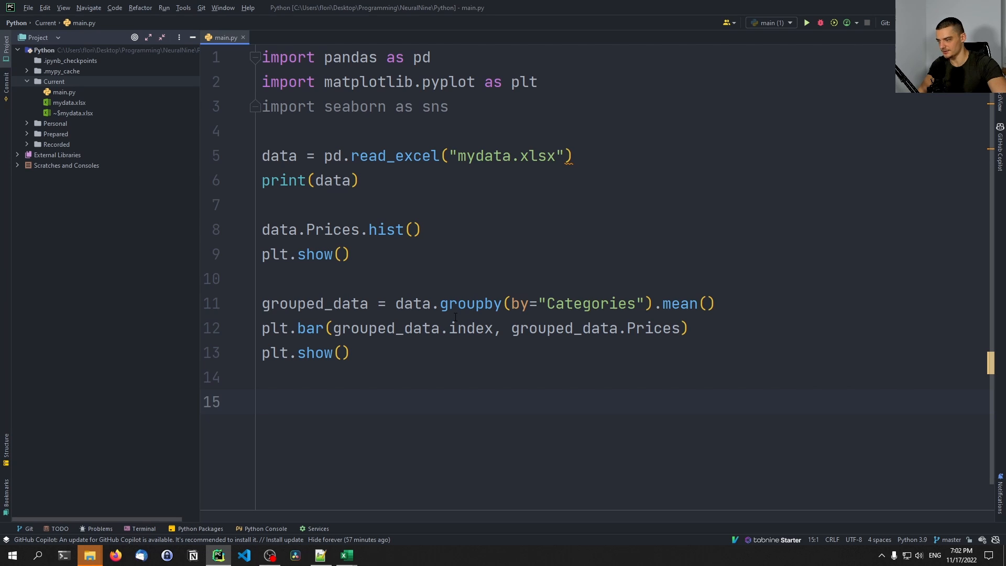
{"action": "left_click", "coordinate": [346, 555]}
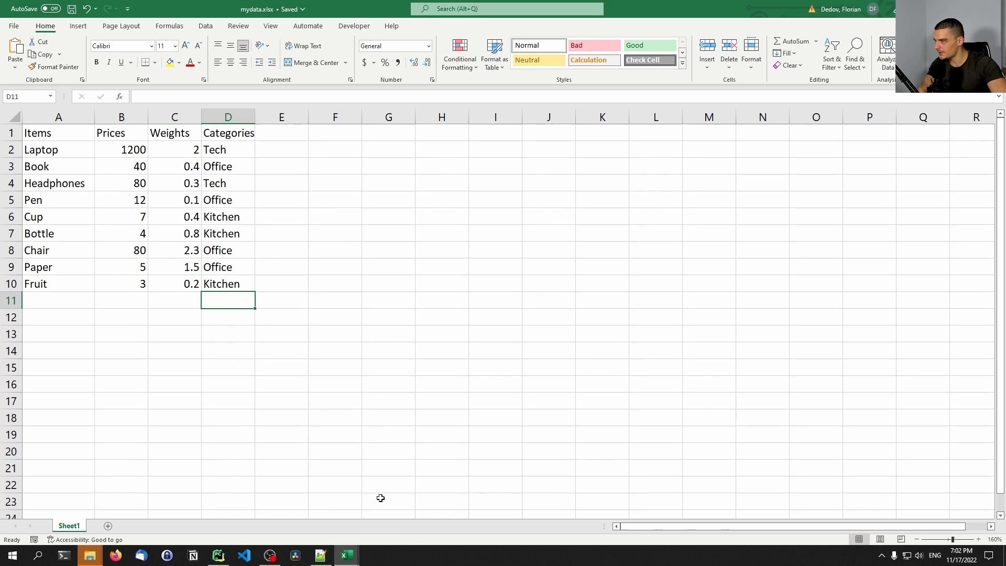
{"action": "left_click", "coordinate": [219, 555]}
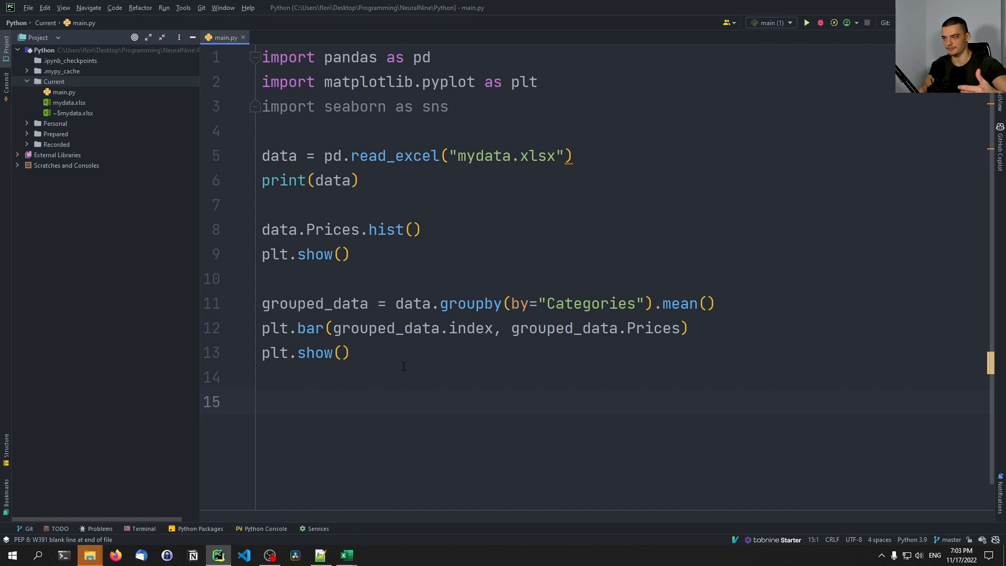
One-hot encode the Categories column into a new frame with pd.get_dummies.
{"action": "left_click", "coordinate": [262, 402]}
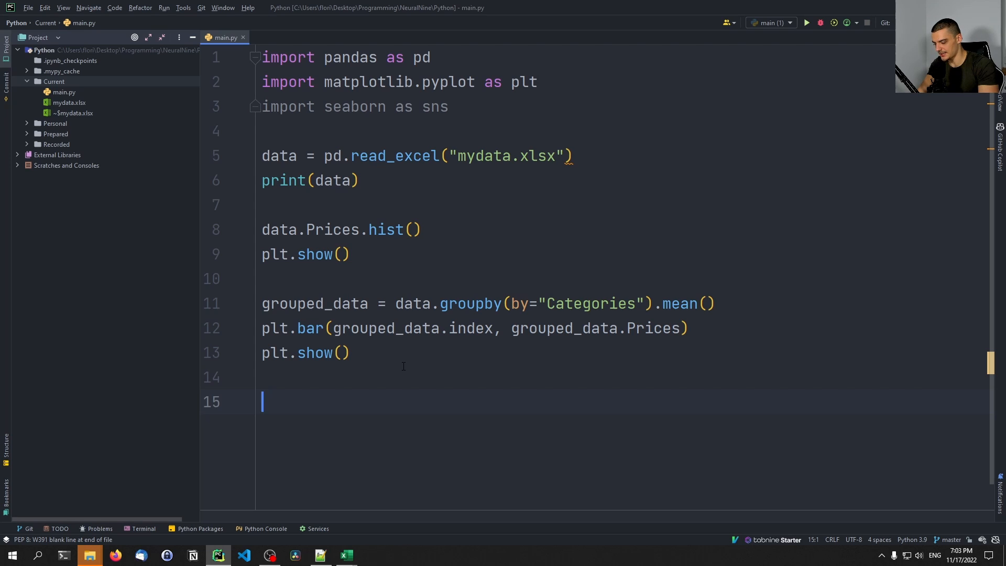
{"action": "type", "text": "one_hot_"}
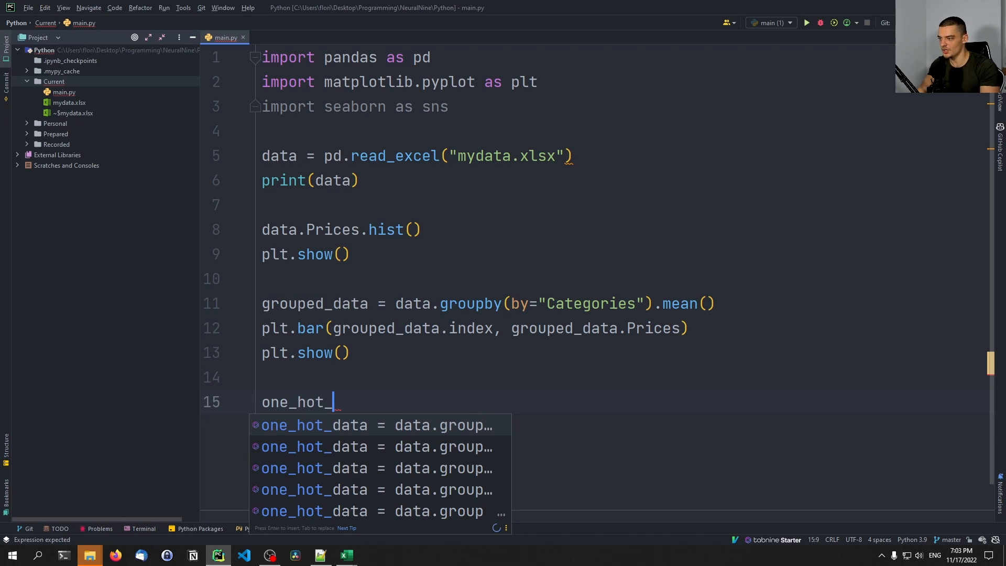
{"action": "type", "text": "fre"}
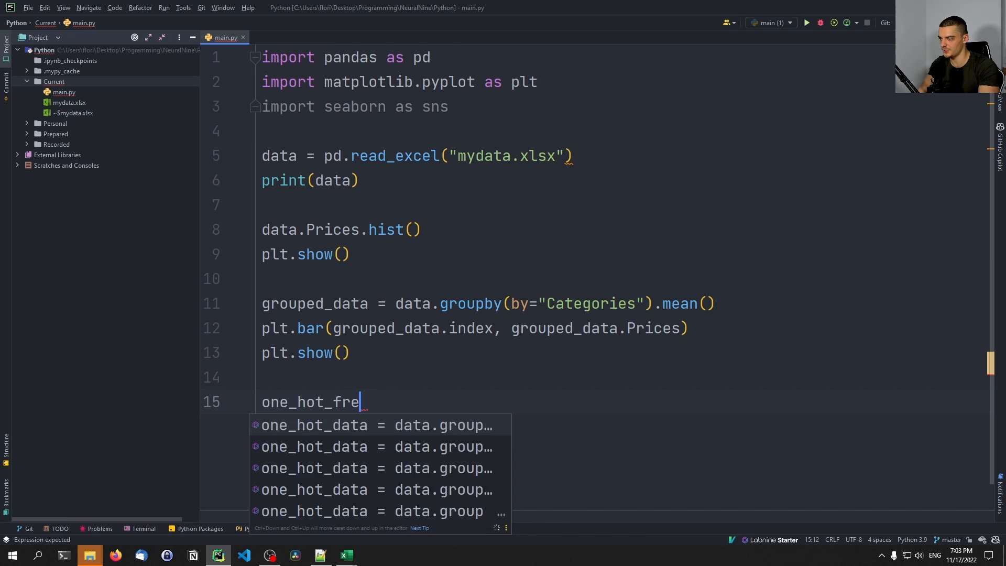
{"action": "type", "text": "catg"}
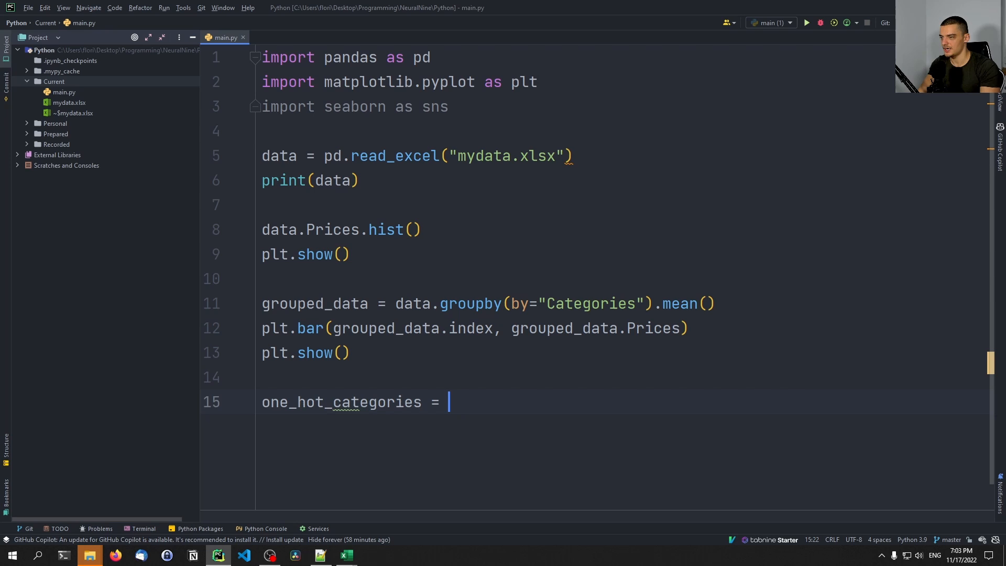
{"action": "type", "text": "pd.get_dummies("}
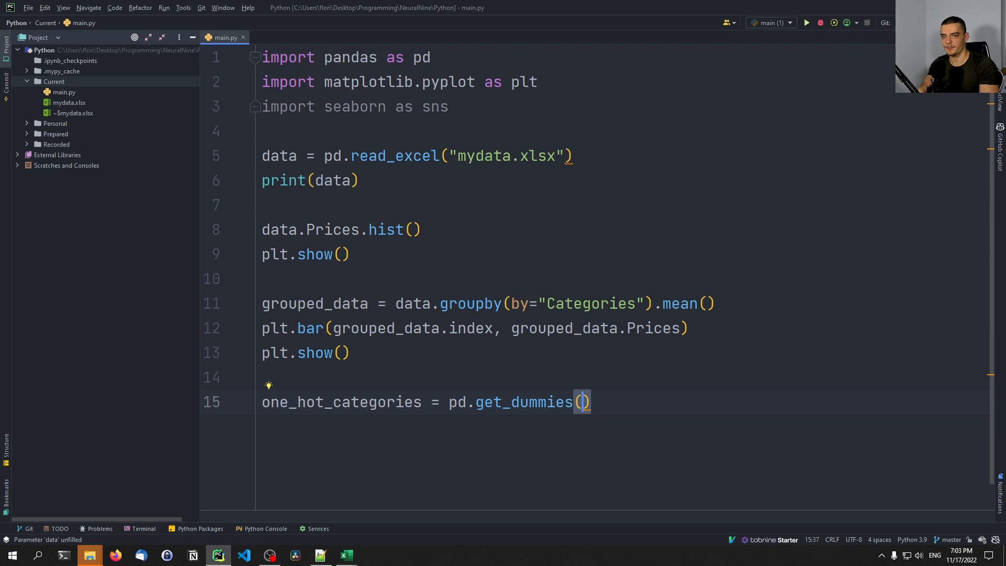
{"action": "type", "text": "data."}
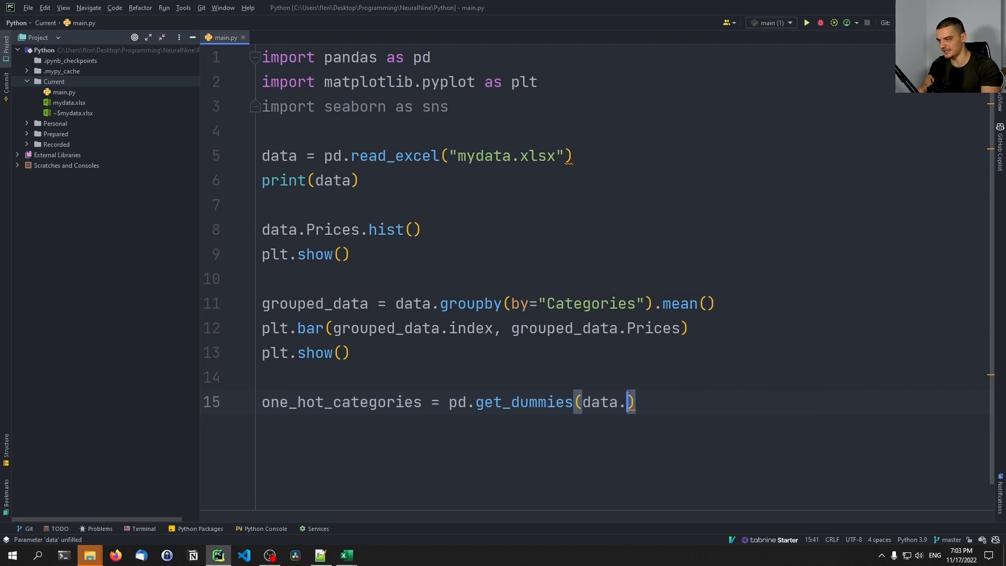
{"action": "type", "text": "Categories"}
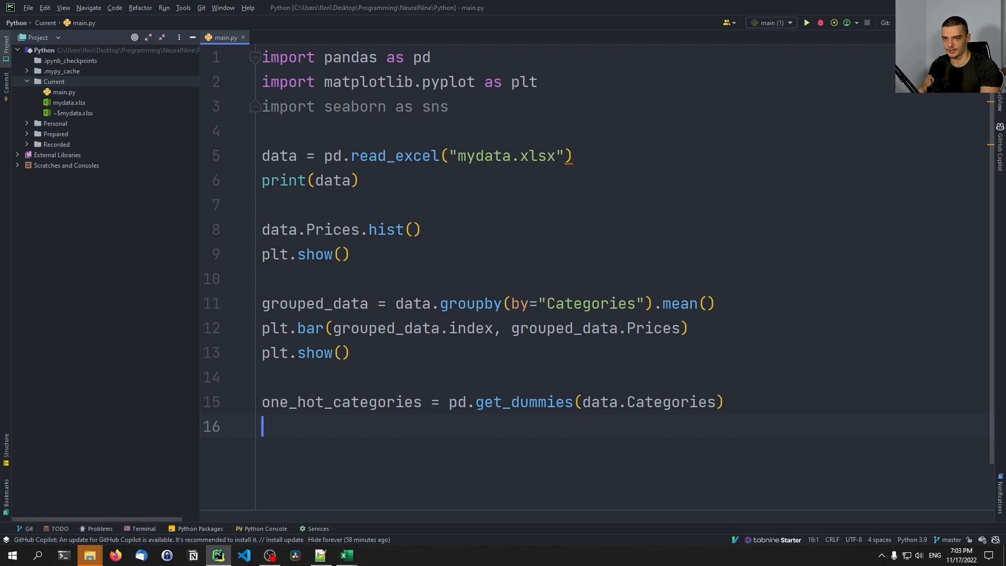
Join the one-hot columns onto data and drop the Categories column (axis=1).
{"action": "type", "text": "data = data."}
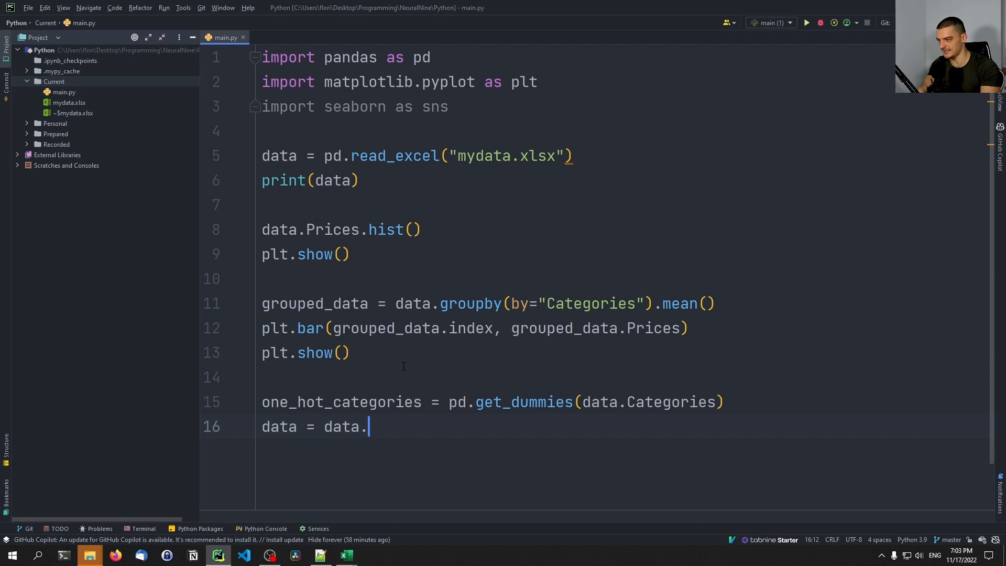
{"action": "type", "text": "join(one_hot_categories"}
{"action": "type", "text": "d"}
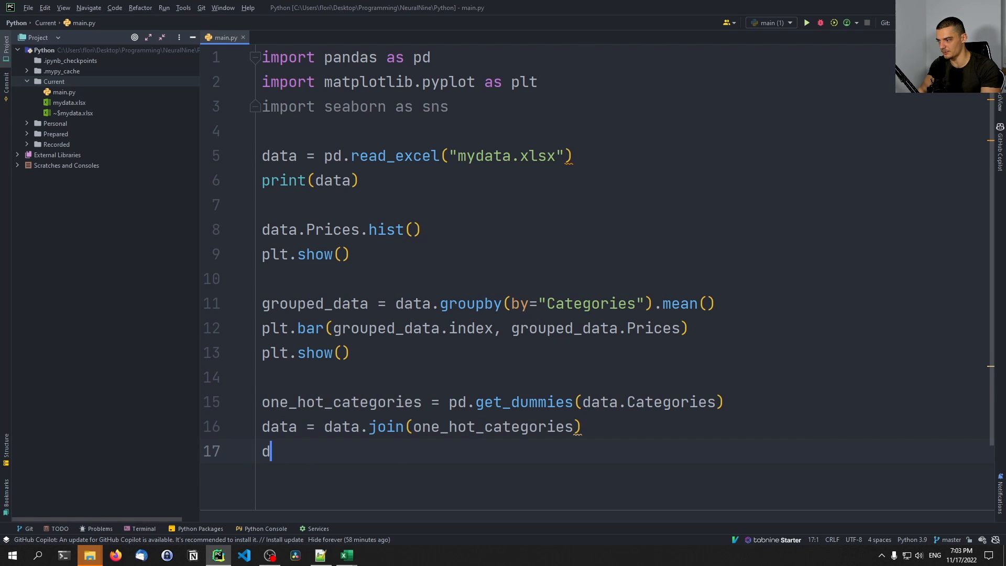
{"action": "type", "text": "ata.drop([\""}
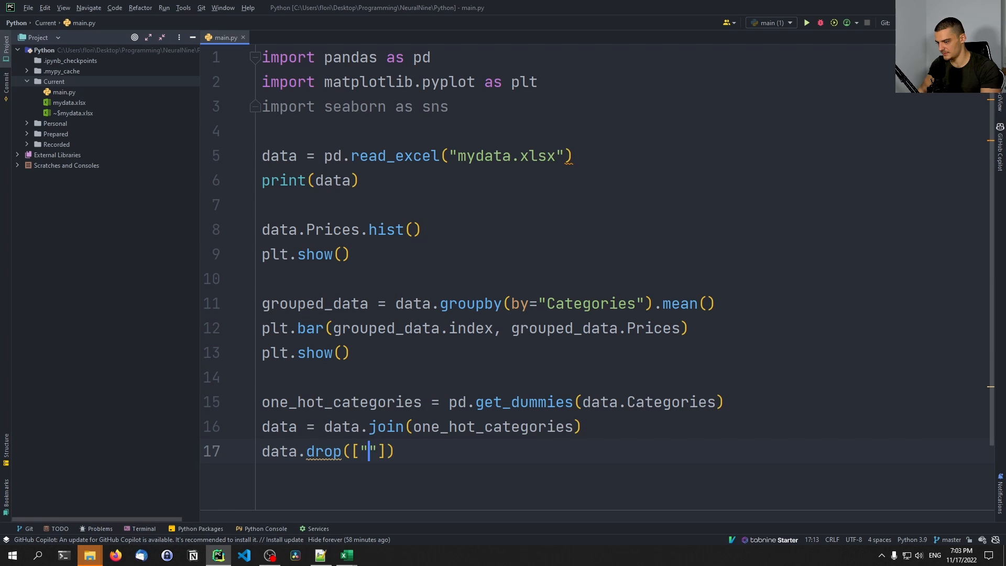
{"action": "type", "text": "Categories"}
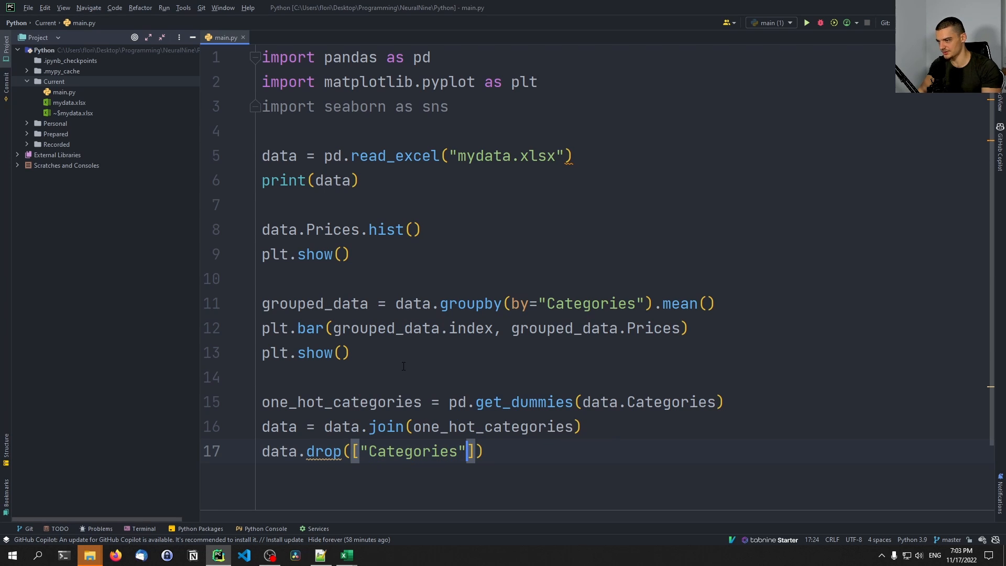
{"action": "type", "text": ", axis=1"}
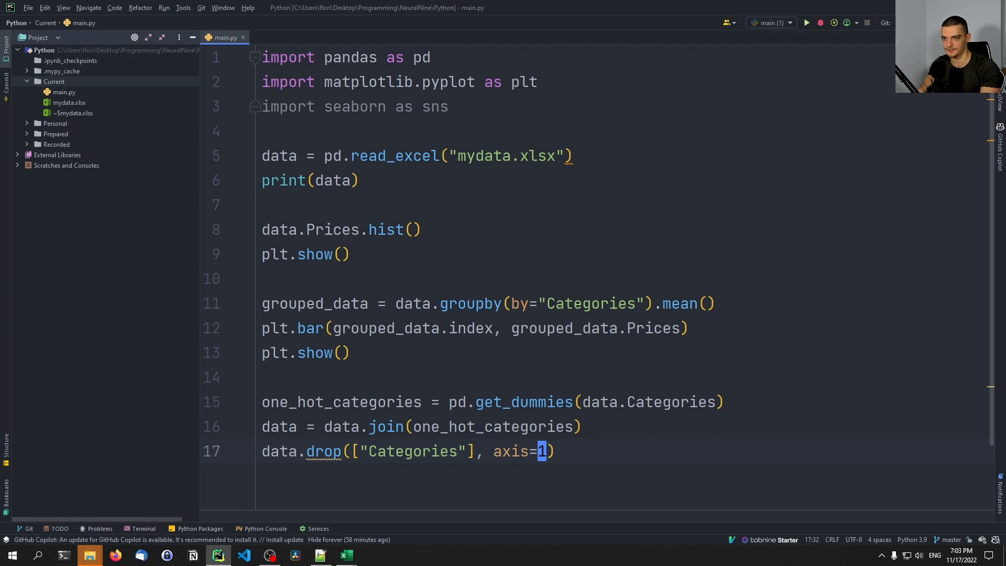
Draw sns.heatmap of data.corr() with cmap "YlGnBu" and show it with plt.show().
{"action": "type", "text": "sn"}
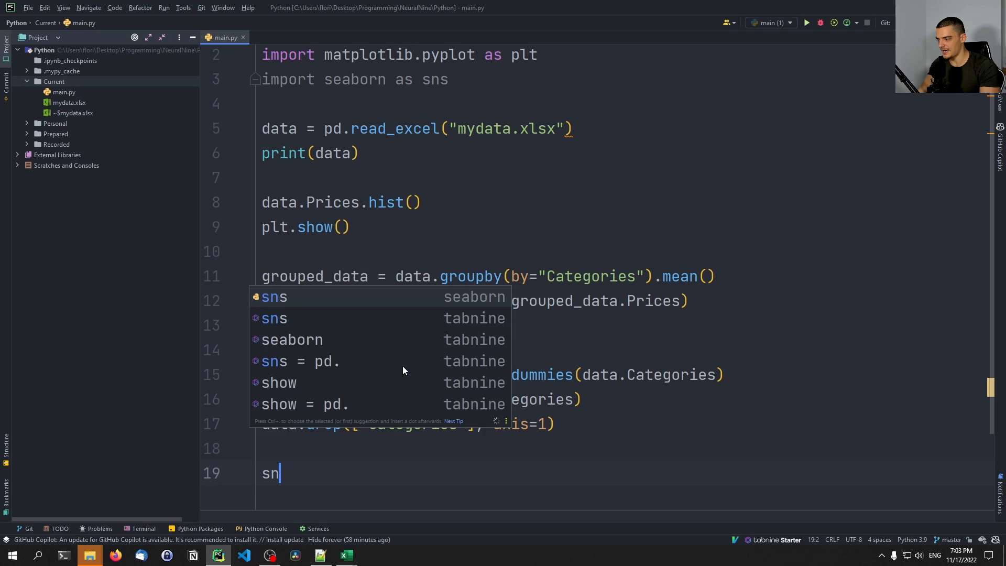
{"action": "type", "text": "s."}
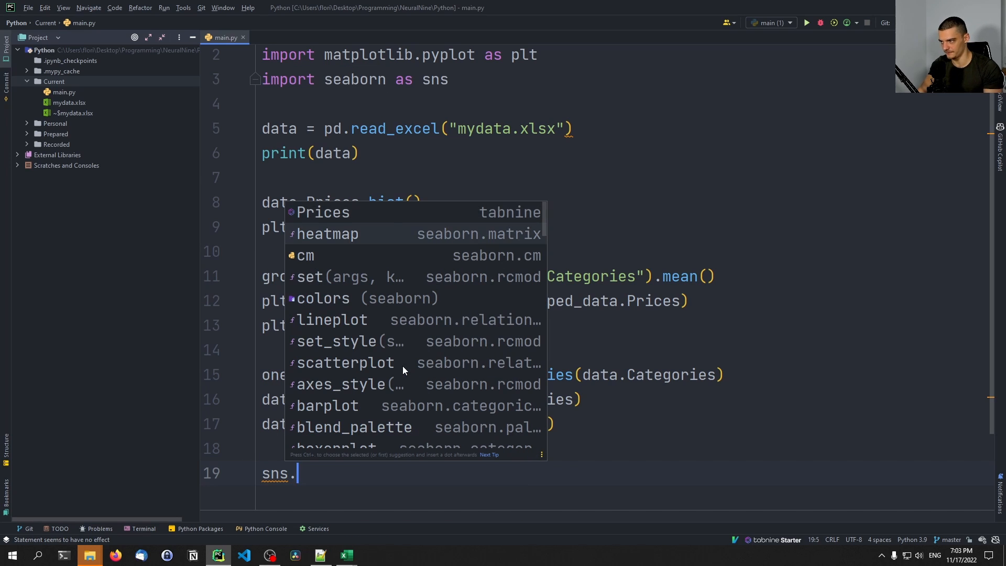
{"action": "type", "text": "heatmap(data.corr(), annot=True,"}
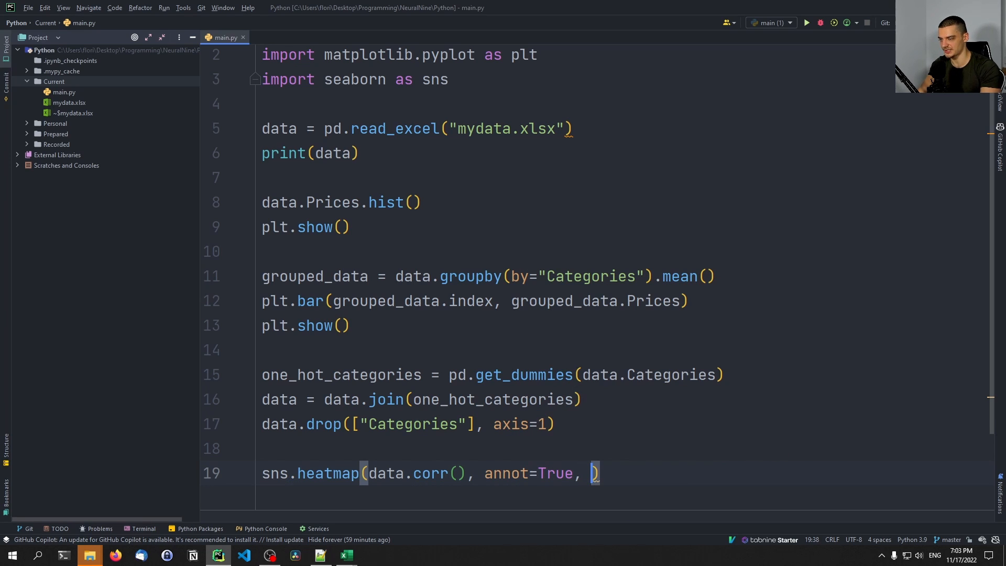
{"action": "type", "text": "cmap=\"YlGnBu"}
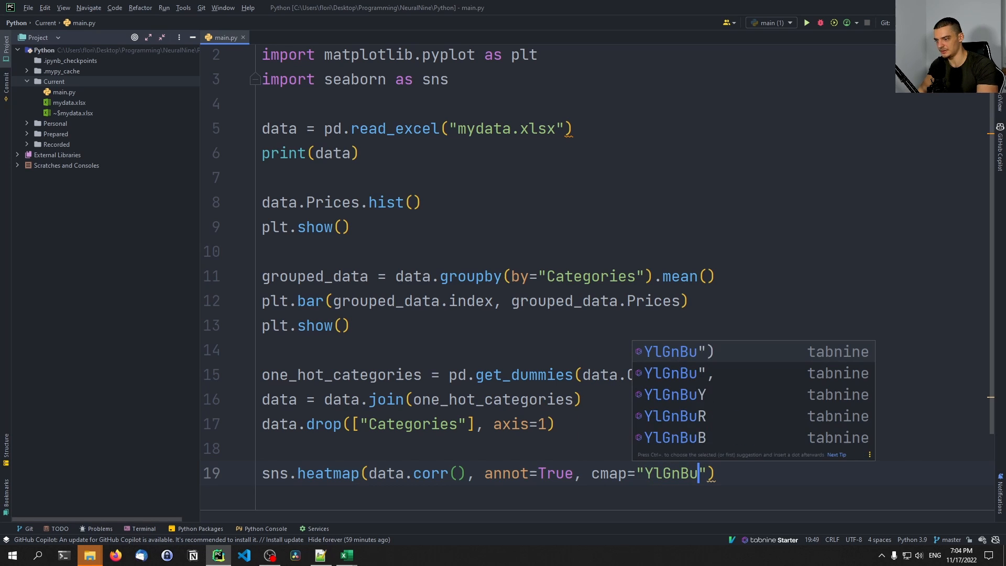
{"action": "type", "text": "plt.show("}
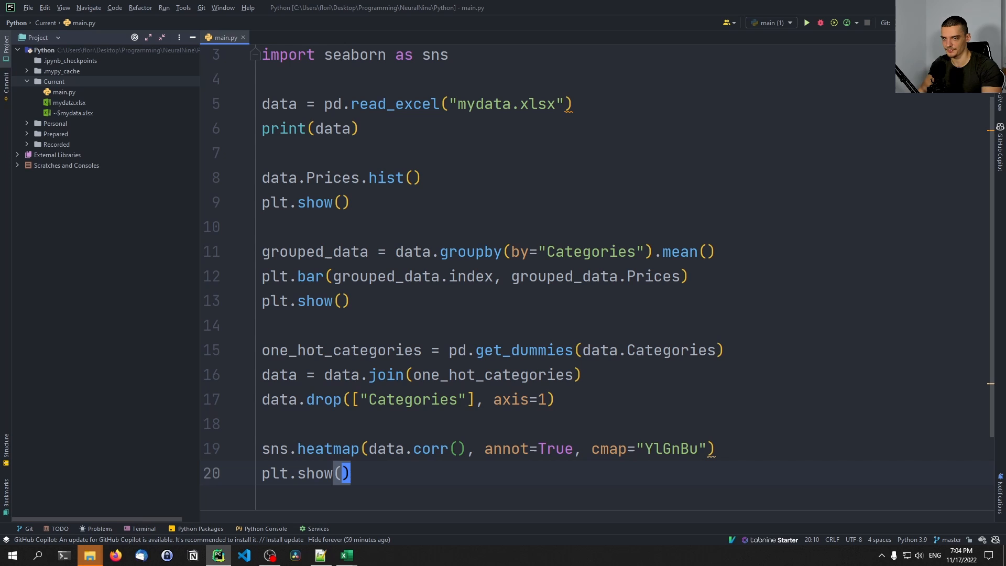
{"action": "left_click", "coordinate": [806, 22]}
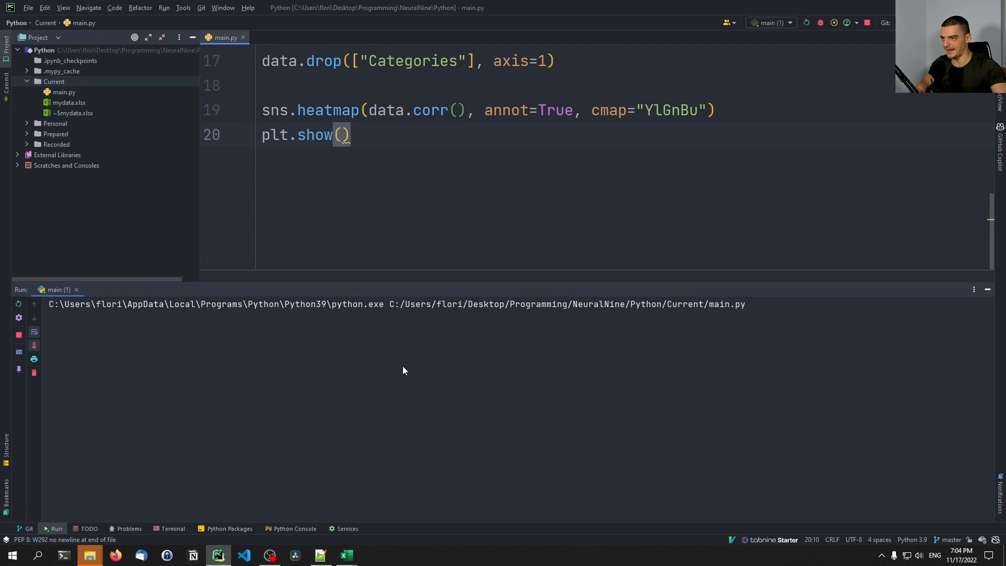
{"action": "scroll", "scroll_direction": "up", "scroll_amount": 3}
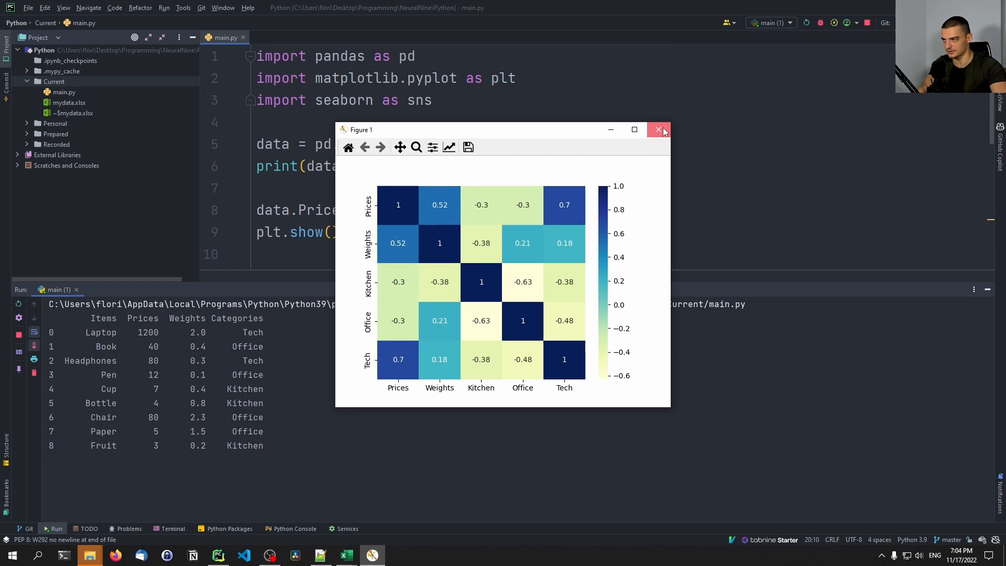
{"action": "left_click", "coordinate": [658, 130]}
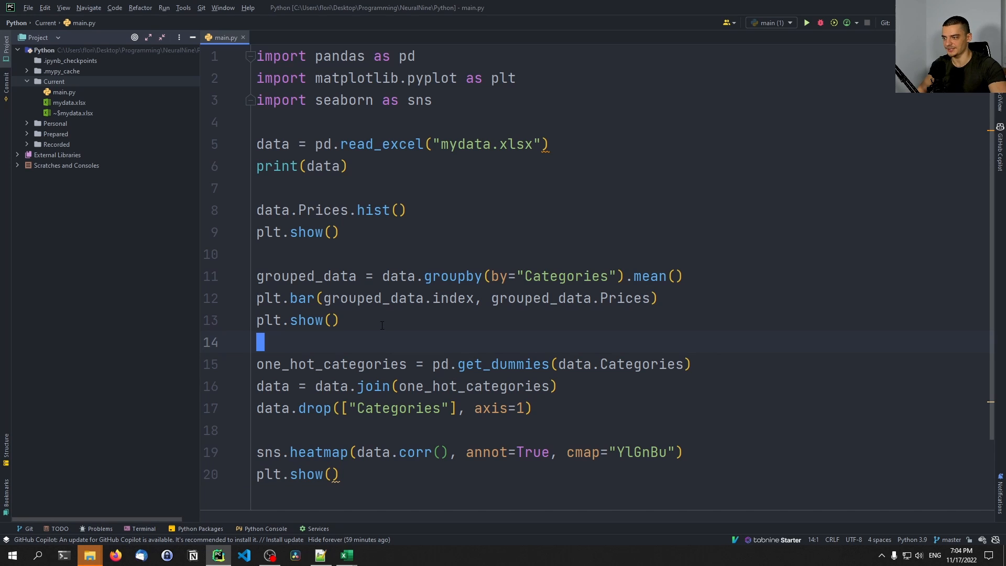
{"action": "left_click", "coordinate": [345, 554]}
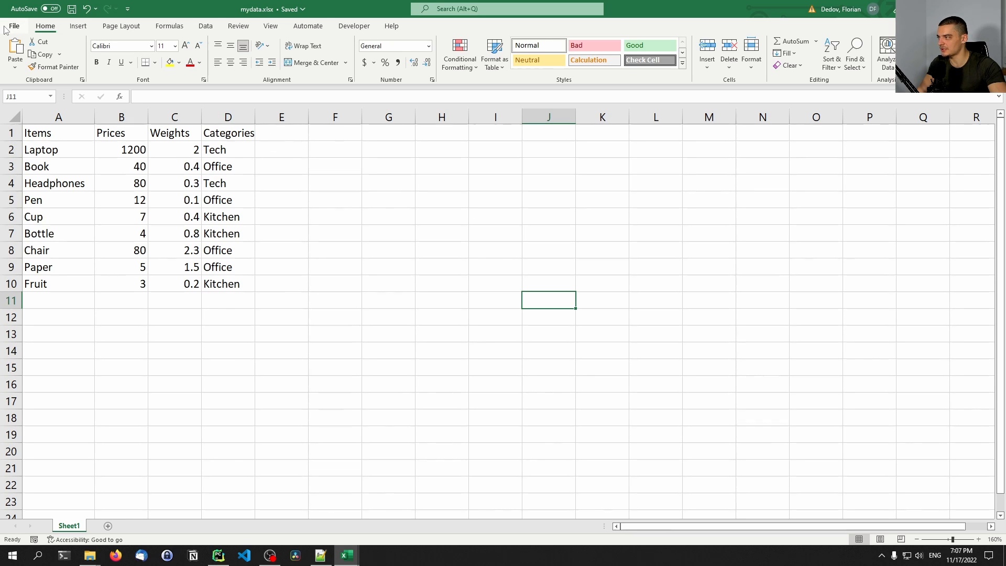
{"action": "mouse_move", "coordinate": [27, 528]}
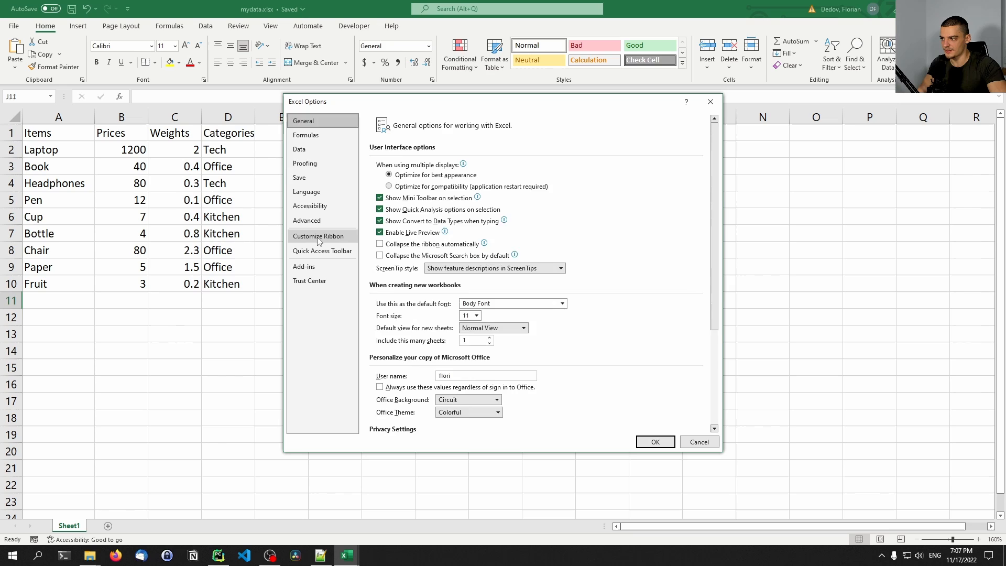
Enable the Developer tab via Customize Ribbon and launch the Visual Basic editor for mydata.
{"action": "left_click", "coordinate": [318, 236]}
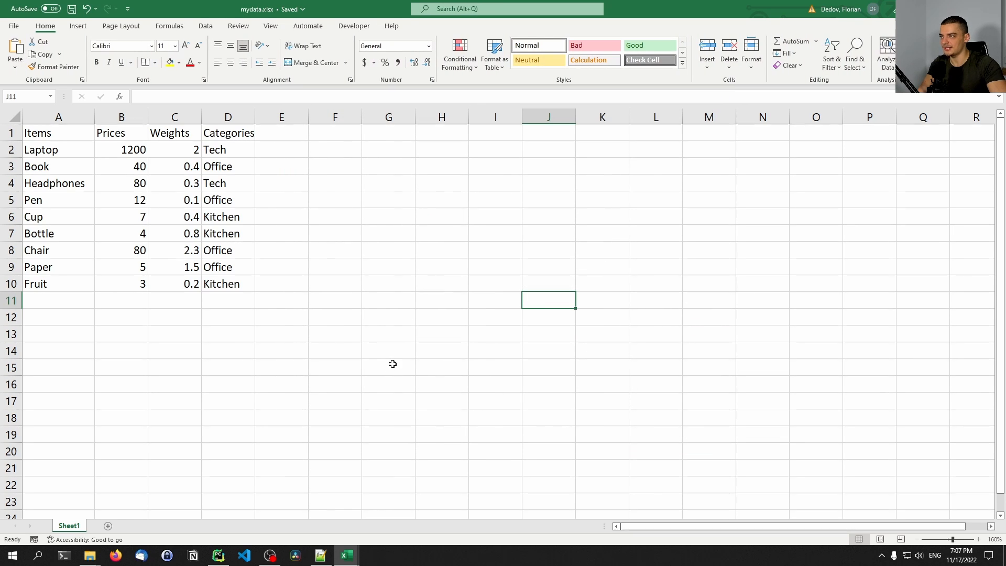
{"action": "left_click", "coordinate": [353, 25]}
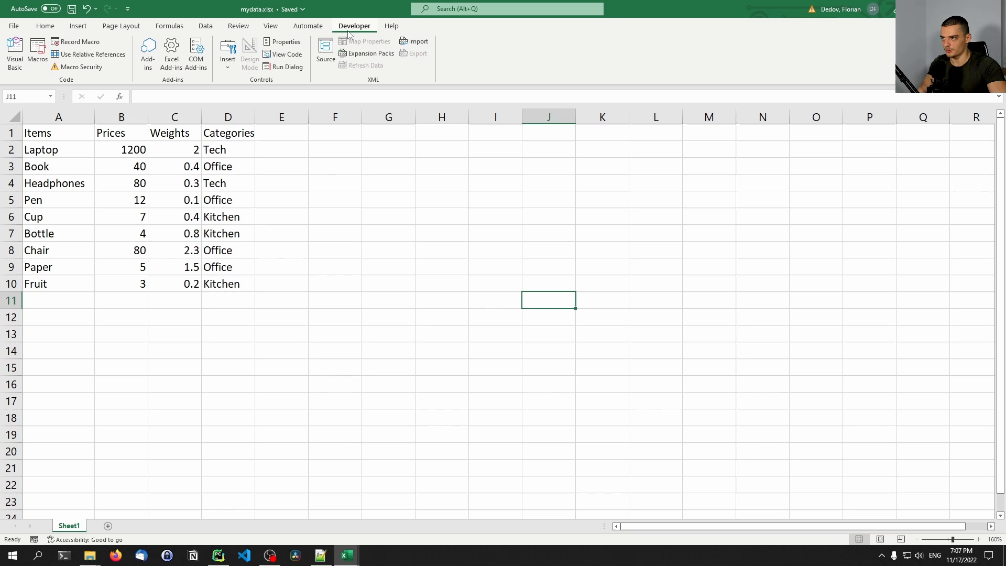
{"action": "mouse_move", "coordinate": [13, 53]}
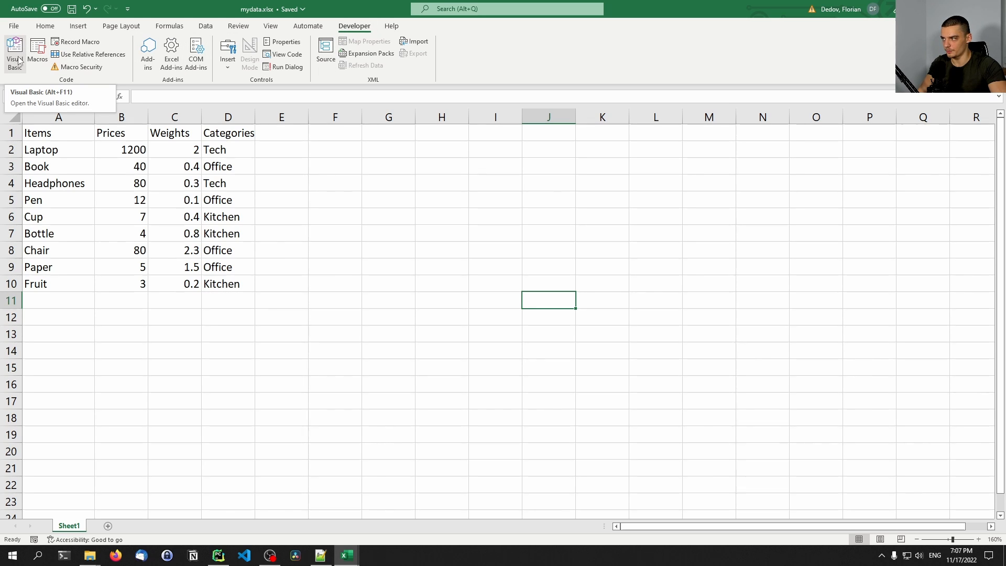
{"action": "left_click", "coordinate": [13, 52]}
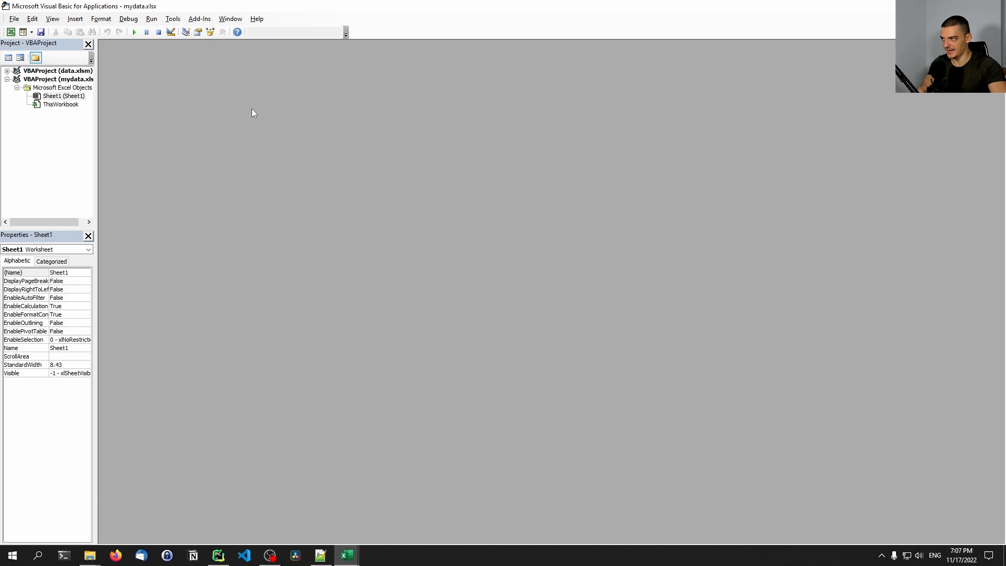
{"action": "mouse_move", "coordinate": [74, 18]}
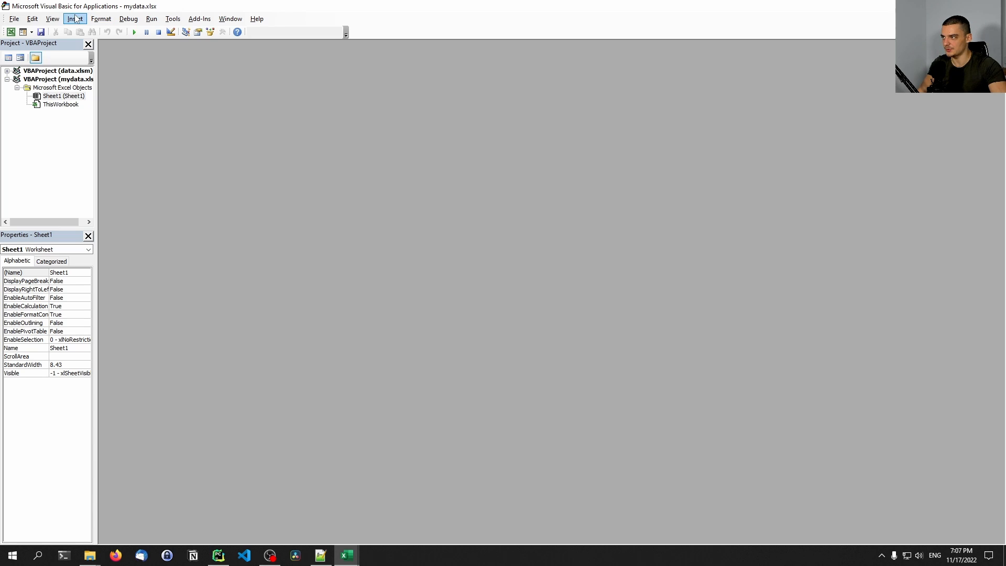
Insert a new Module1 and begin a Sub line, dismissing the compile error.
{"action": "left_click", "coordinate": [74, 18]}
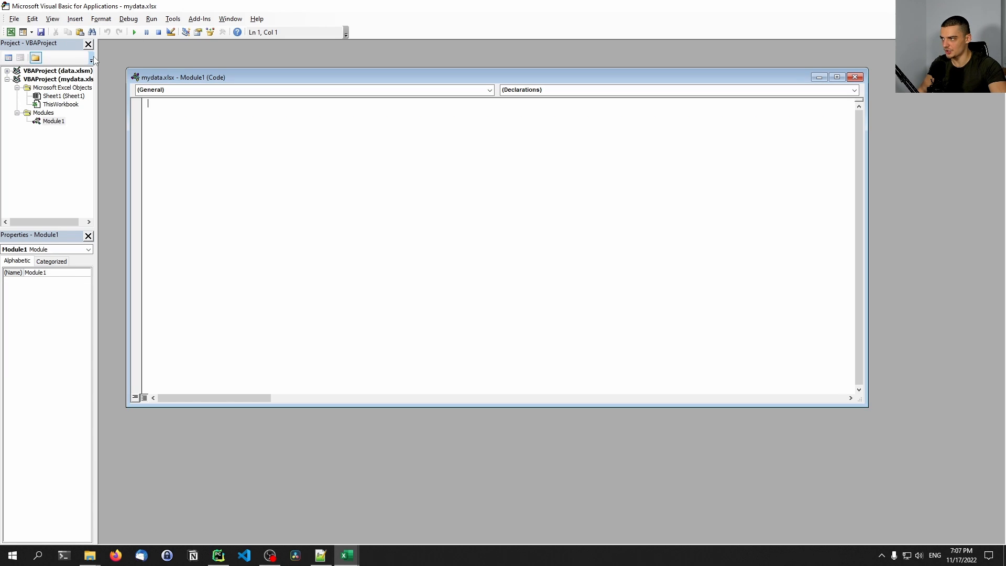
{"action": "mouse_move", "coordinate": [345, 159]}
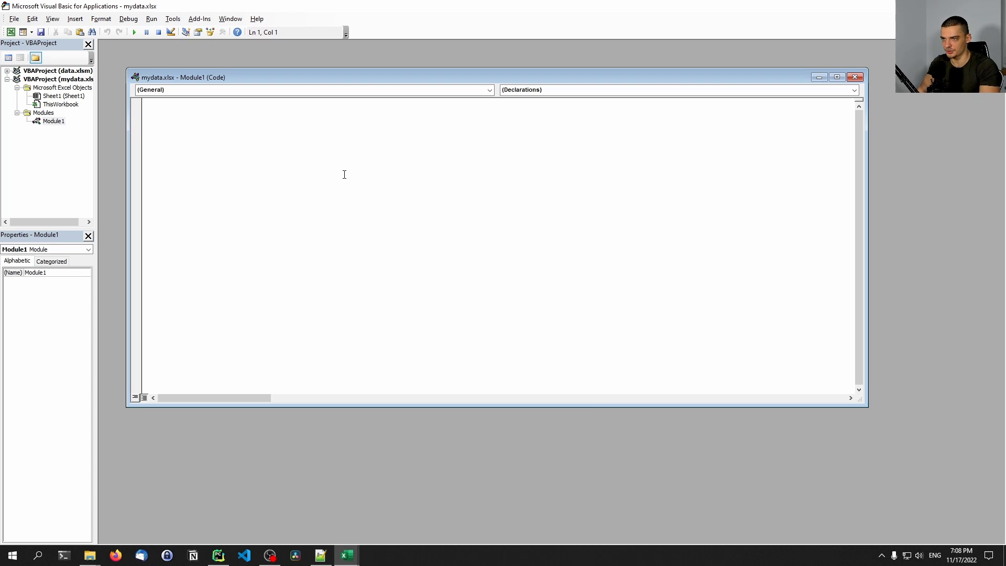
{"action": "type", "text": "Sub"}
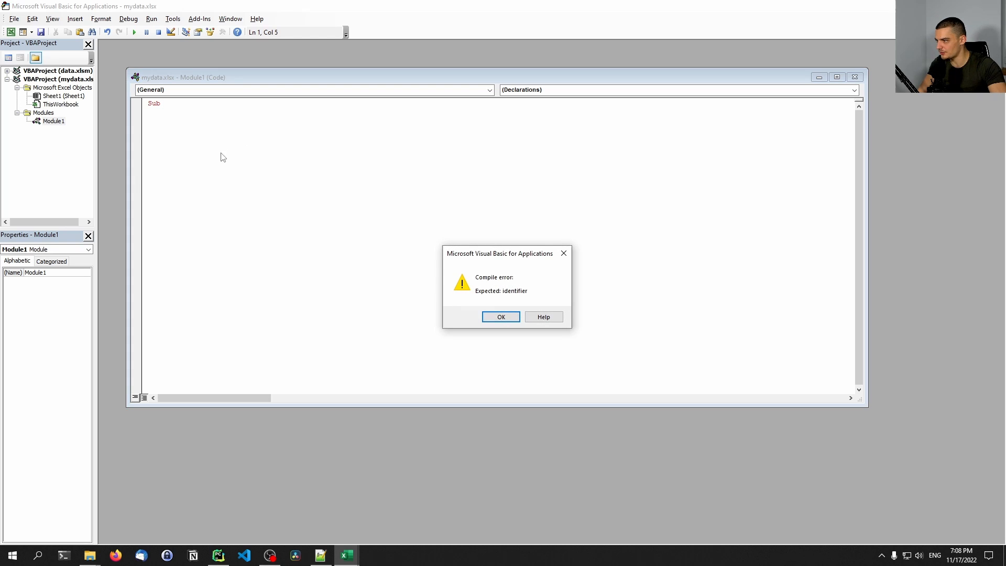
{"action": "left_click", "coordinate": [502, 316]}
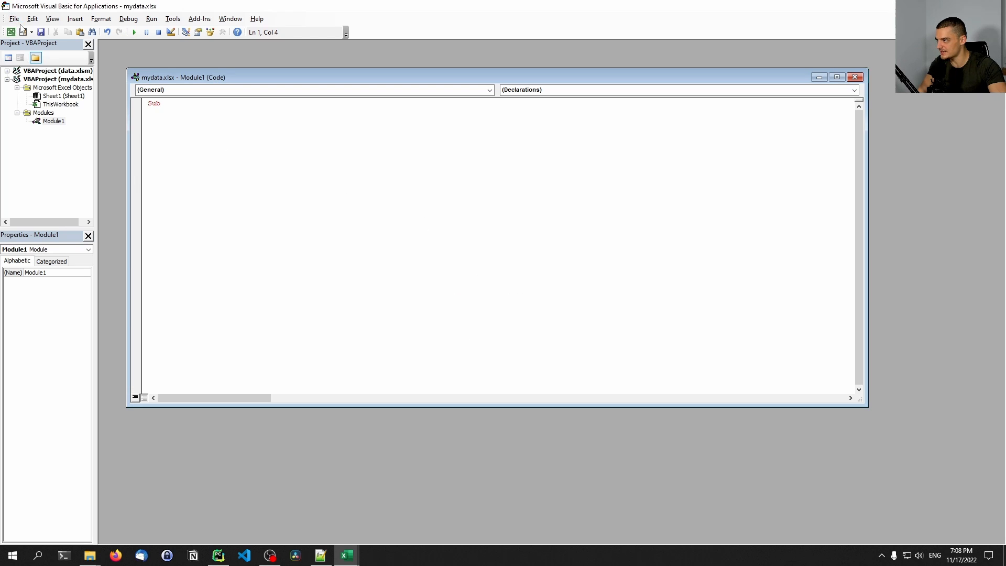
{"action": "left_click", "coordinate": [230, 18]}
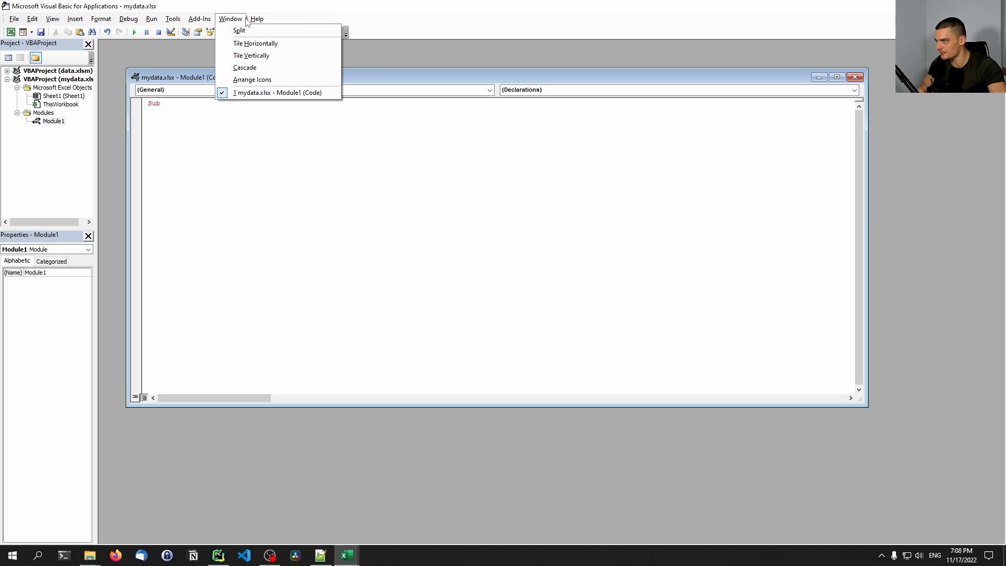
{"action": "left_click", "coordinate": [31, 18]}
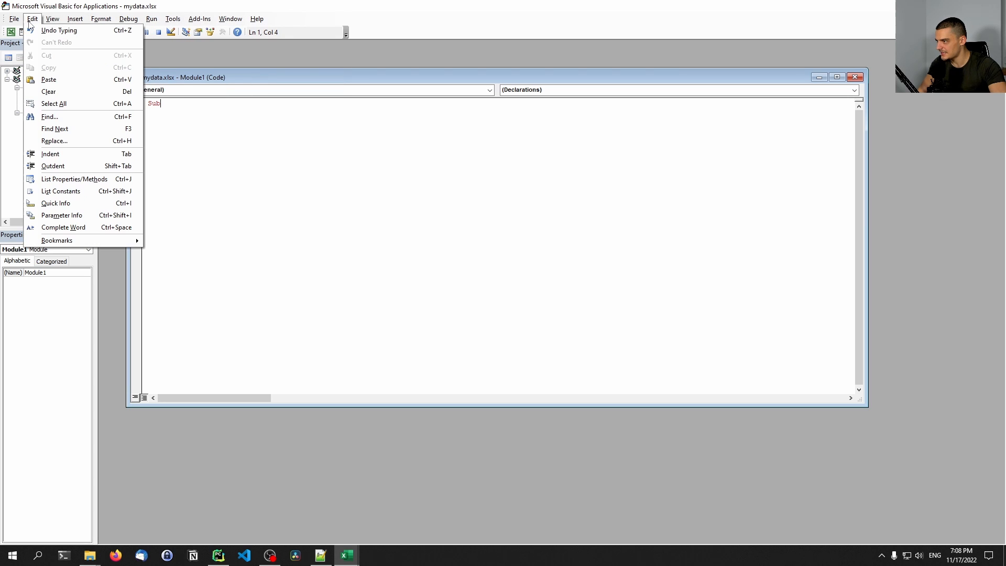
{"action": "left_click", "coordinate": [74, 19]}
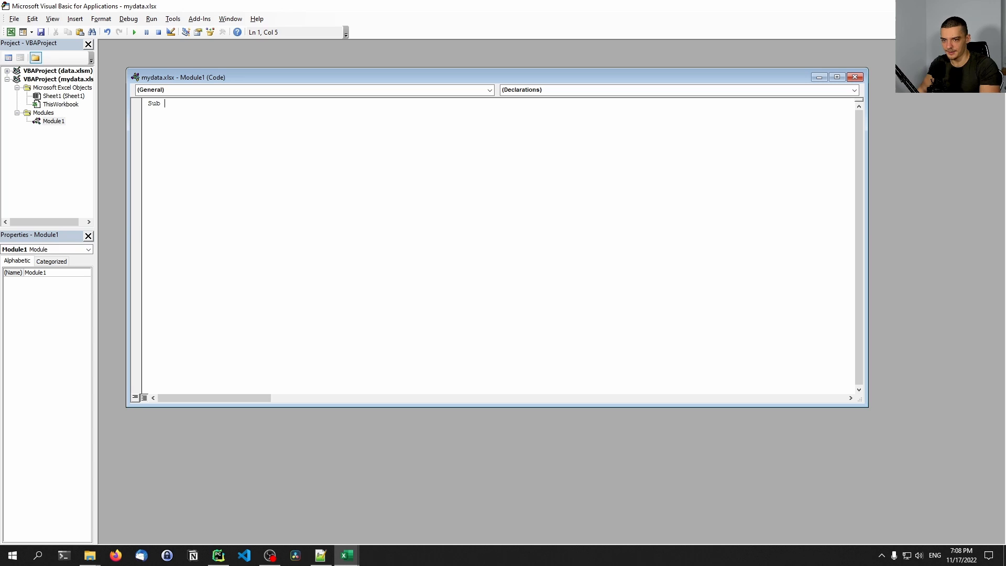
Name the Sub PerformDataVisualization() and declare Dim vbaShell As Object.
{"action": "type", "text": "PerformDataVisualia"}
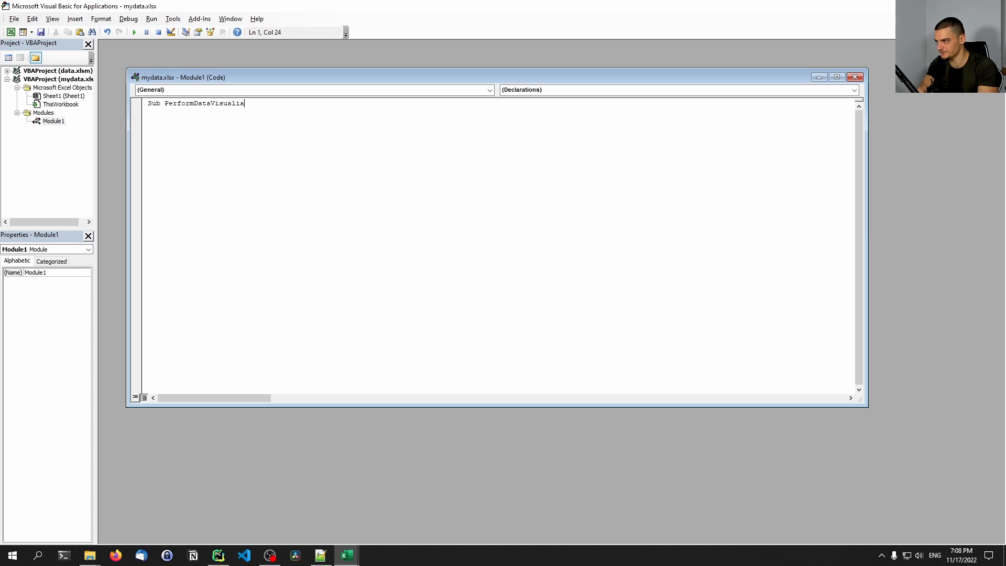
{"action": "type", "text": "zation()"}
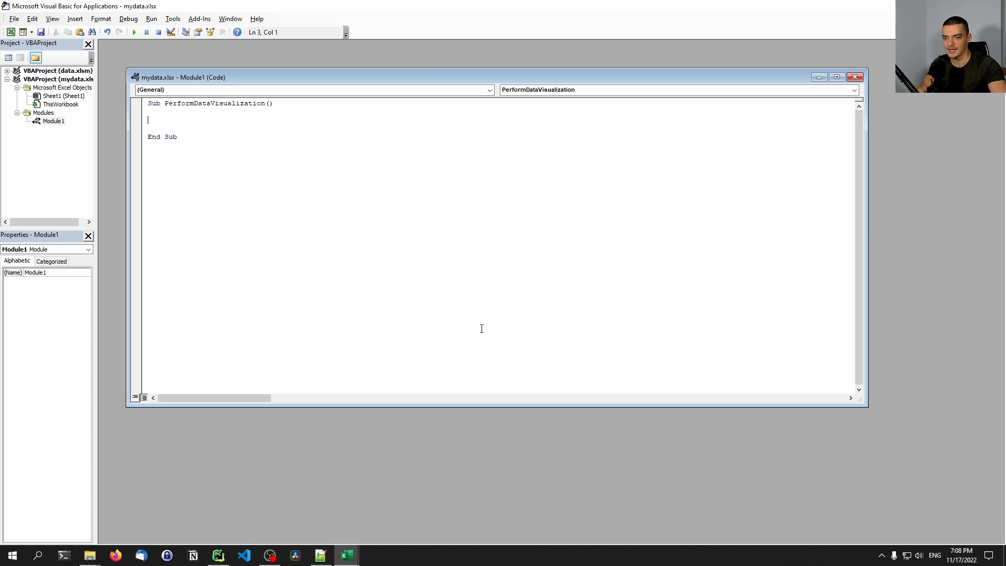
{"action": "type", "text": "Dim"}
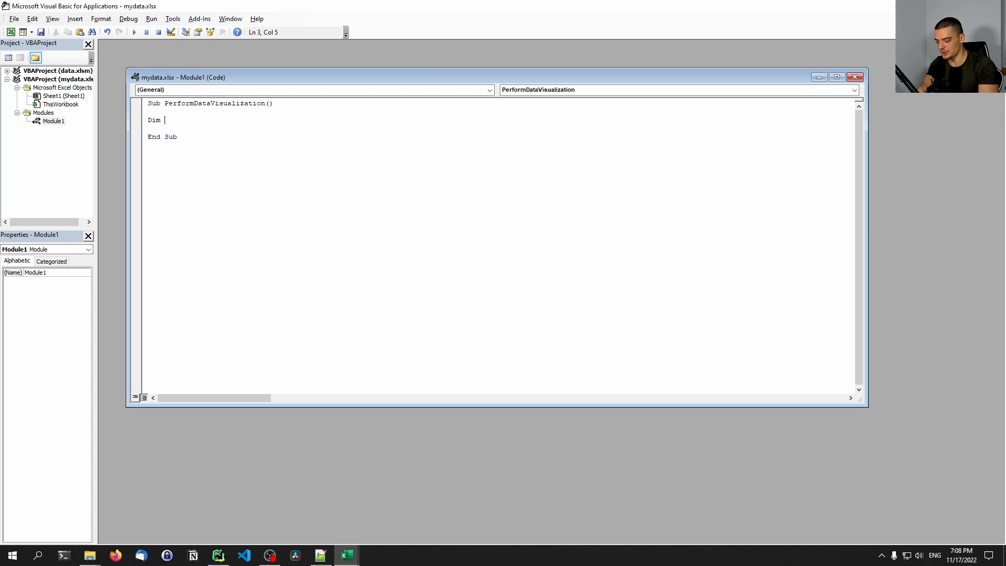
{"action": "type", "text": "vbaShe"}
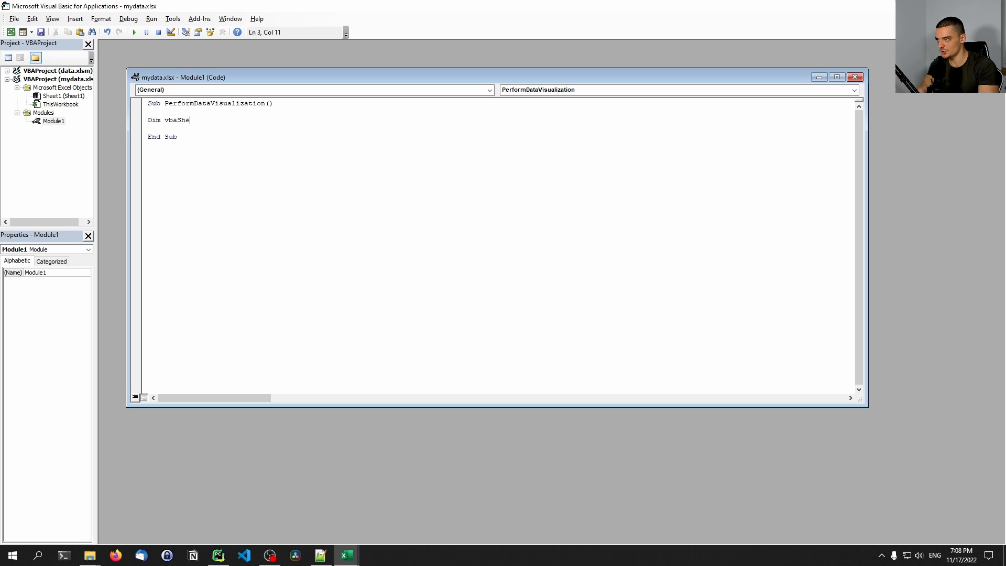
{"action": "type", "text": "ll"}
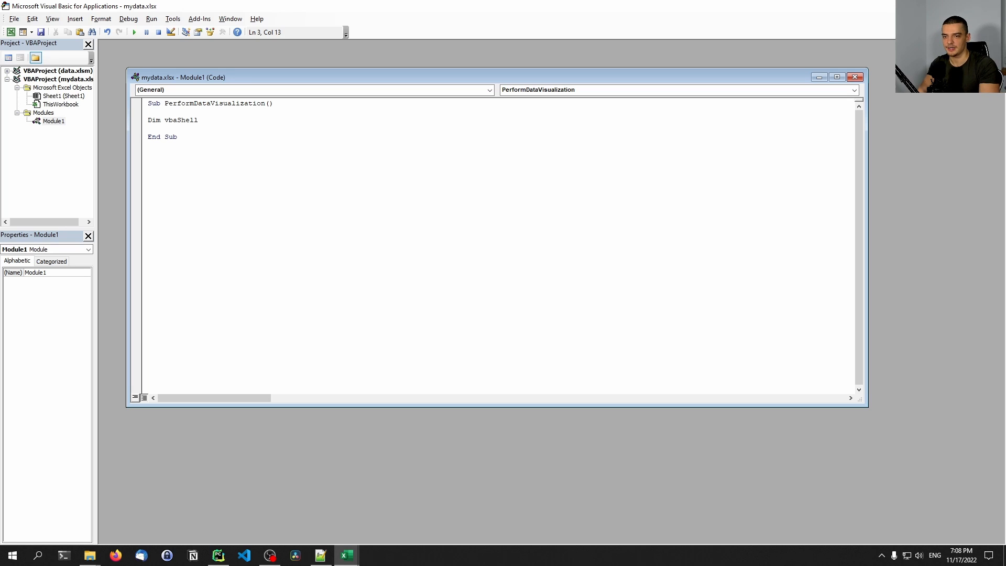
{"action": "type", "text": "a"}
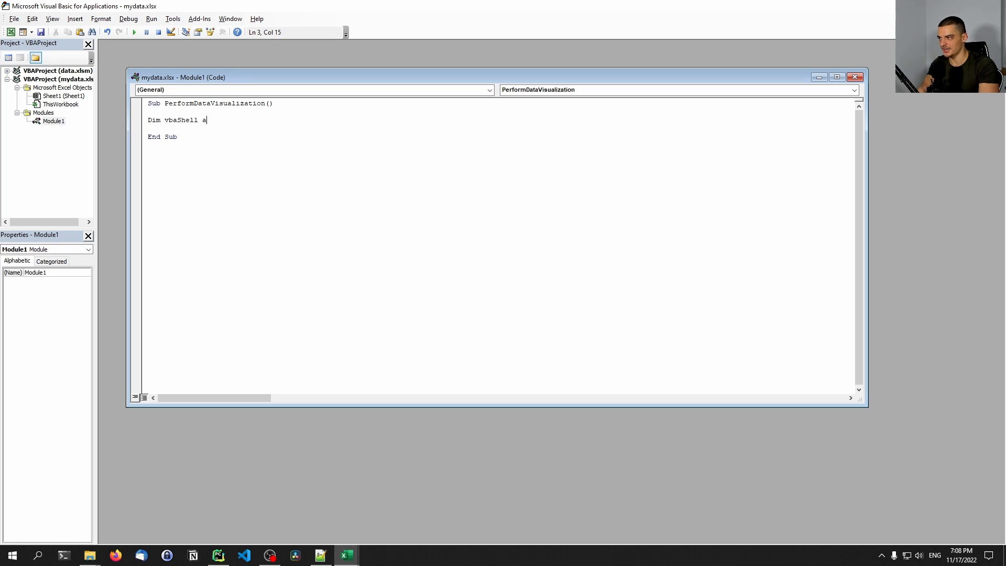
{"action": "type", "text": "s Object"}
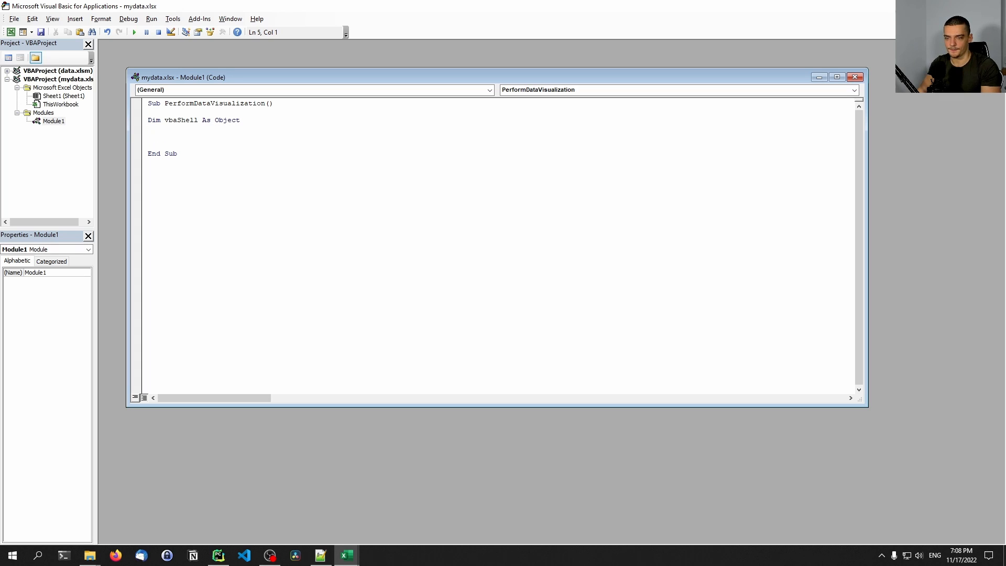
Add Set vbaShell = VBA.CreateObject("Wscript.Shell") on the next line.
{"action": "type", "text": "Set cbv"}
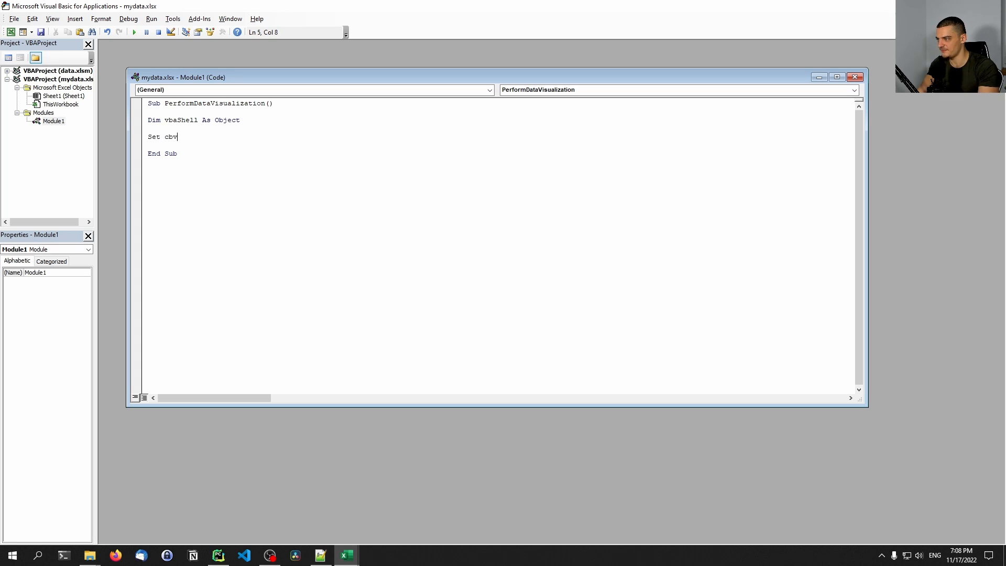
{"action": "type", "text": "vbaSh"}
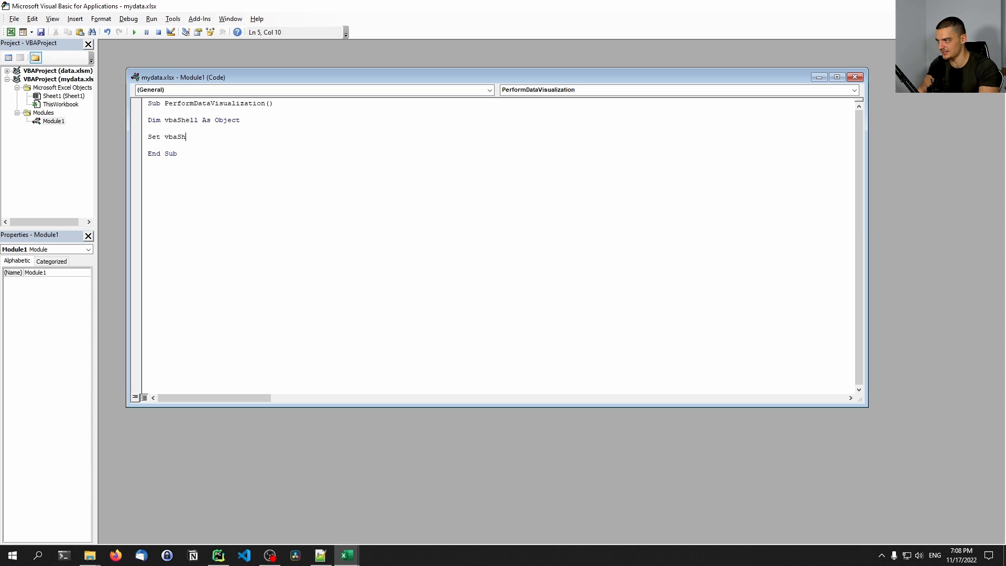
{"action": "type", "text": "ell"}
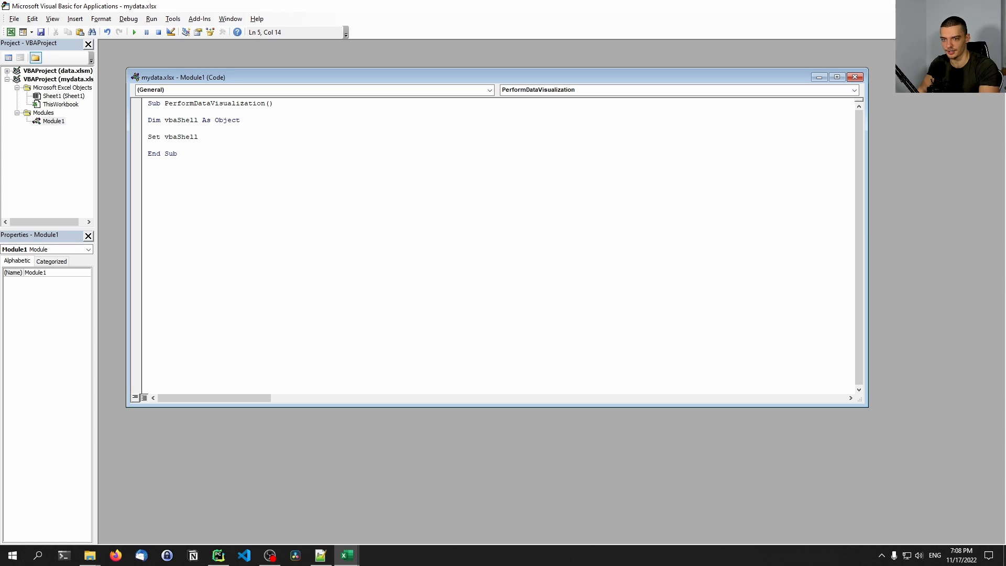
{"action": "type", "text": "= VBA"}
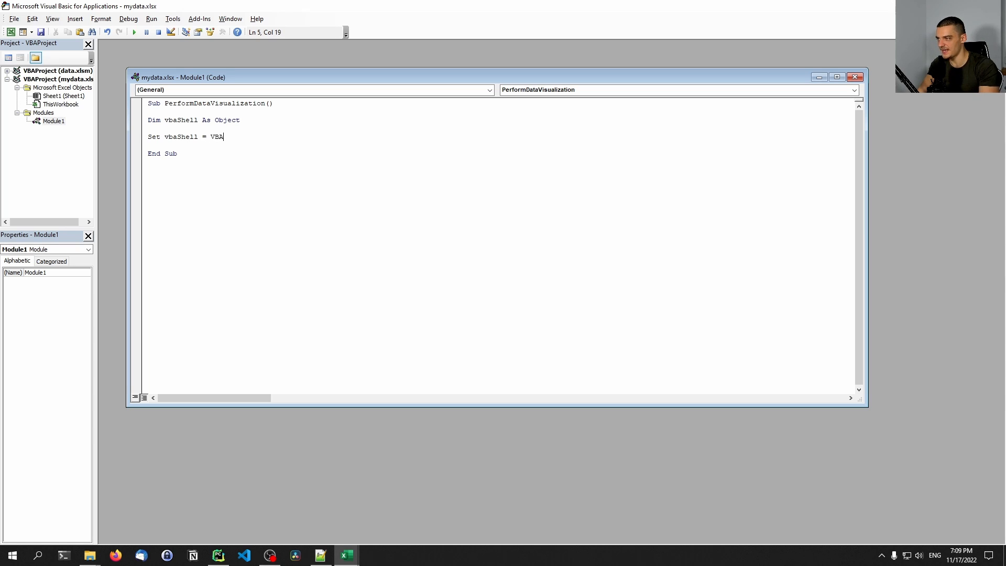
{"action": "type", "text": "."}
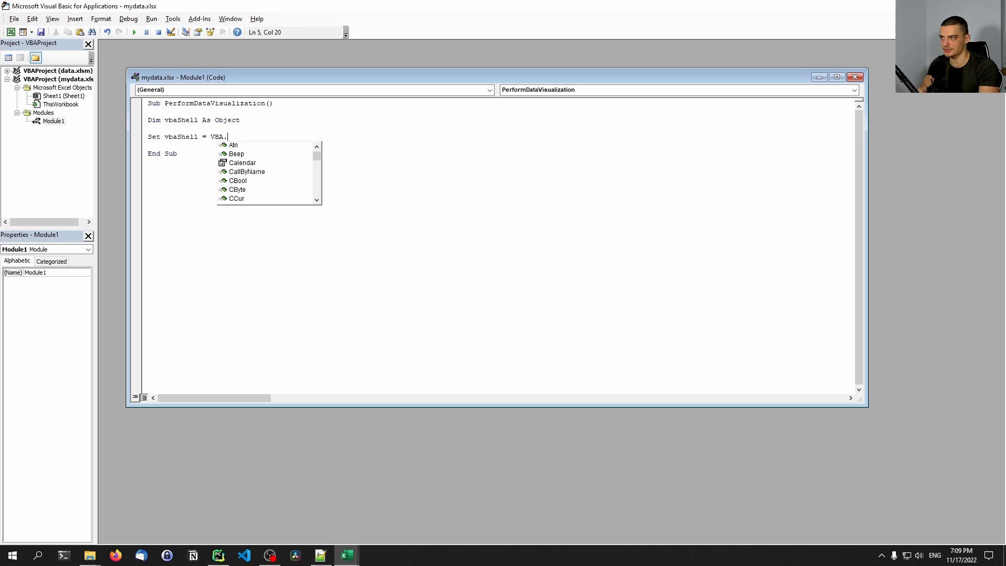
{"action": "type", "text": "CreateObject"}
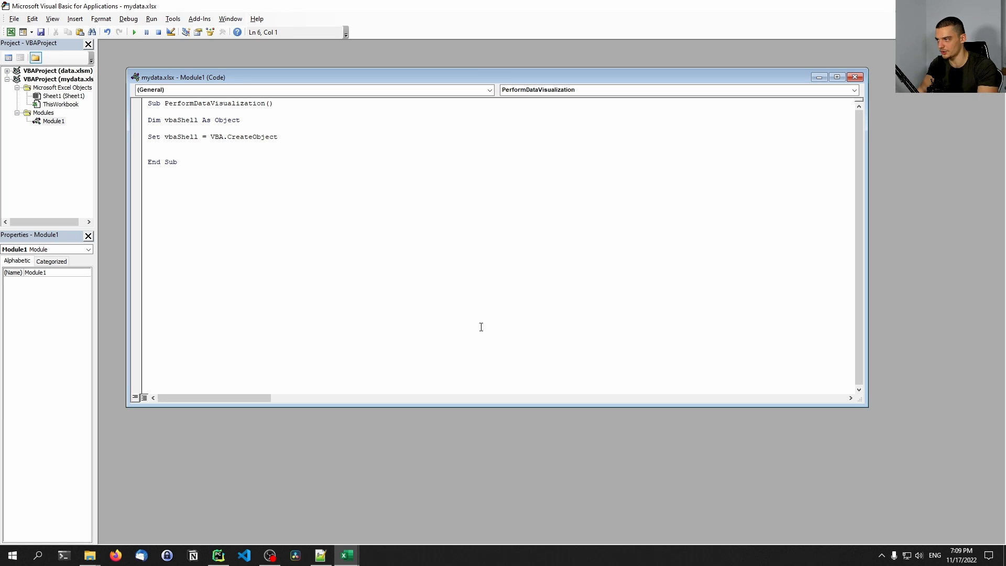
{"action": "type", "text": "(\"W"}
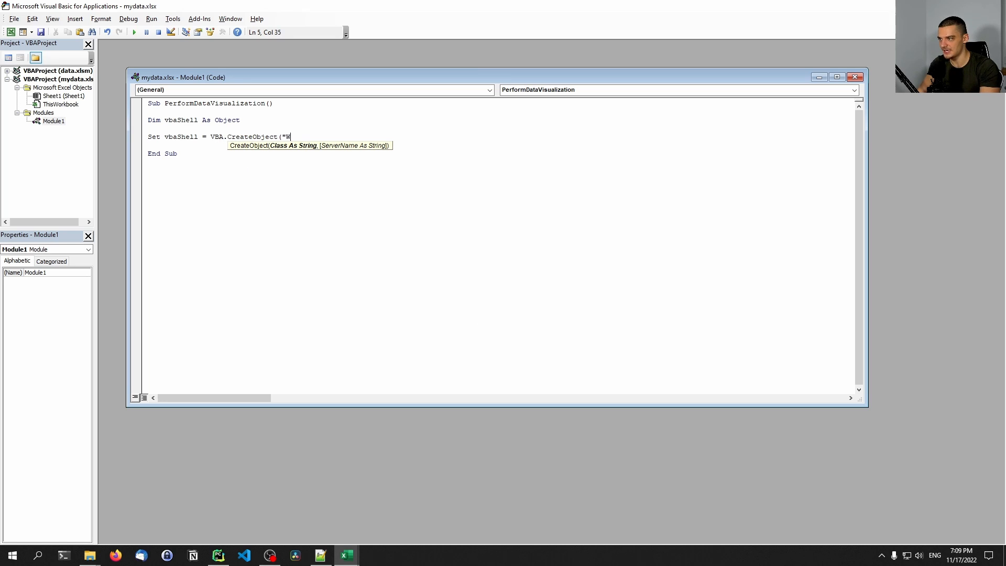
{"action": "type", "text": "script."}
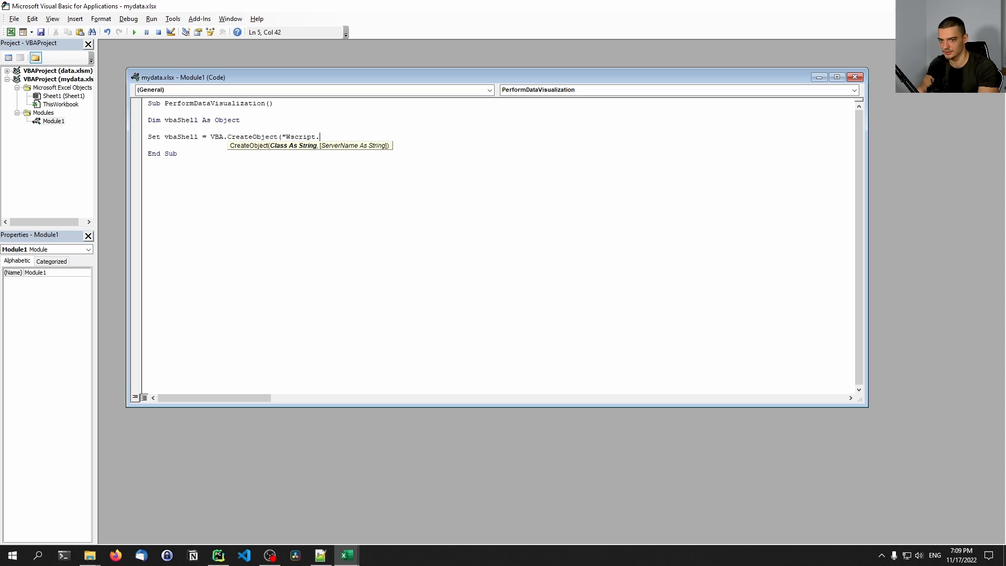
{"action": "type", "text": "Shell\")"}
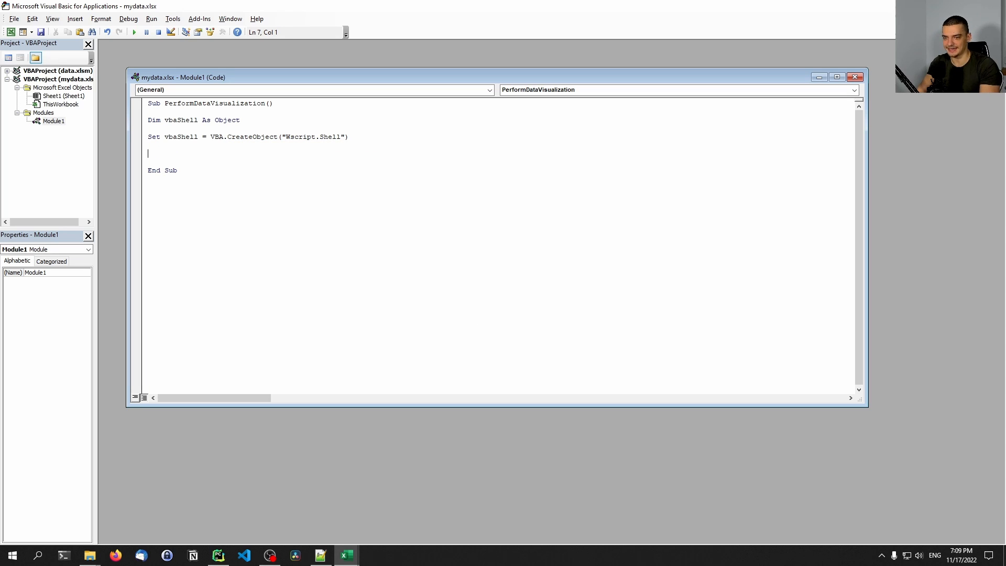
{"action": "key", "text": "Backspace"}
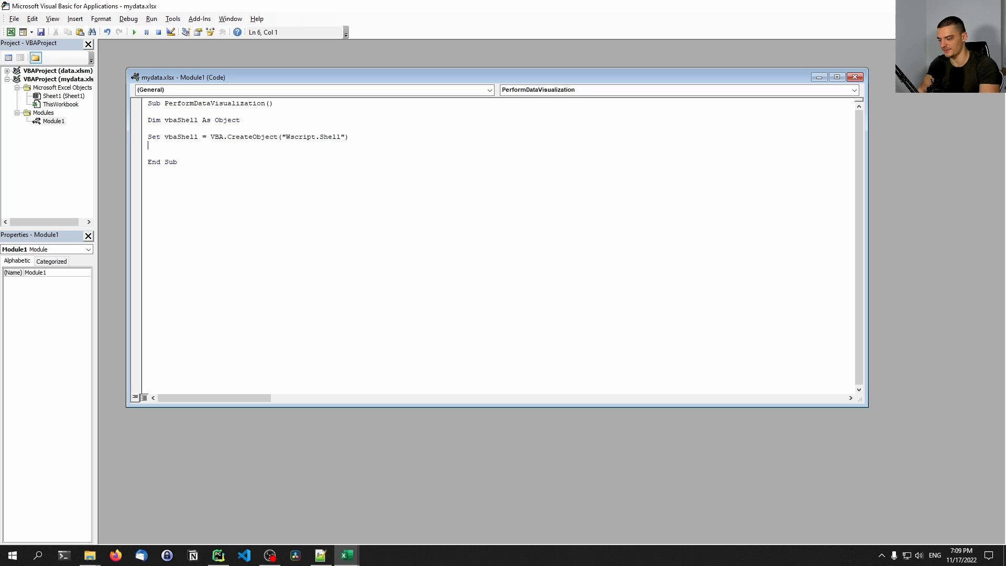
Begin a vbaShell.Run call with an opening triple-quoted command string.
{"action": "type", "text": "vbaShell"}
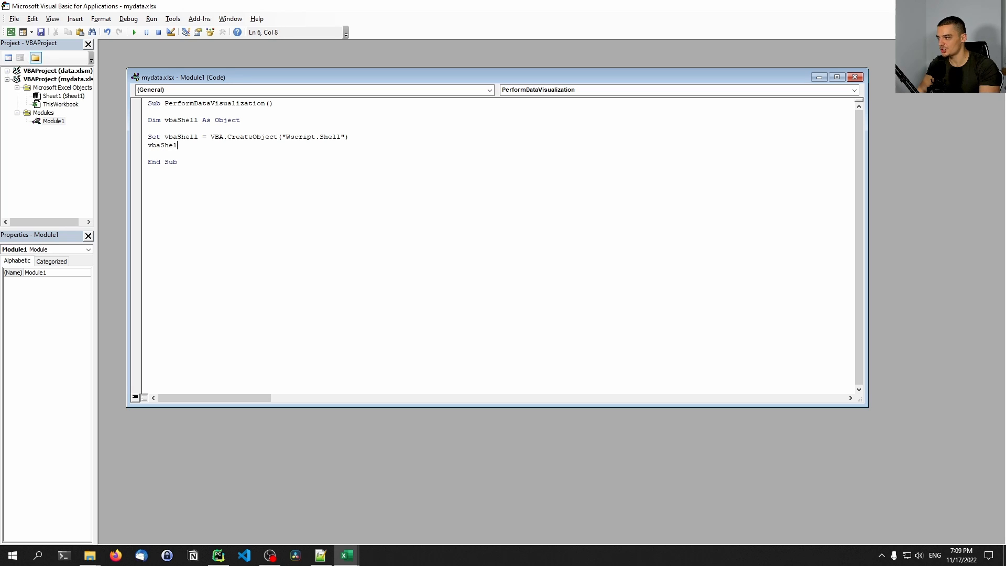
{"action": "type", "text": ".Ru"}
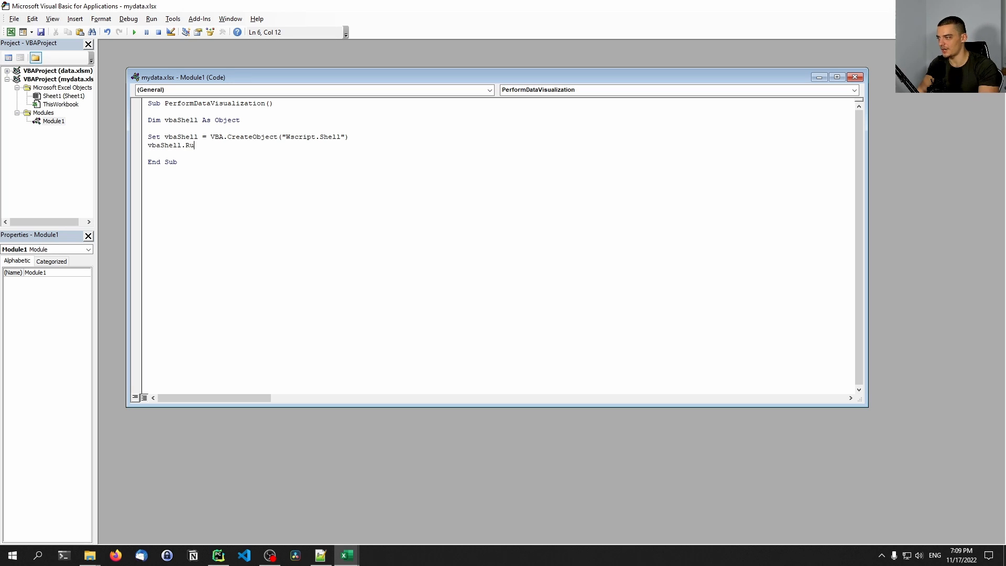
{"action": "type", "text": "n"}
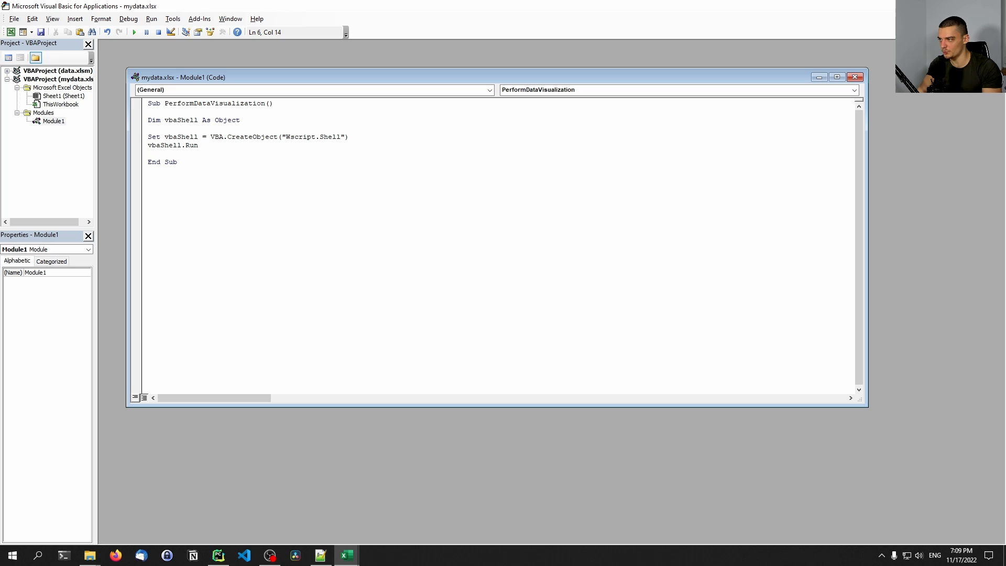
{"action": "type", "text": "\"\"\""}
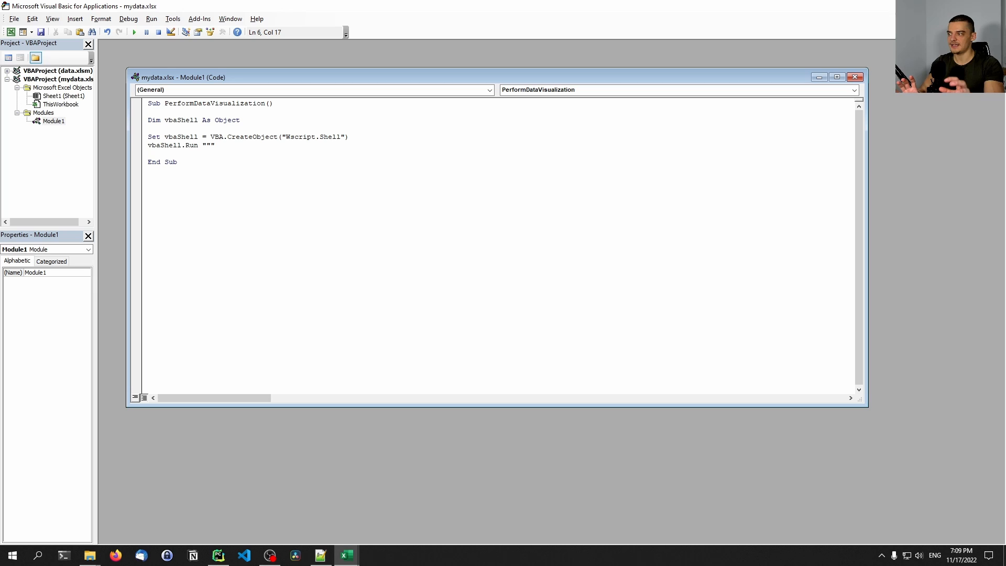
{"action": "left_click", "coordinate": [216, 145]}
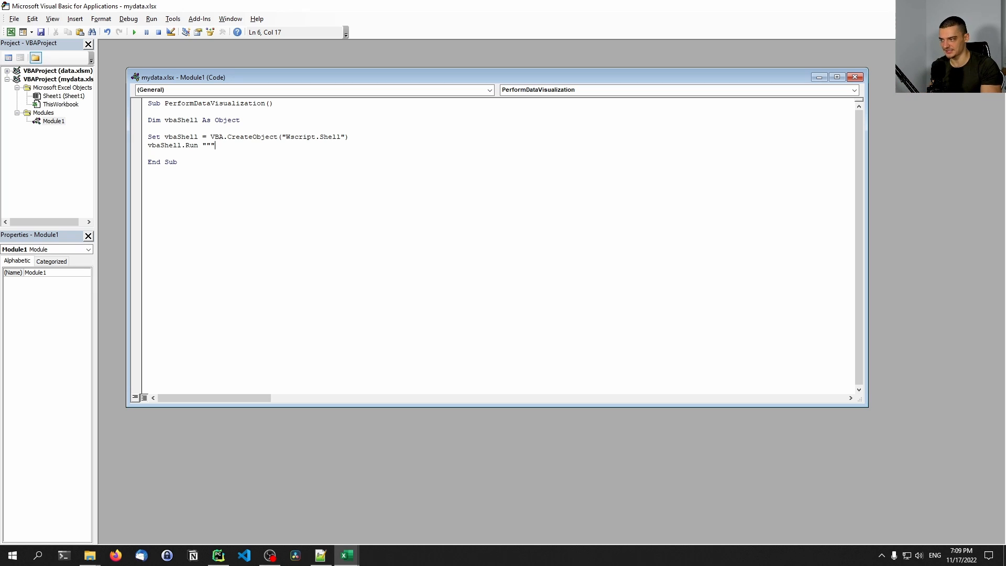
{"action": "left_click", "coordinate": [133, 31]}
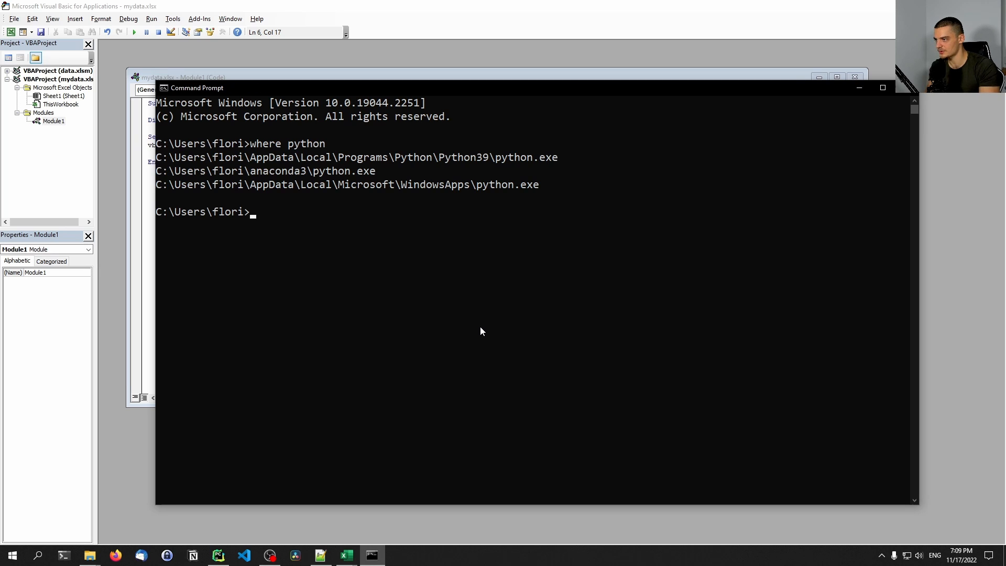
{"action": "mouse_move", "coordinate": [159, 161]}
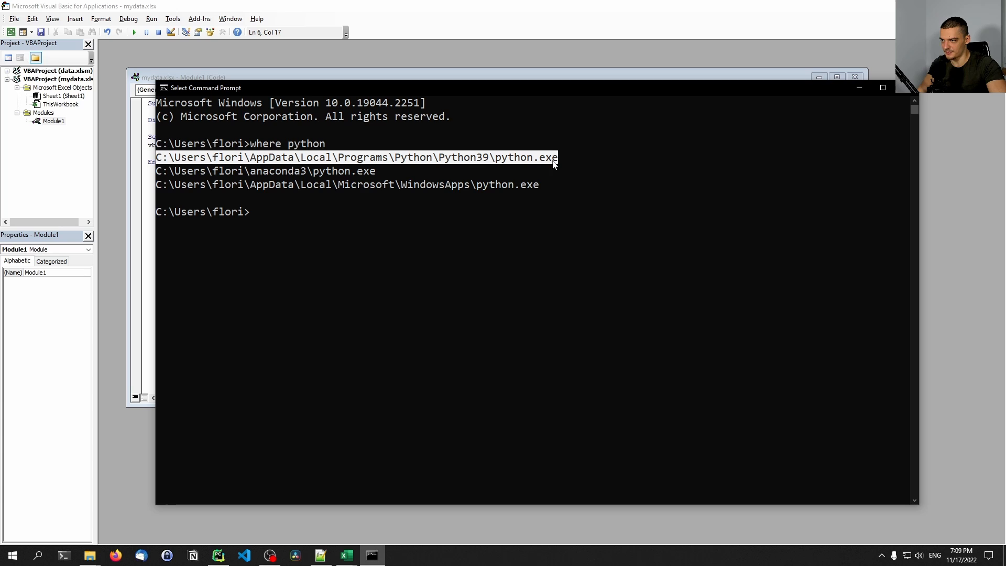
{"action": "mouse_move", "coordinate": [221, 162]}
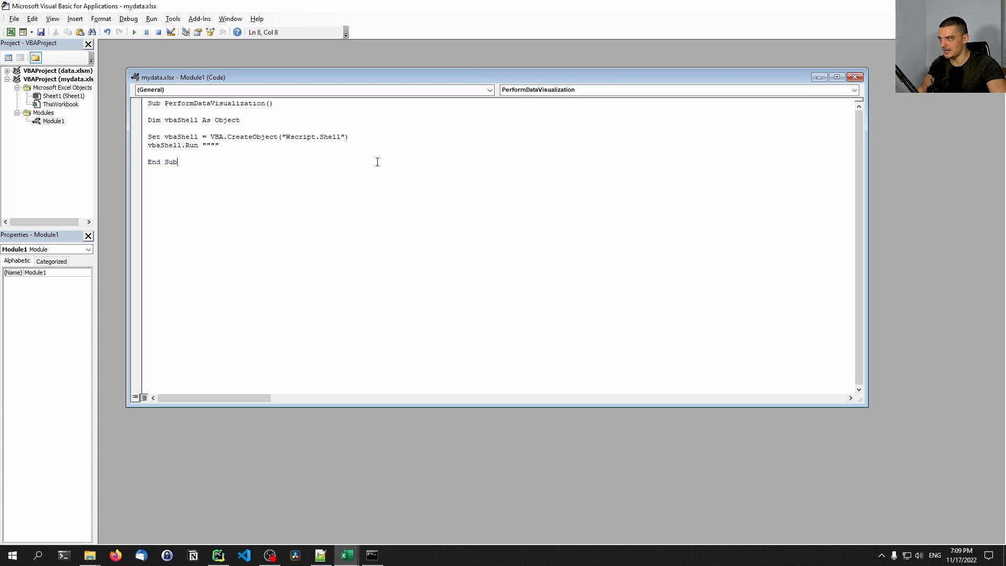
Pass the quoted Python39 python.exe path to Run, then & and a new opening quoted string.
{"action": "type", "text": "C:\\Users\\flori\\AppData\\Local\\Programs\\Python\\Python39\\python.exe"}
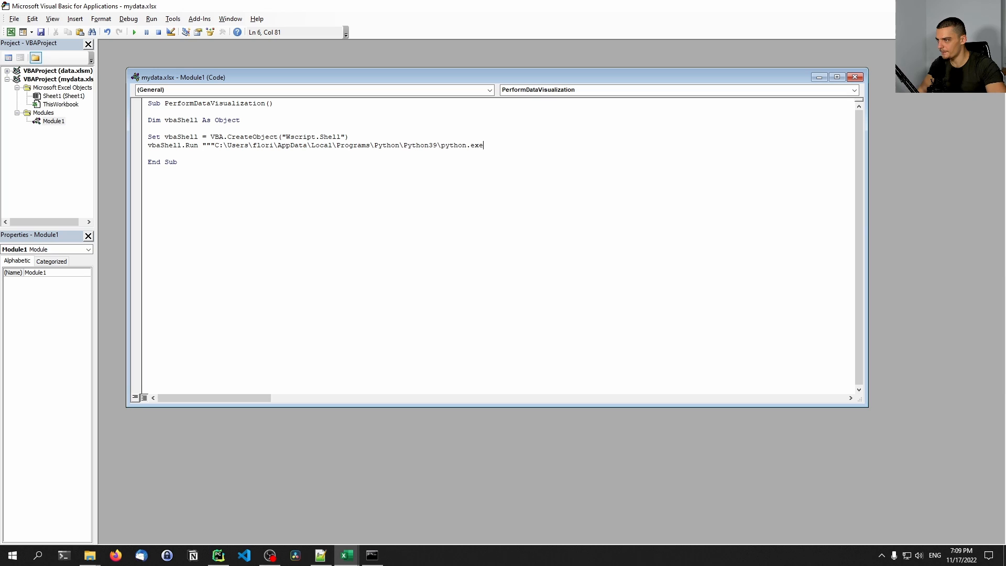
{"action": "left_click", "coordinate": [239, 144]}
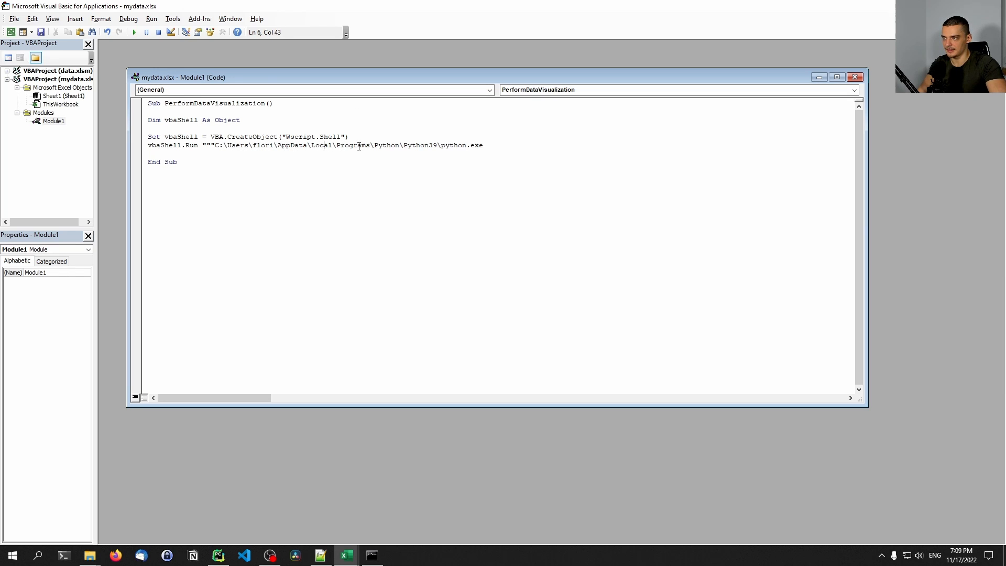
{"action": "left_click", "coordinate": [490, 145]}
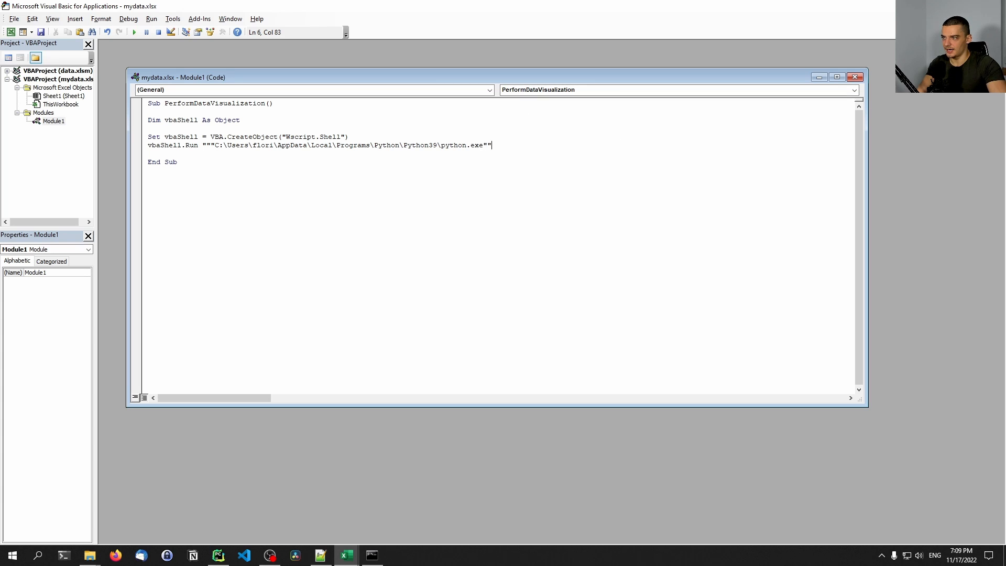
{"action": "type", "text": "\" \""}
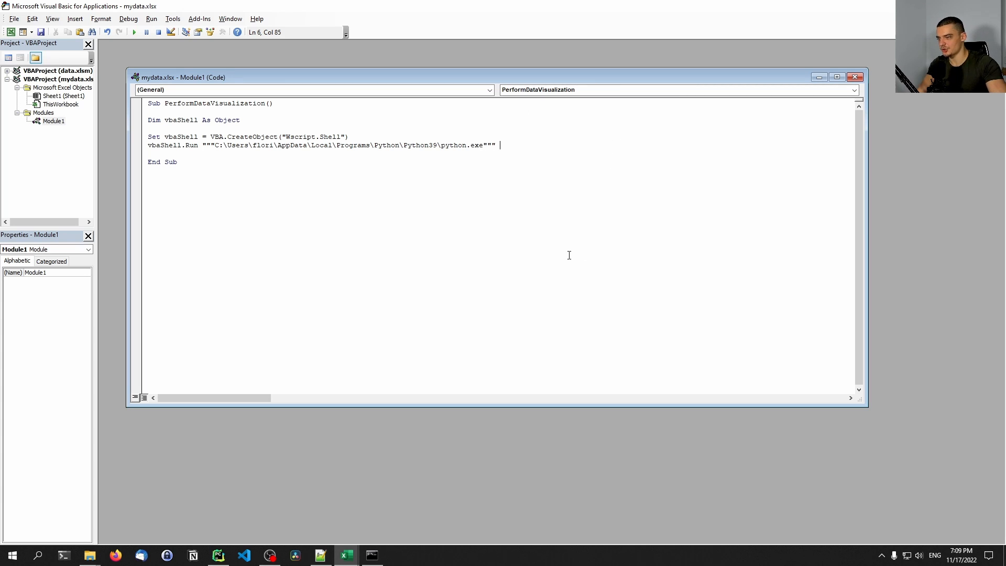
{"action": "type", "text": "&"}
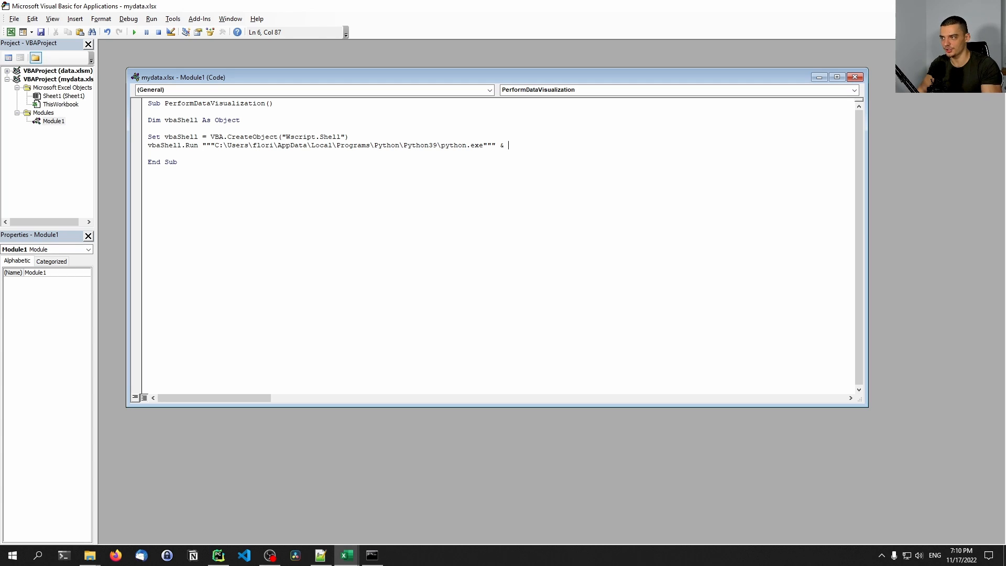
{"action": "type", "text": "\"\"\""}
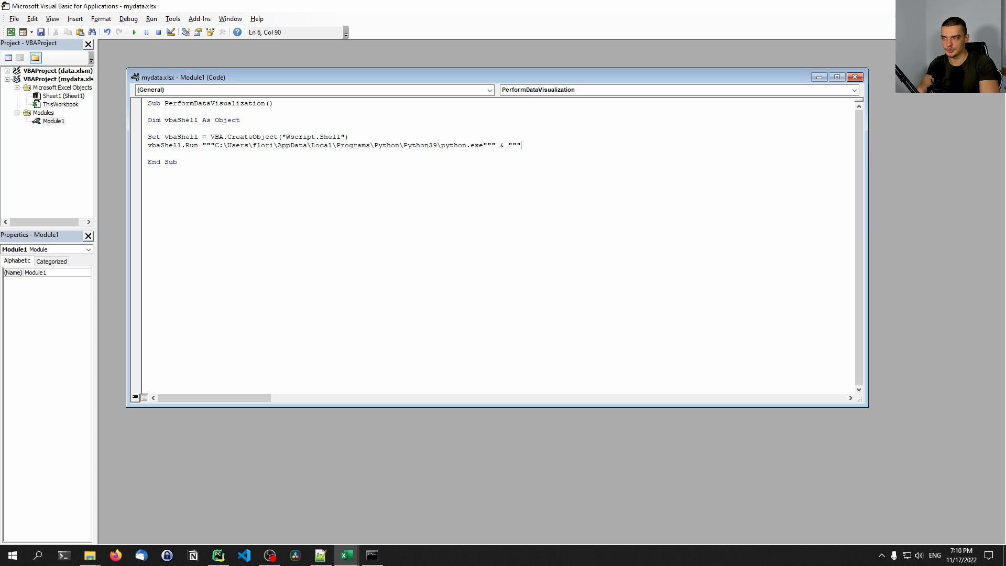
{"action": "mouse_move", "coordinate": [232, 384]}
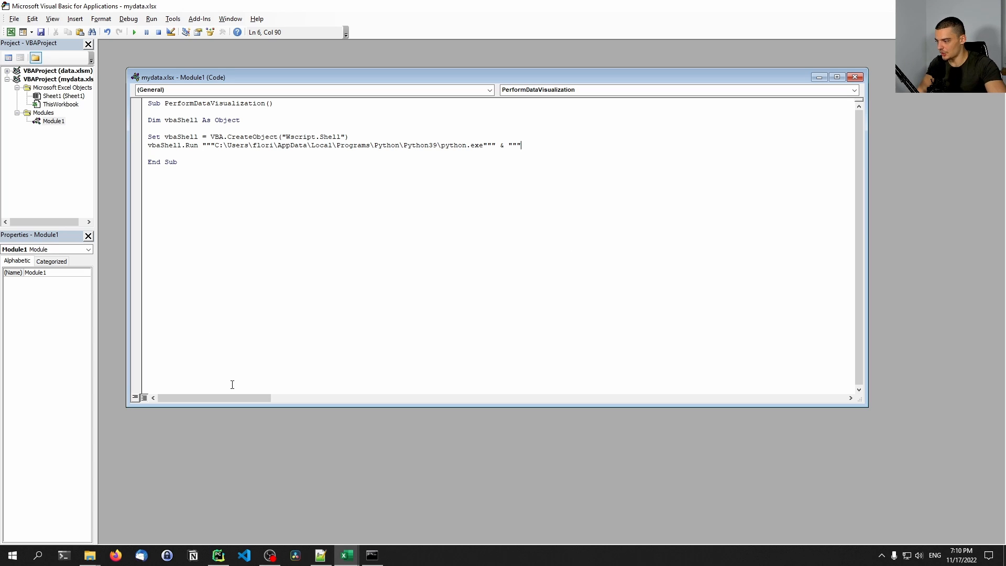
{"action": "right_click", "coordinate": [56, 93]}
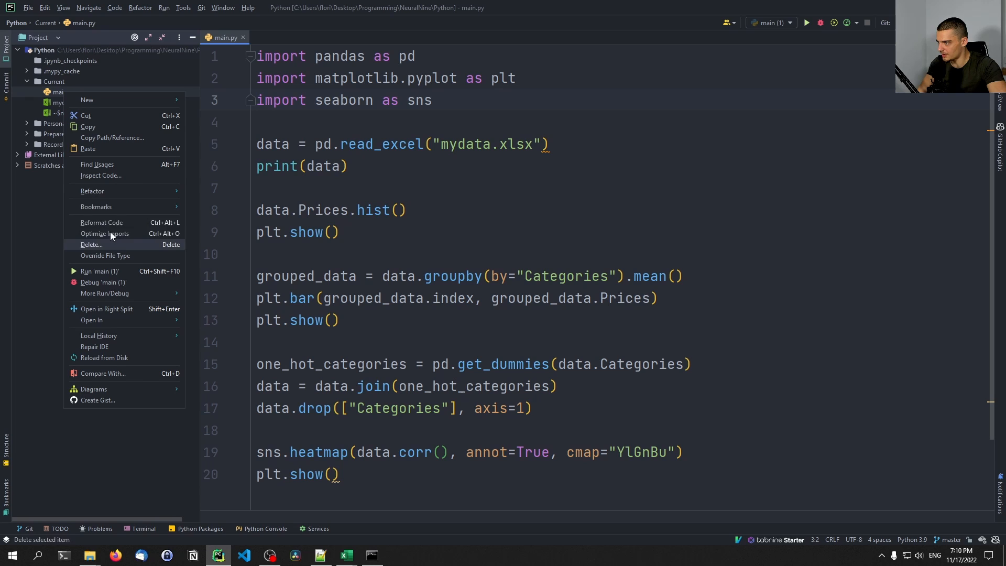
{"action": "mouse_move", "coordinate": [107, 269]}
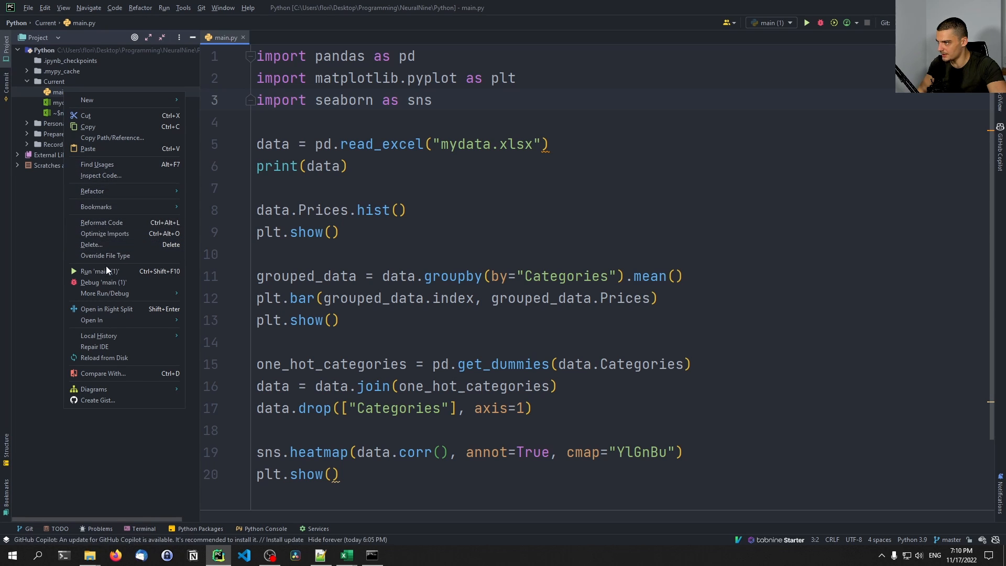
Copy the absolute path of main.py from the Project panel's Copy Path/Reference menu.
{"action": "left_click", "coordinate": [112, 137]}
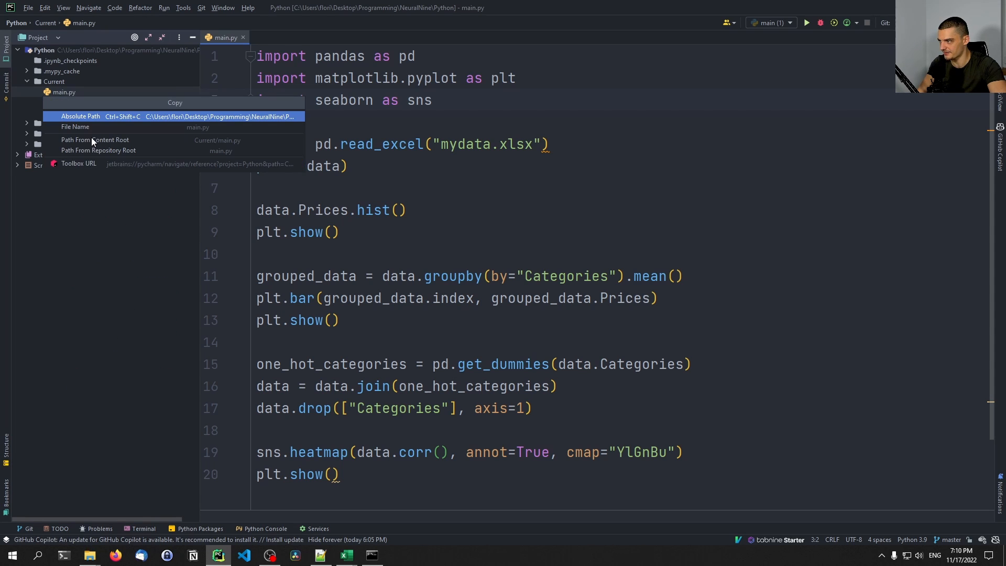
{"action": "mouse_move", "coordinate": [81, 119]}
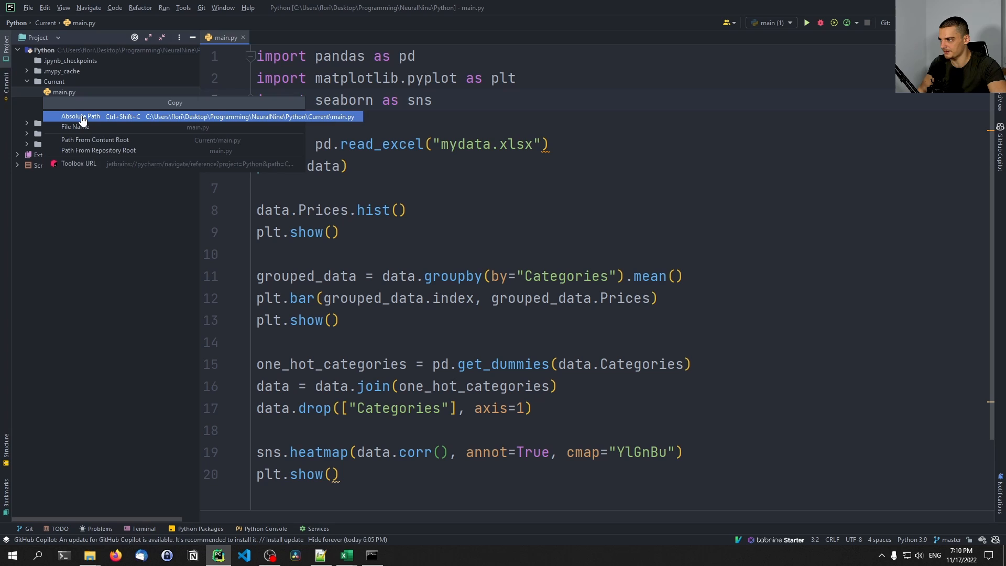
{"action": "left_click", "coordinate": [81, 116]}
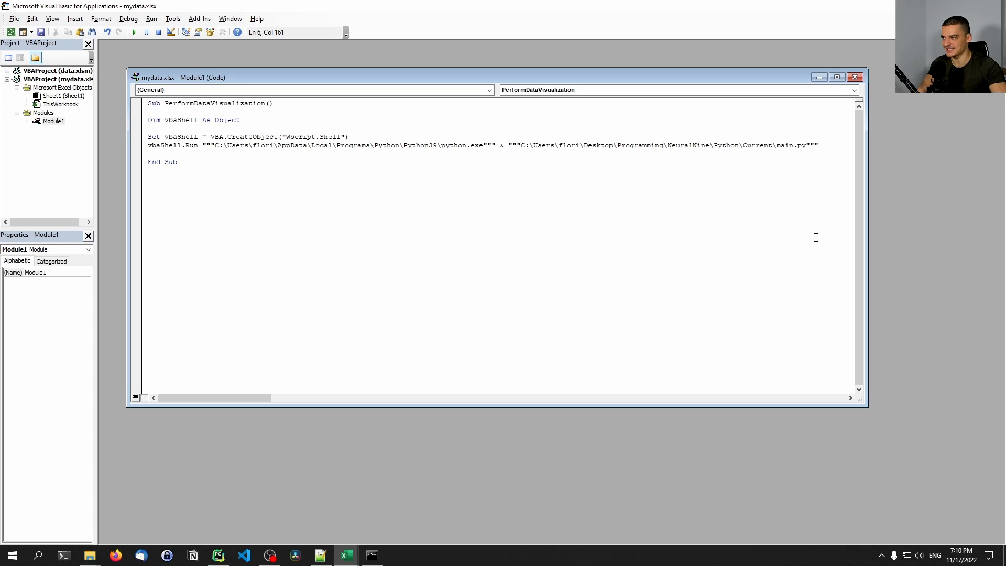
Save mydata, confirming the macro-free workbook warning, and return to the macro code.
{"action": "key", "text": "ctrl+s"}
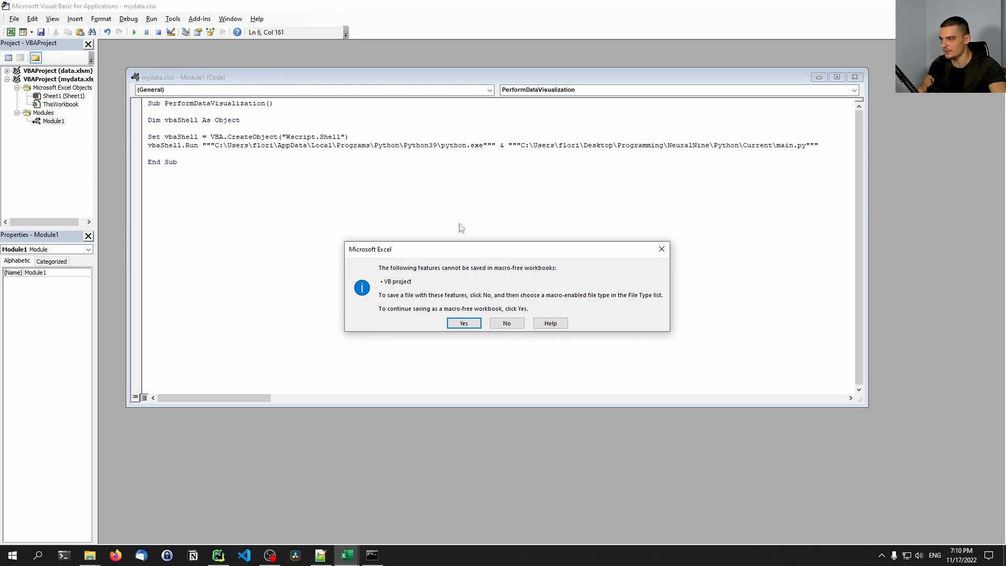
{"action": "mouse_move", "coordinate": [614, 295]}
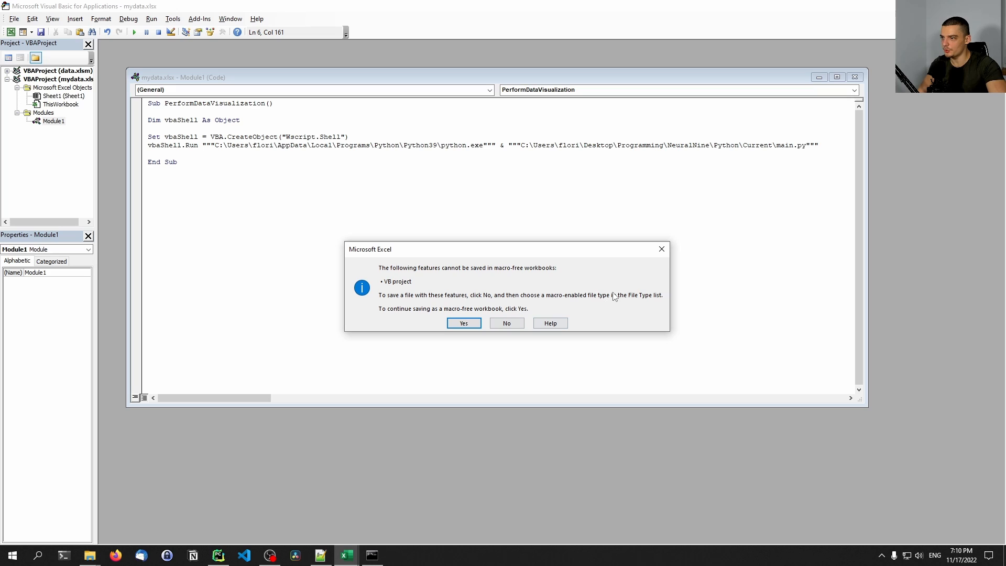
{"action": "mouse_move", "coordinate": [662, 249]}
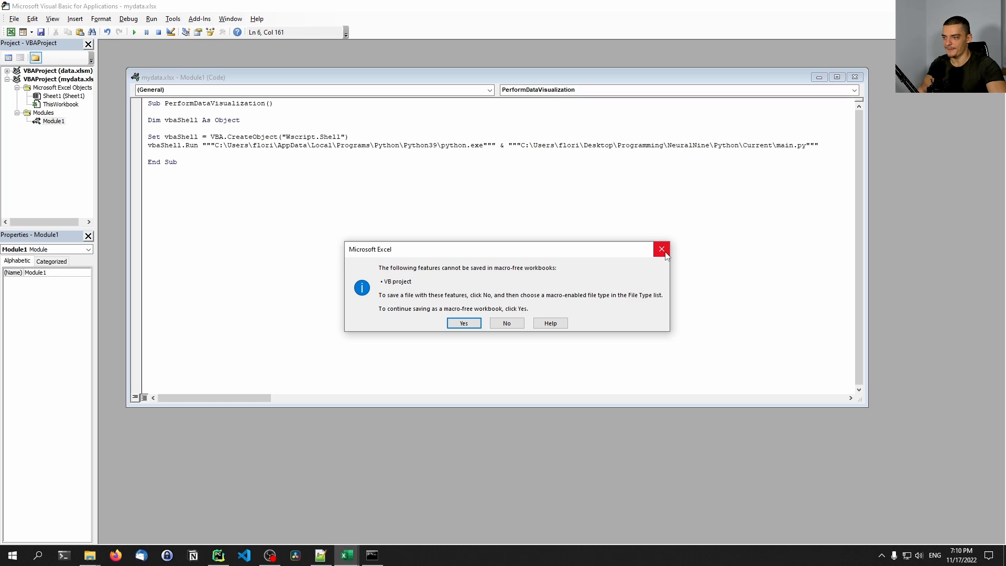
{"action": "mouse_move", "coordinate": [458, 332]}
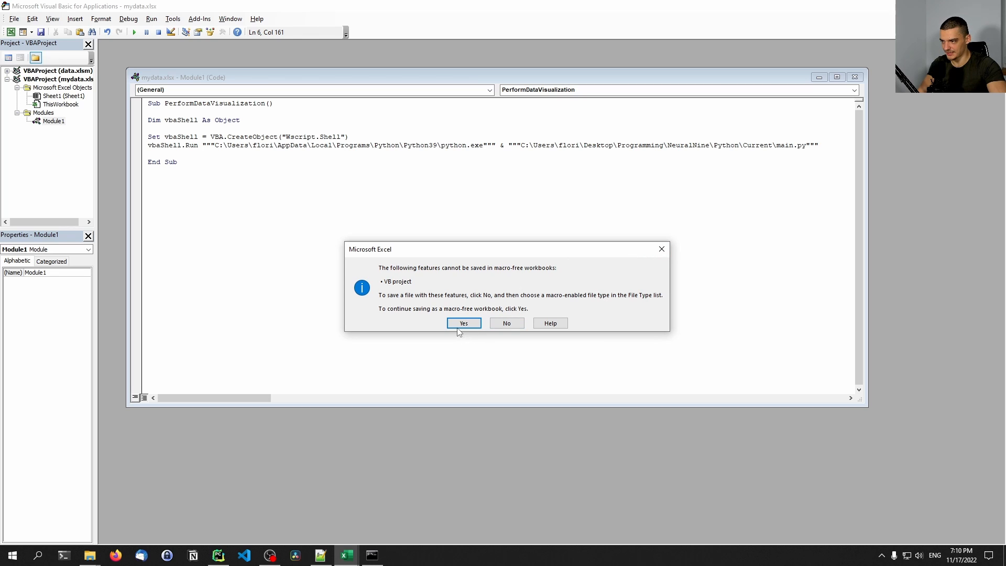
{"action": "left_click", "coordinate": [463, 323]}
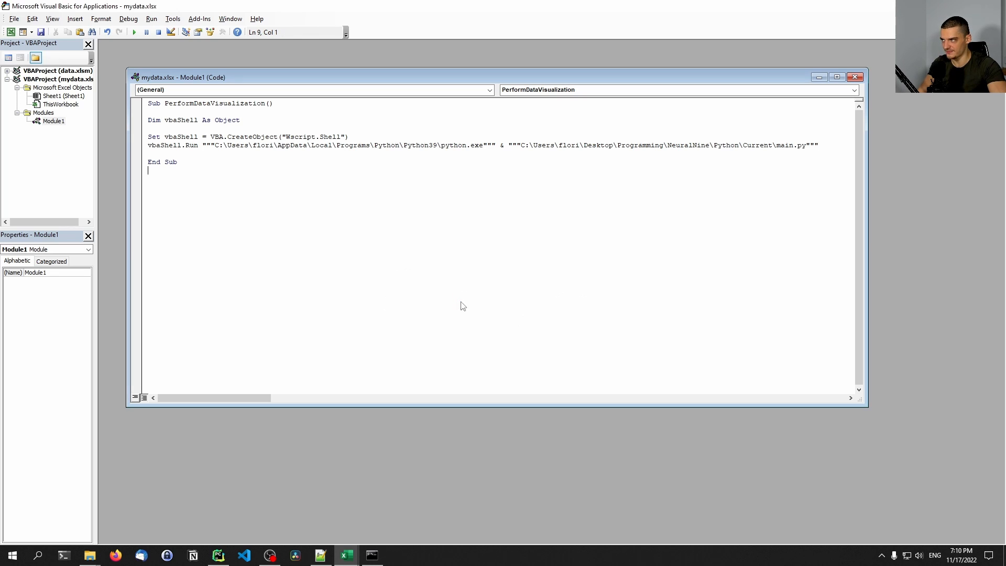
{"action": "mouse_move", "coordinate": [430, 289]}
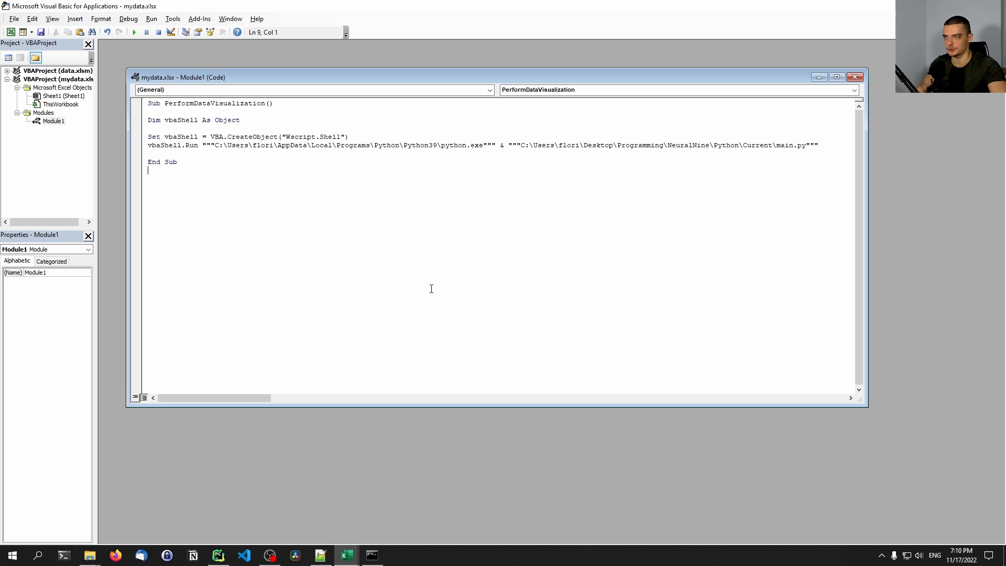
{"action": "mouse_move", "coordinate": [427, 296]}
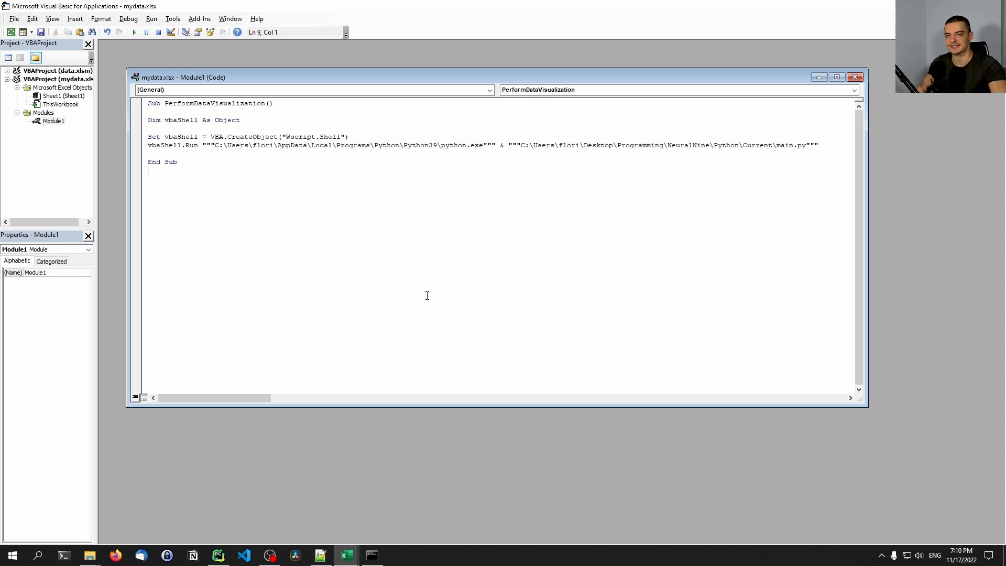
{"action": "mouse_move", "coordinate": [423, 292]}
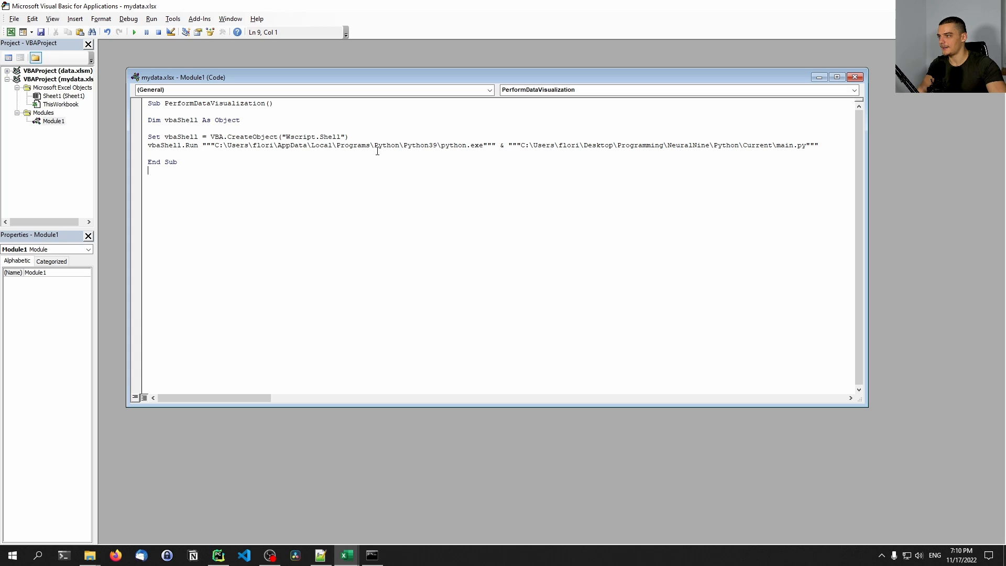
{"action": "left_click", "coordinate": [256, 144]}
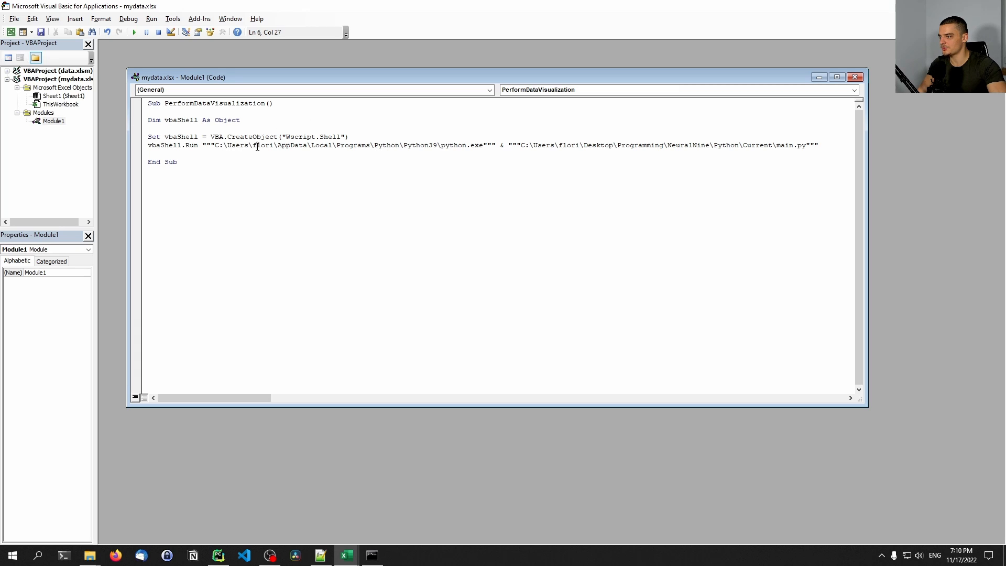
{"action": "mouse_move", "coordinate": [134, 33]}
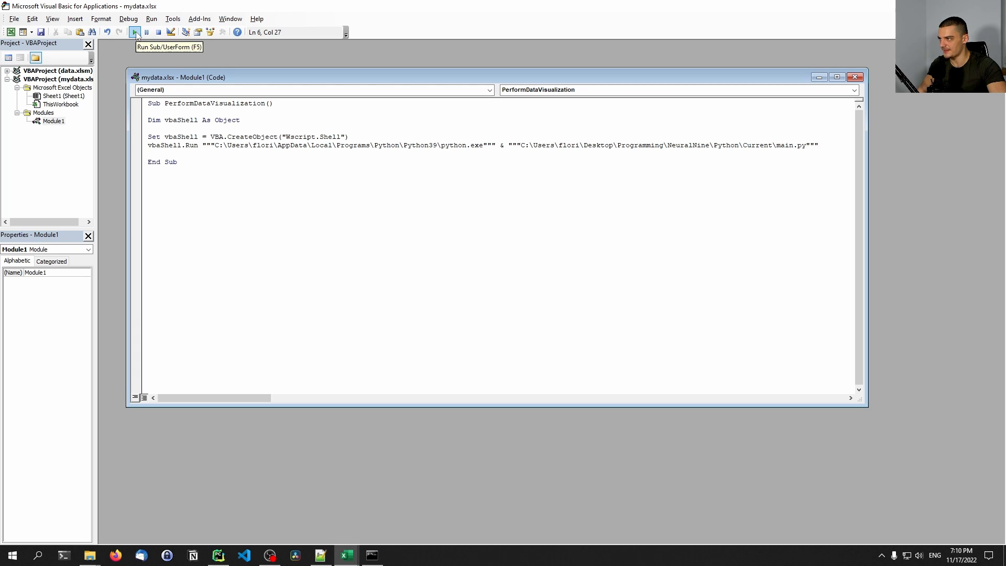
Run PerformDataVisualization to show the category bar chart, then close Figure 1.
{"action": "left_click", "coordinate": [135, 32]}
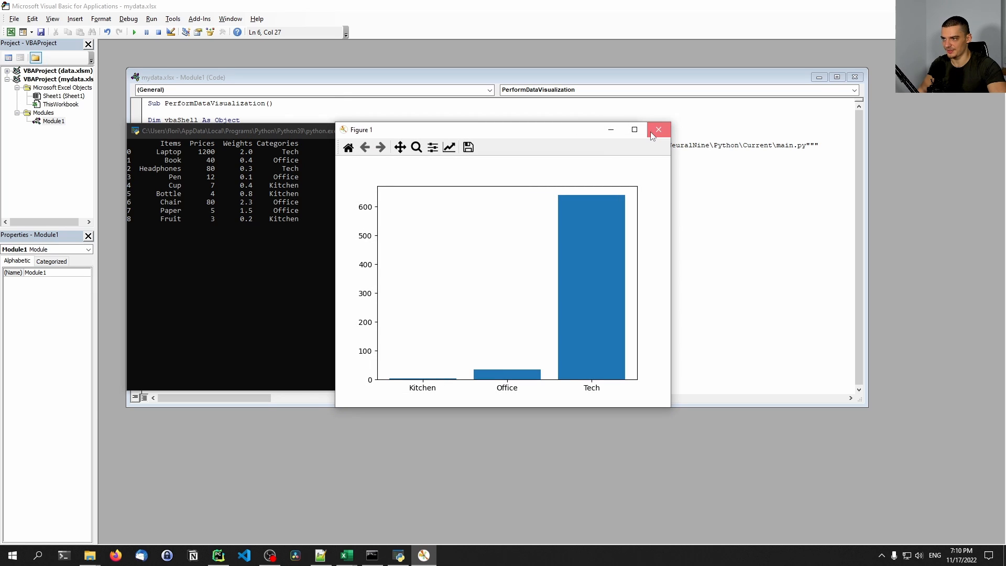
{"action": "left_click", "coordinate": [658, 130]}
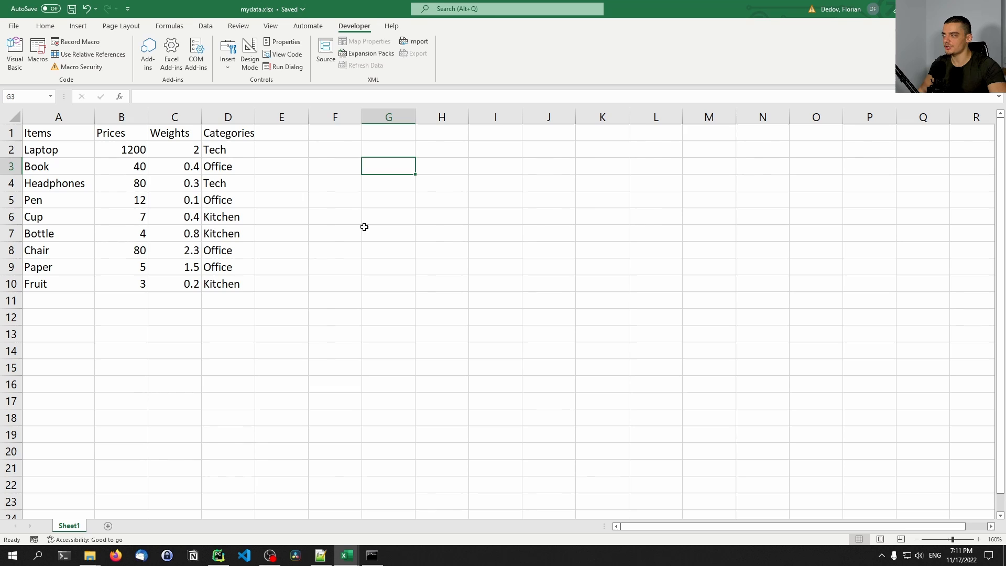
Draw a rounded rectangle shape in an empty area beside the item table.
{"action": "left_click", "coordinate": [334, 166]}
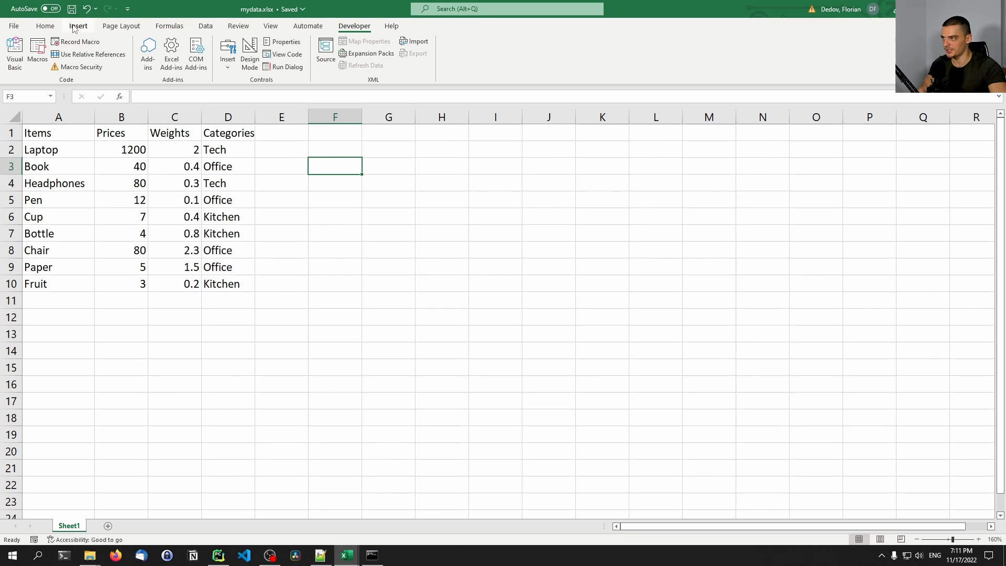
{"action": "left_click", "coordinate": [77, 25]}
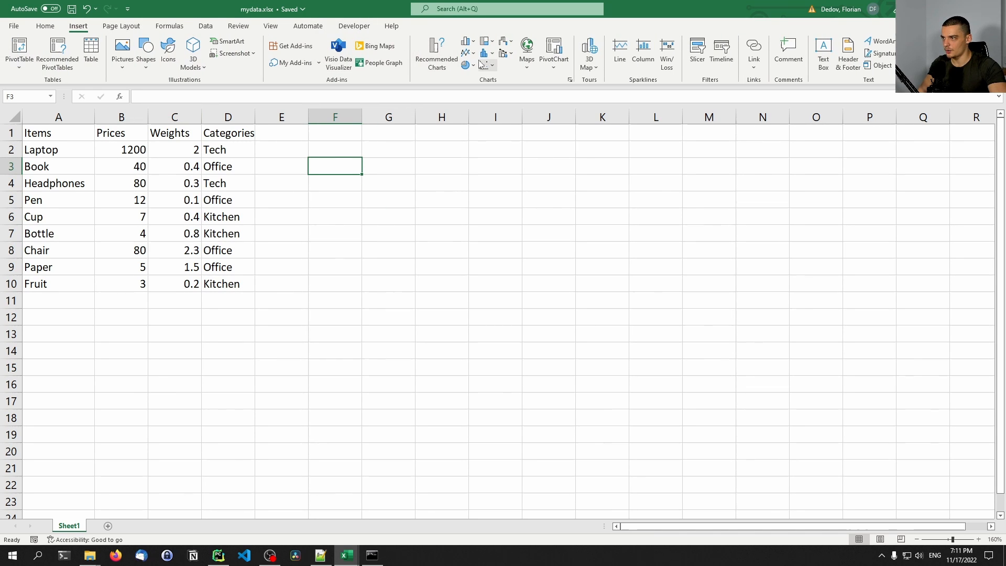
{"action": "left_click", "coordinate": [145, 51]}
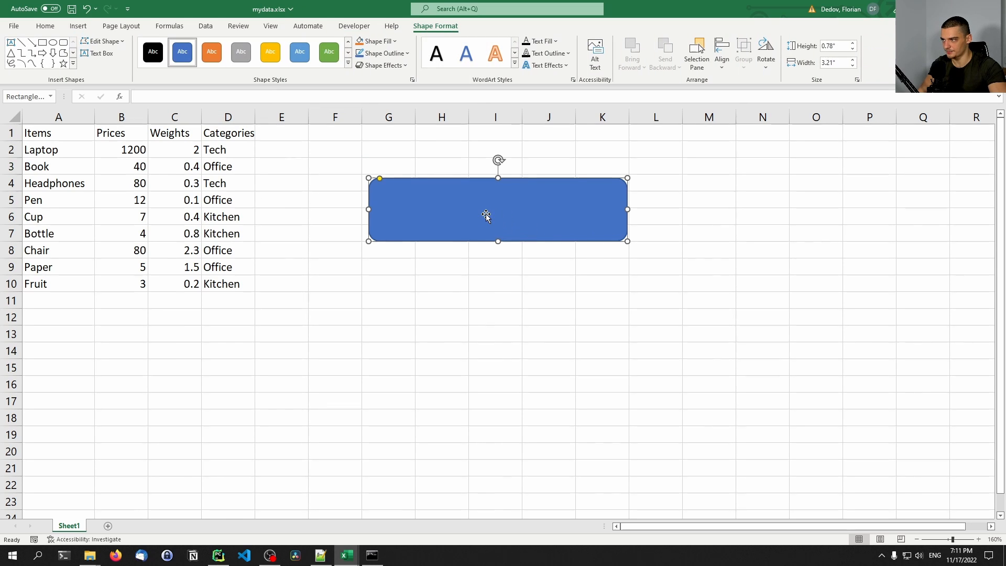
Label the shape "Start Visualization" and enlarge its centred text from the Home ribbon.
{"action": "type", "text": "CL"}
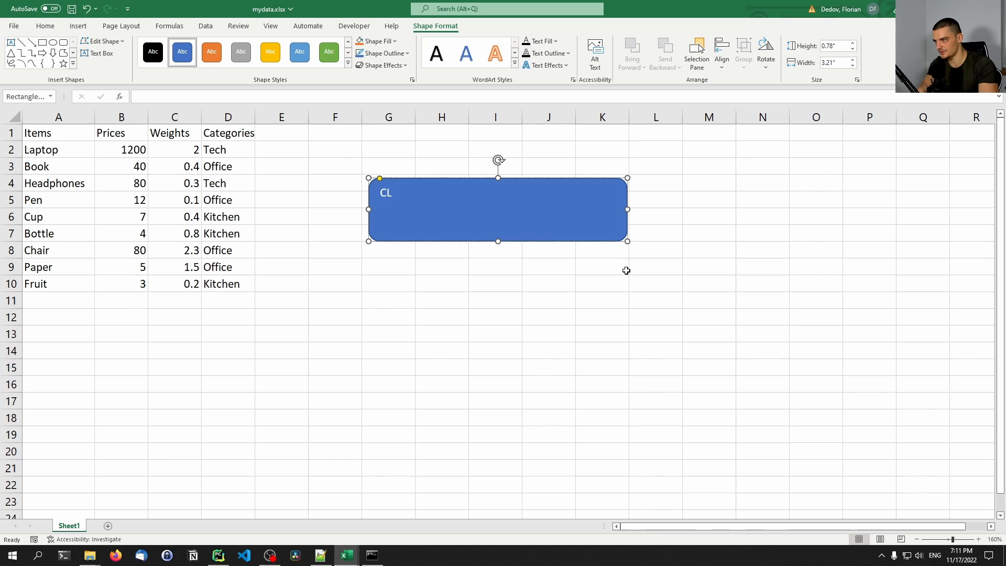
{"action": "type", "text": "Start Visualiz"}
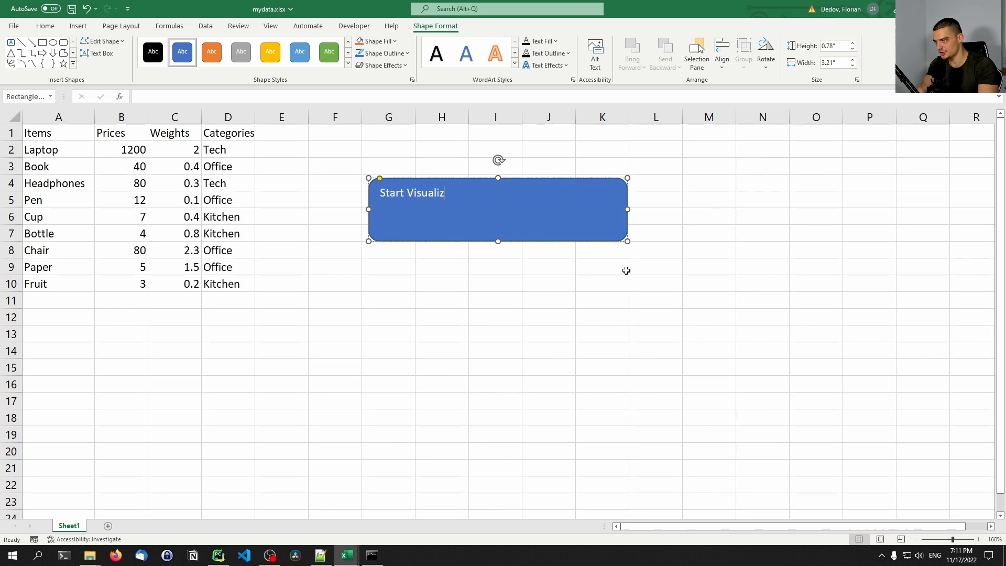
{"action": "type", "text": "ation"}
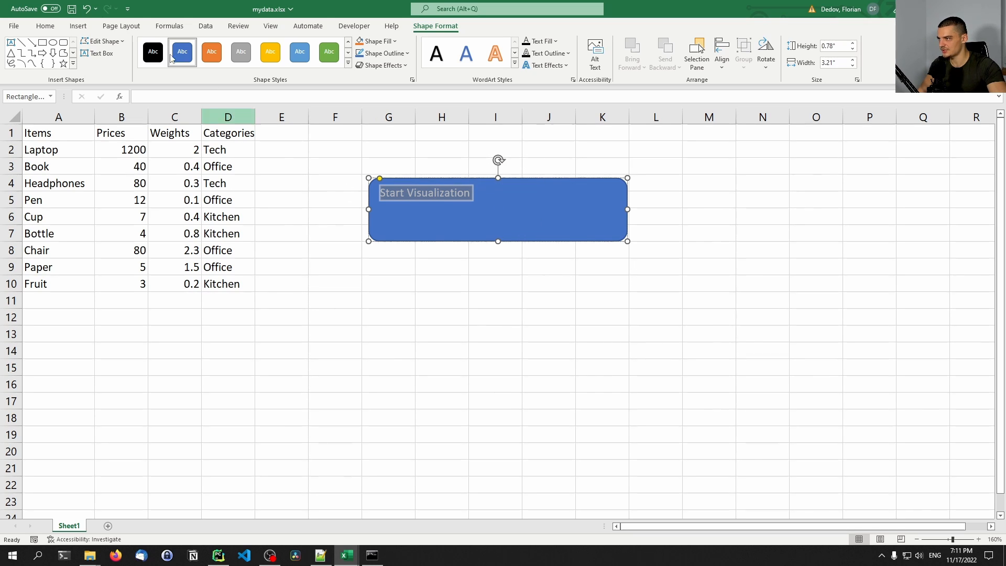
{"action": "left_click", "coordinate": [45, 26]}
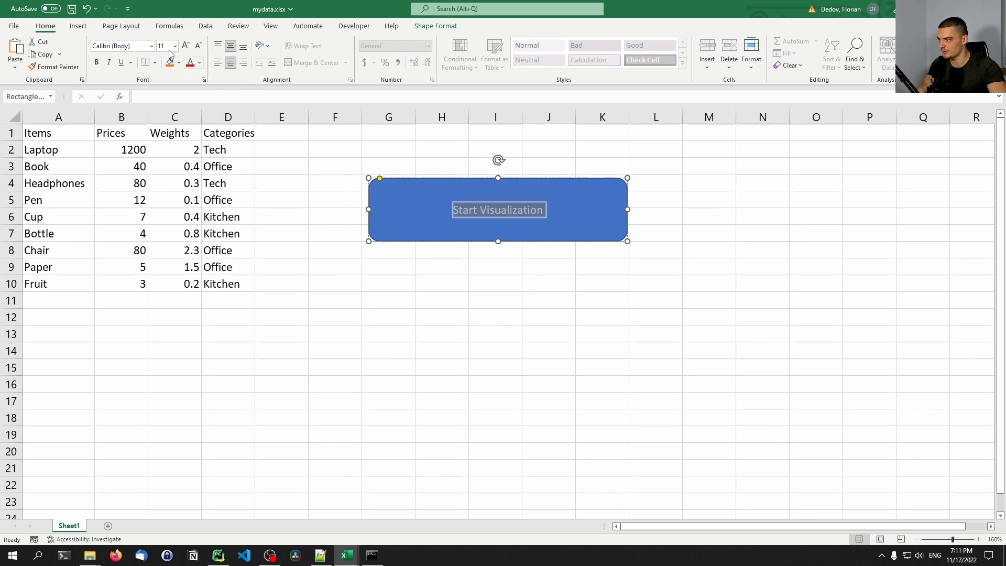
{"action": "left_click", "coordinate": [184, 45]}
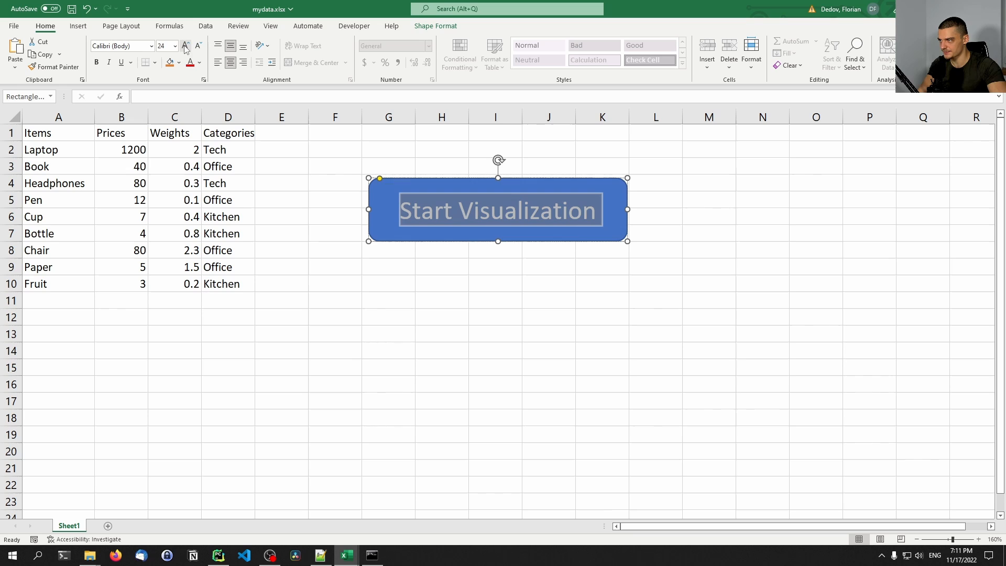
{"action": "left_click", "coordinate": [198, 45]}
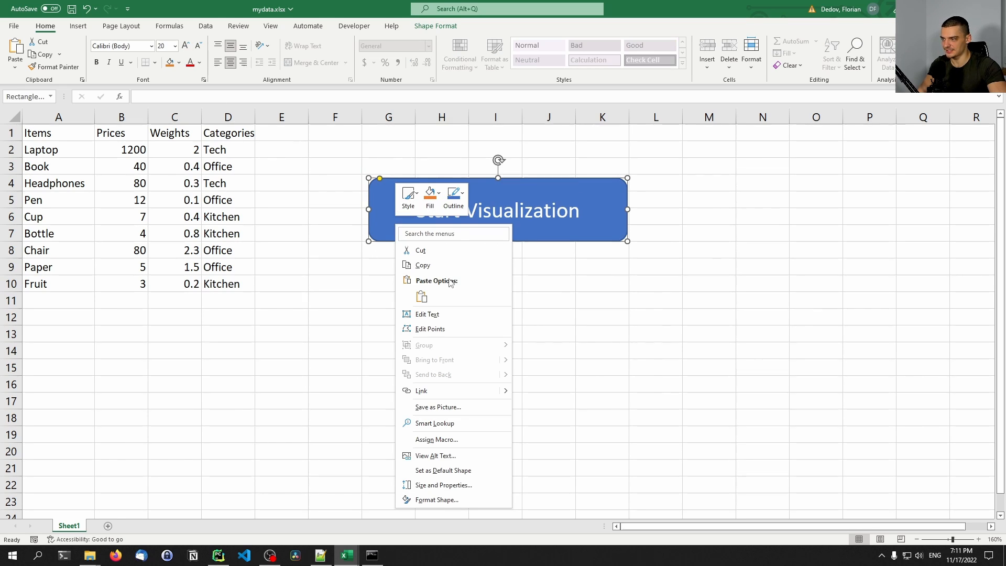
Assign this workbook's PerformDataVisualization macro to the Start Visualization shape.
{"action": "left_click", "coordinate": [436, 439]}
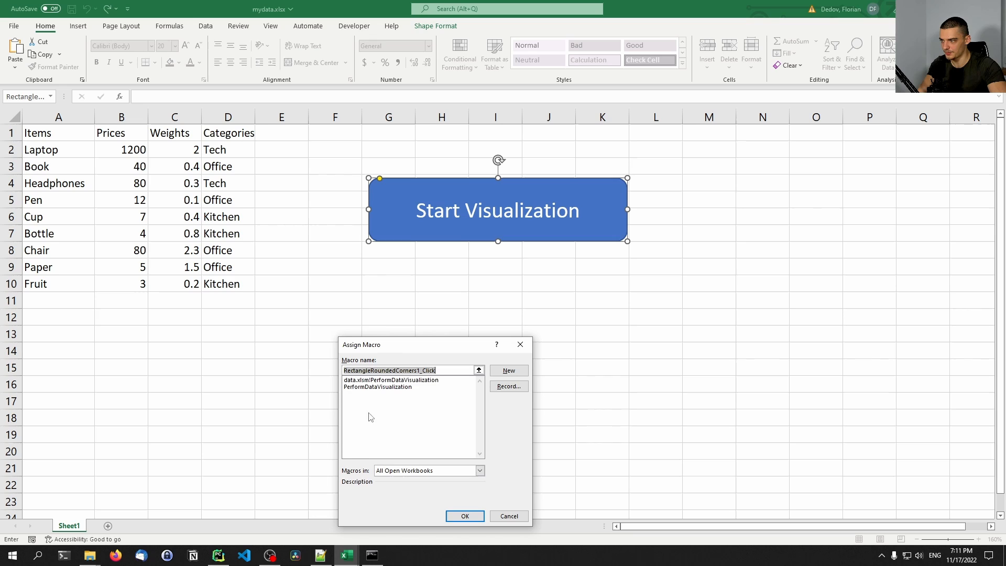
{"action": "left_click", "coordinate": [391, 379]}
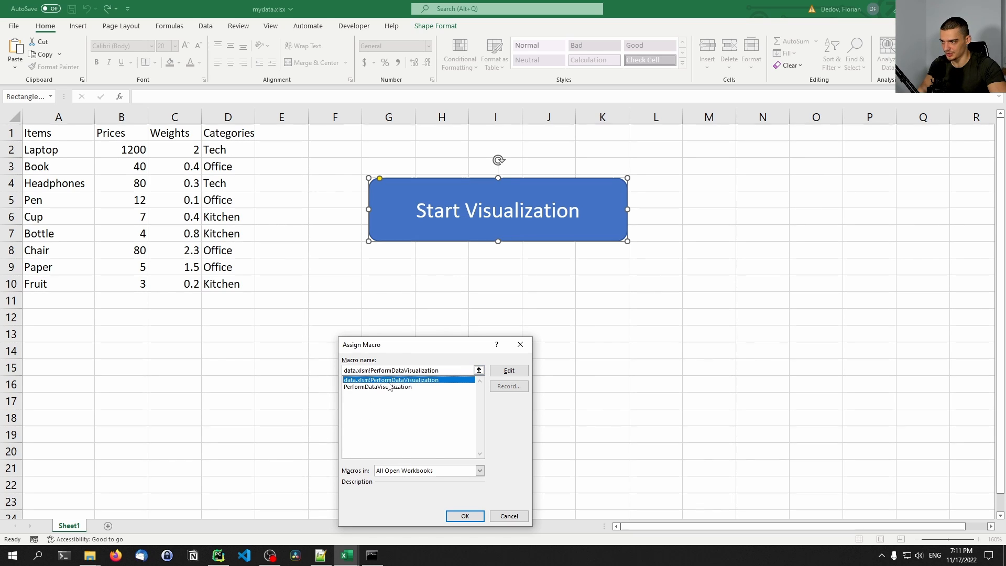
{"action": "left_click", "coordinate": [379, 387]}
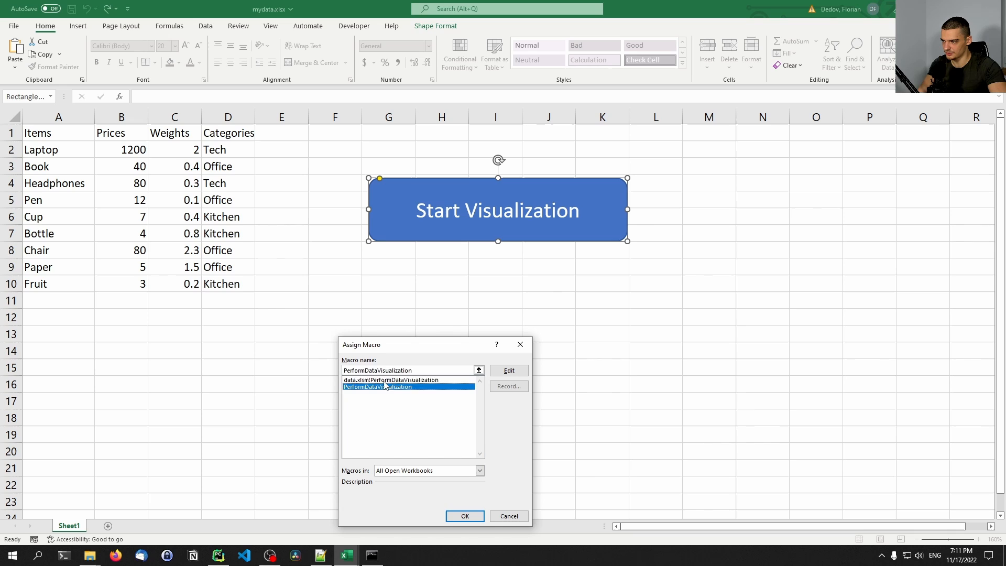
{"action": "left_click", "coordinate": [465, 515]}
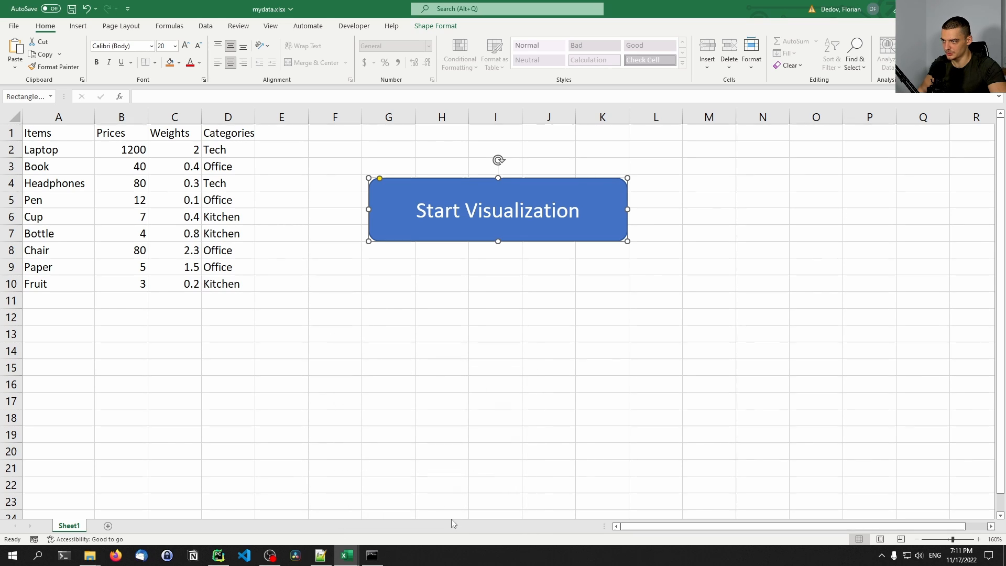
{"action": "left_click", "coordinate": [496, 283]}
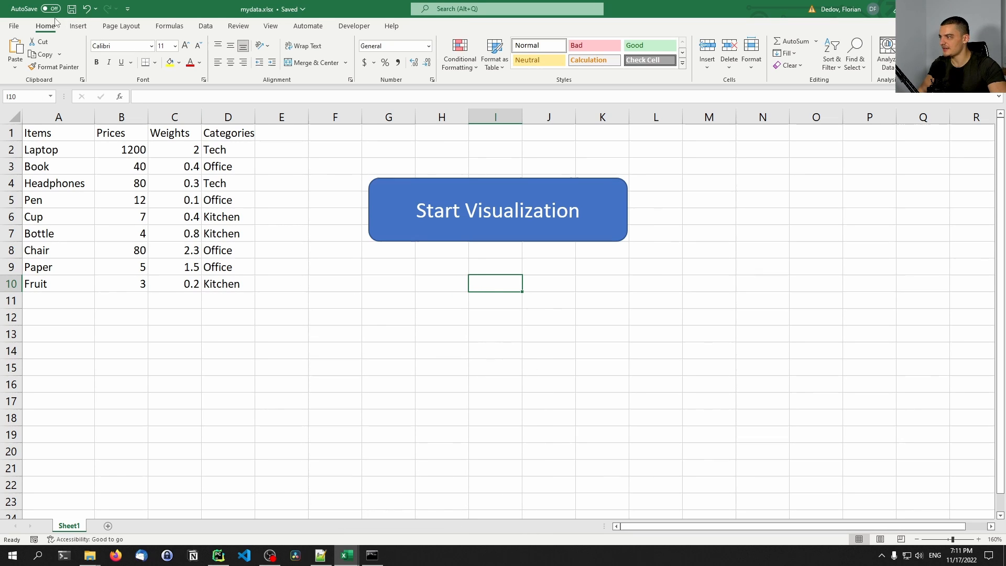
Save the workbook as Excel Macro-Enabled Workbook mydata.xlsm, then return to main.py.
{"action": "left_click", "coordinate": [13, 25]}
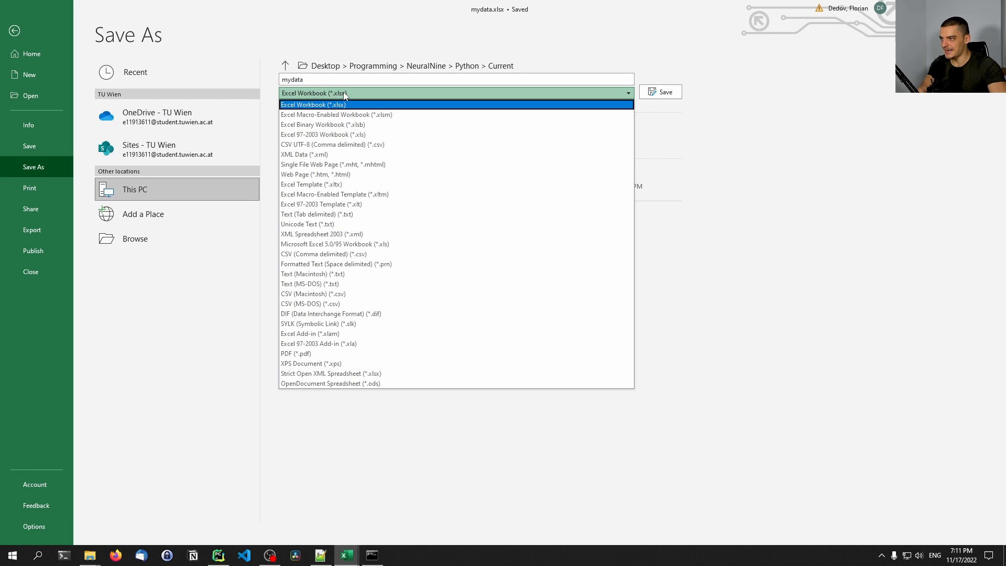
{"action": "left_click", "coordinate": [337, 114]}
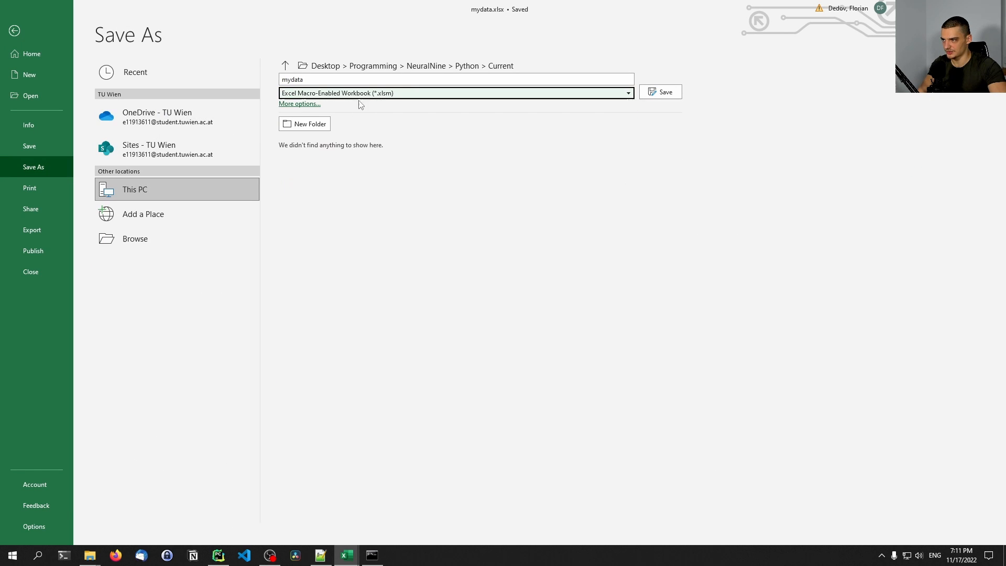
{"action": "left_click", "coordinate": [660, 92]}
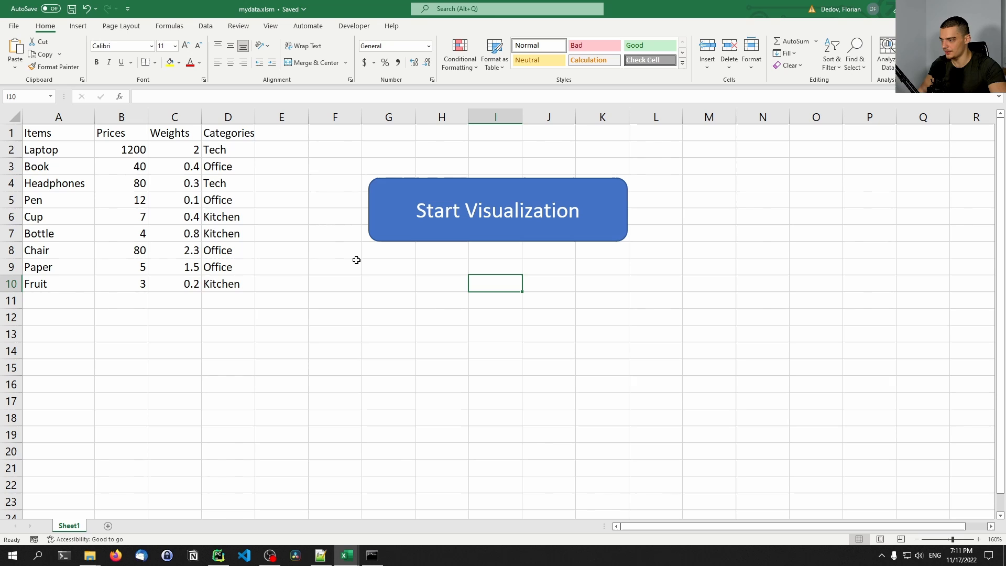
{"action": "left_click", "coordinate": [218, 556]}
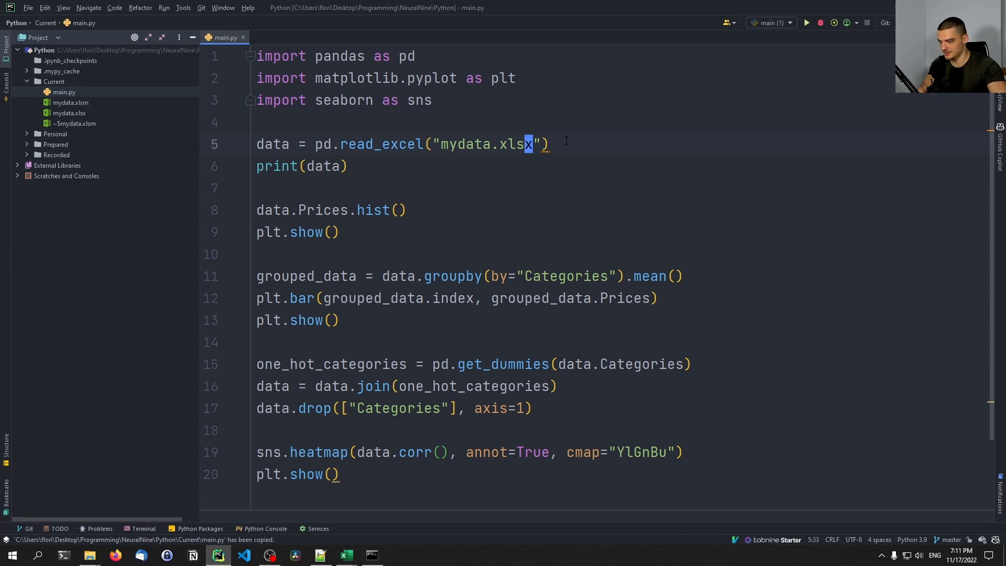
Point read_excel at mydata.xlsm, run main.py and close the price histogram after viewing it.
{"action": "type", "text": "m"}
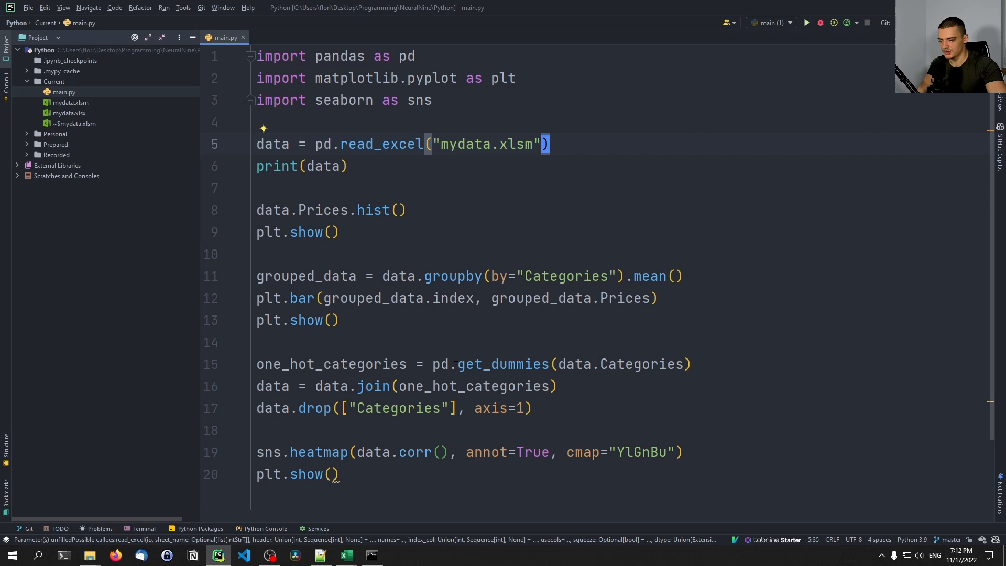
{"action": "left_click", "coordinate": [806, 22]}
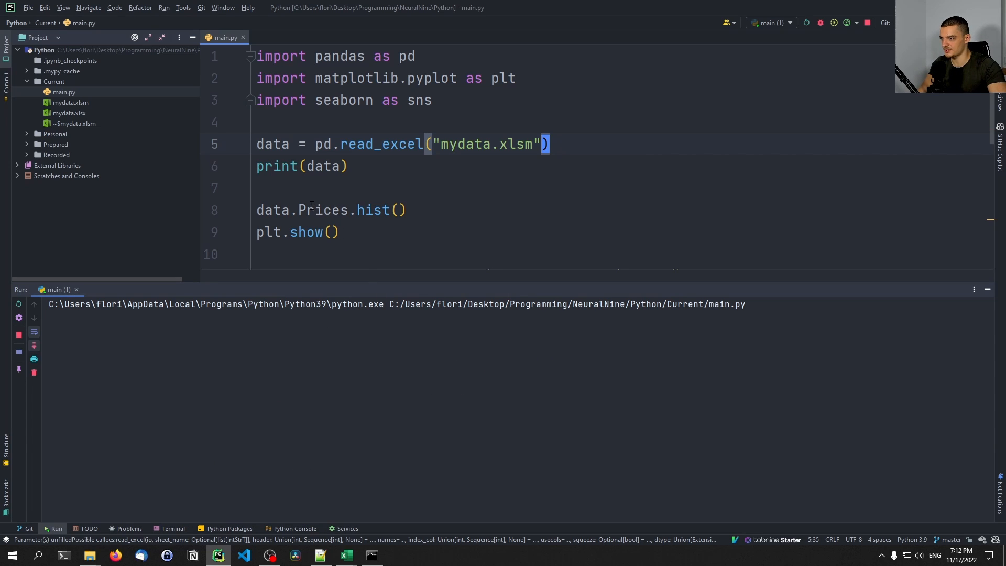
{"action": "left_click", "coordinate": [834, 22]}
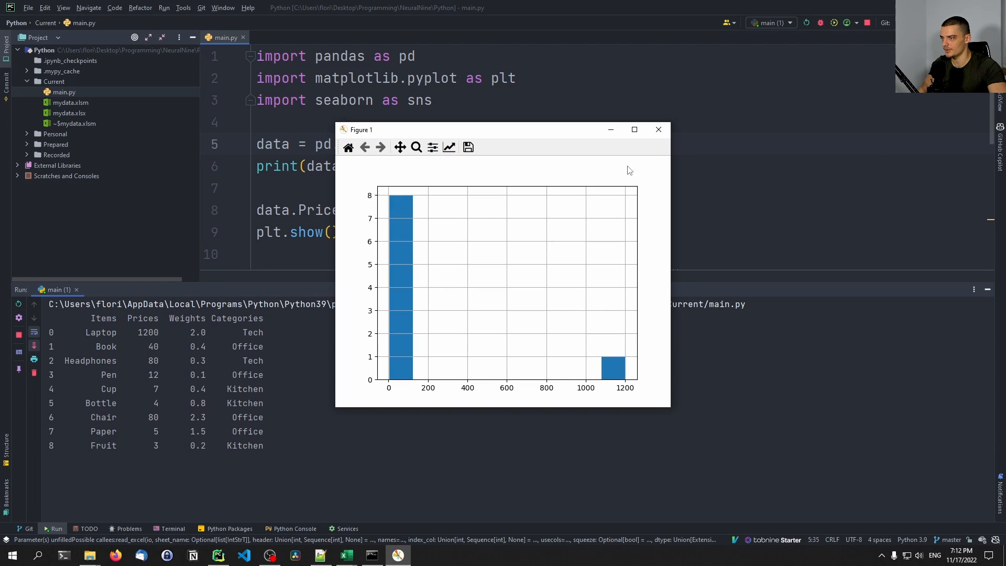
{"action": "left_click", "coordinate": [658, 129]}
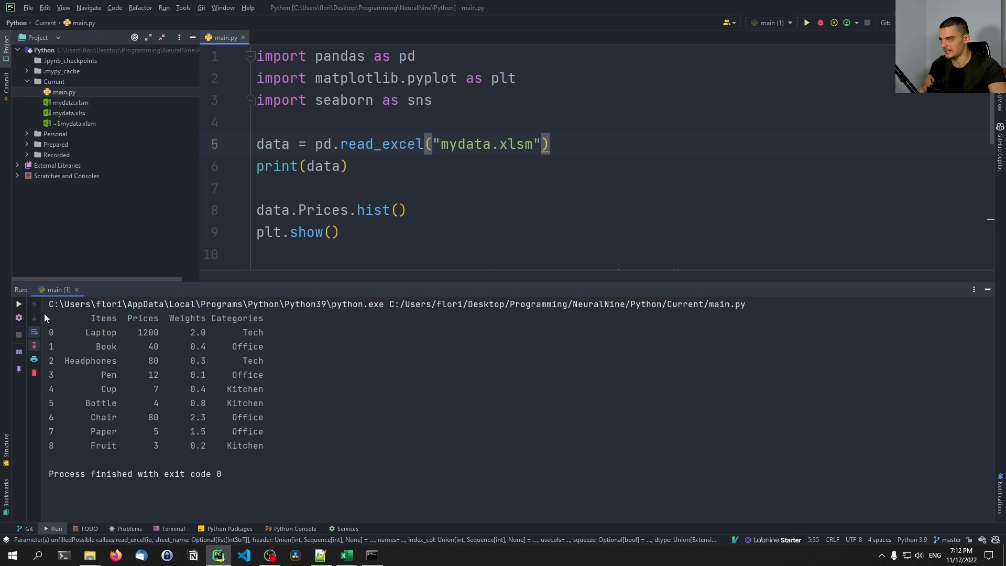
{"action": "mouse_move", "coordinate": [345, 554]}
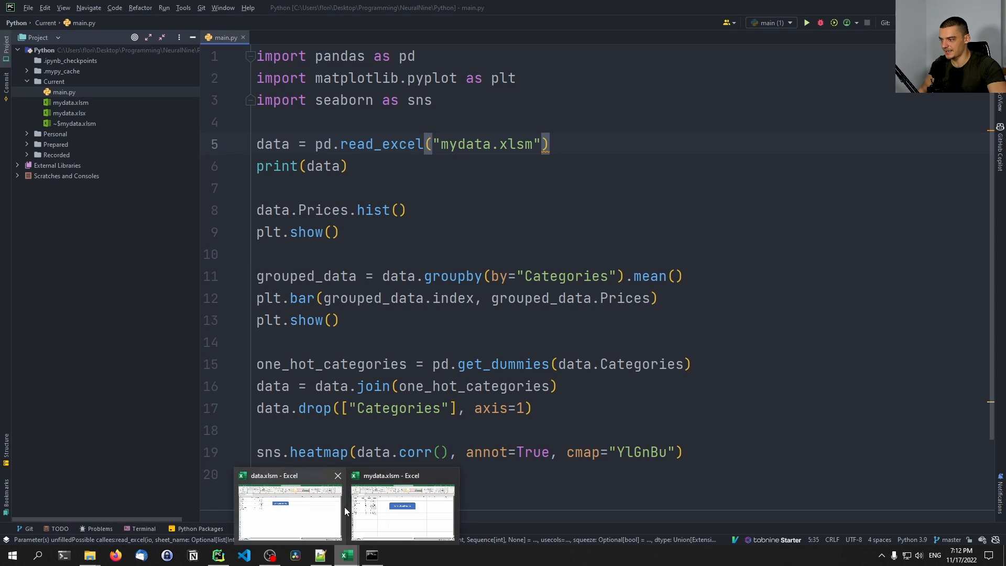
Run Start Visualization from mydata.xlsm, view the category bar chart and close it.
{"action": "left_click", "coordinate": [402, 507]}
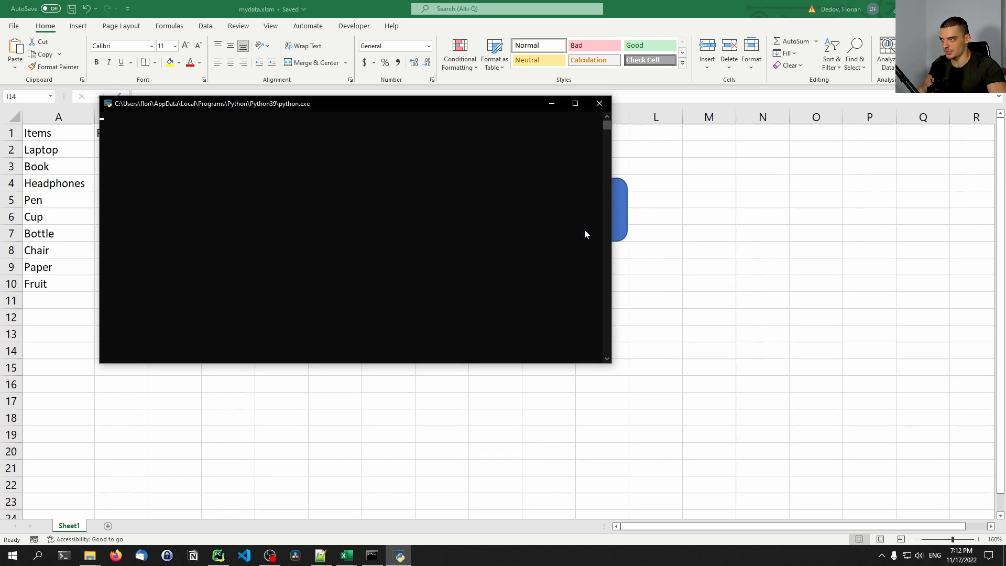
{"action": "mouse_move", "coordinate": [319, 350]}
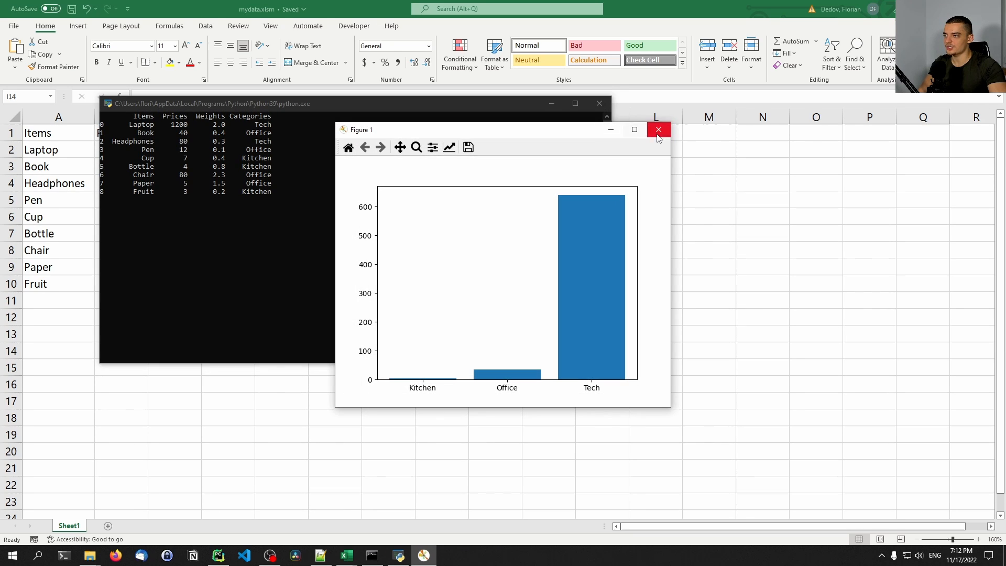
{"action": "left_click", "coordinate": [658, 130]}
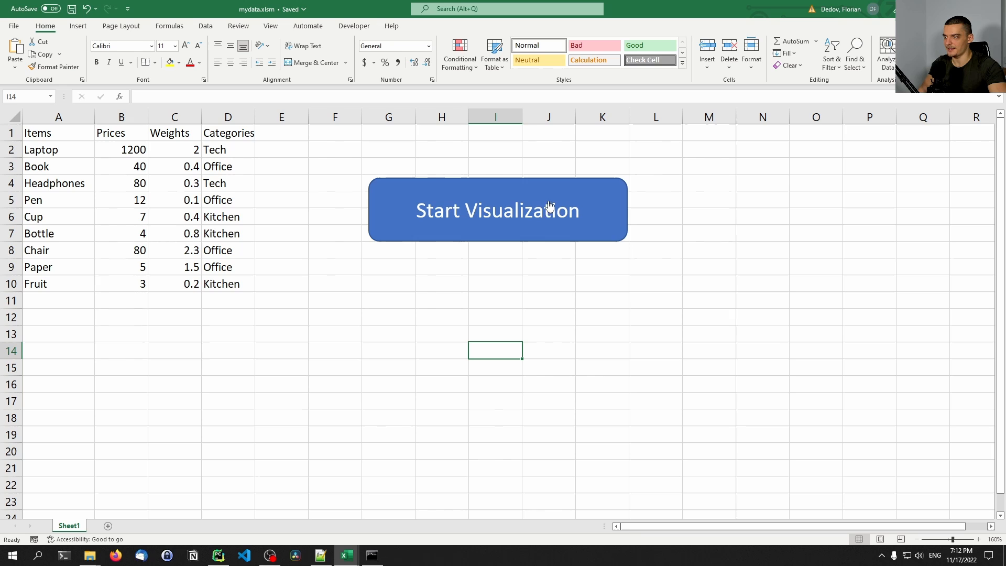
{"action": "left_click", "coordinate": [218, 556]}
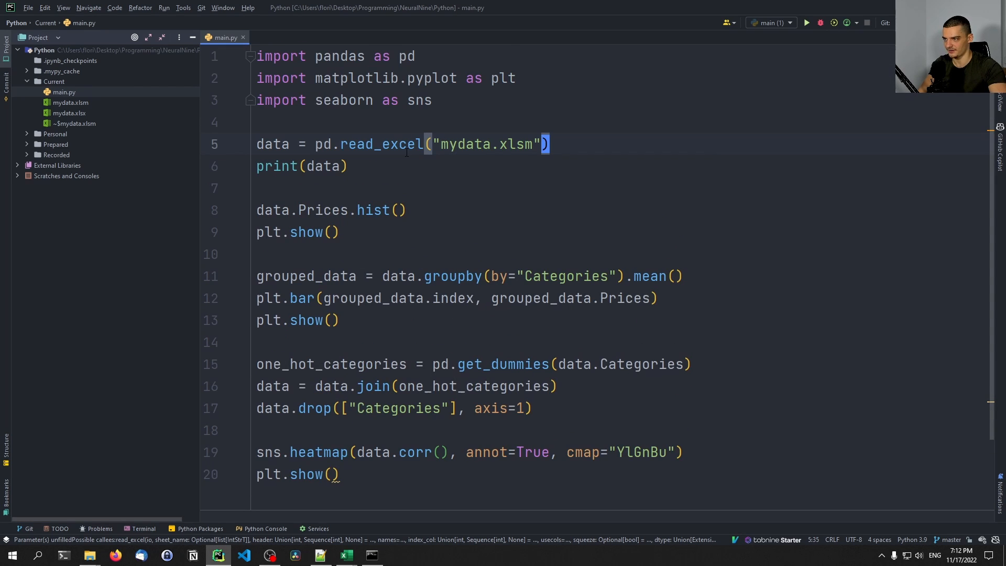
Copy mydata.xlsm's absolute path into read_excel with escaped backslashes.
{"action": "right_click", "coordinate": [70, 102]}
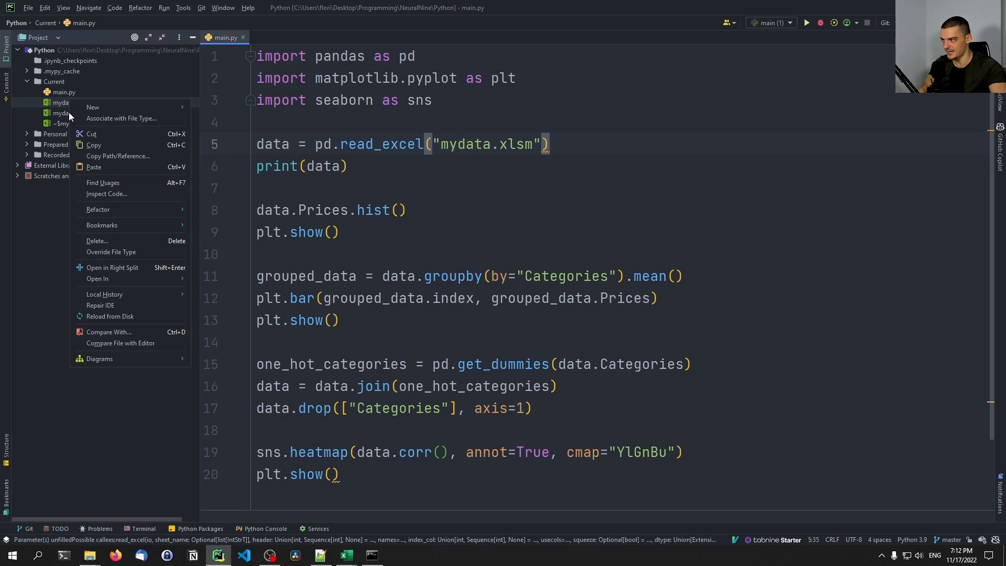
{"action": "left_click", "coordinate": [117, 156]}
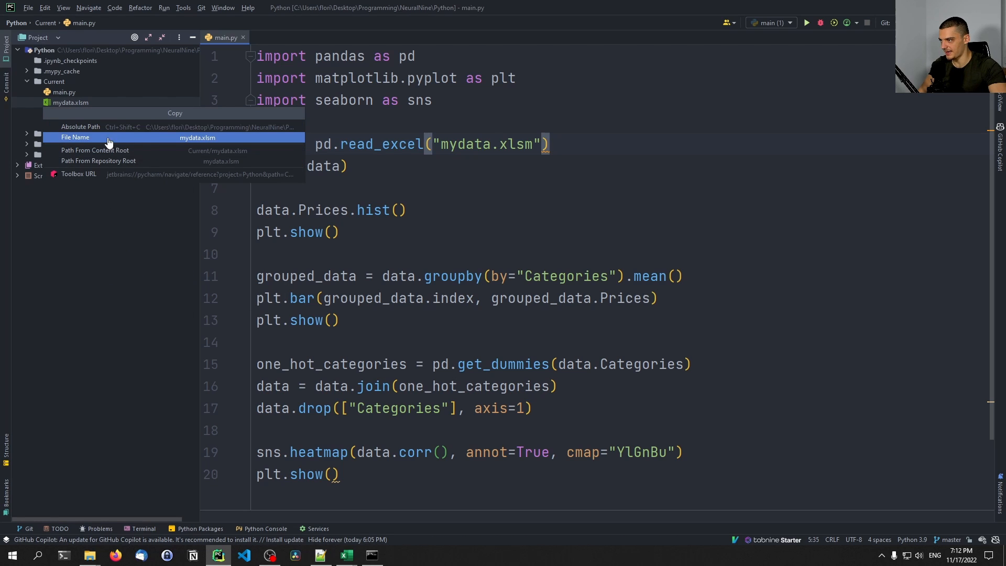
{"action": "left_click", "coordinate": [75, 138]}
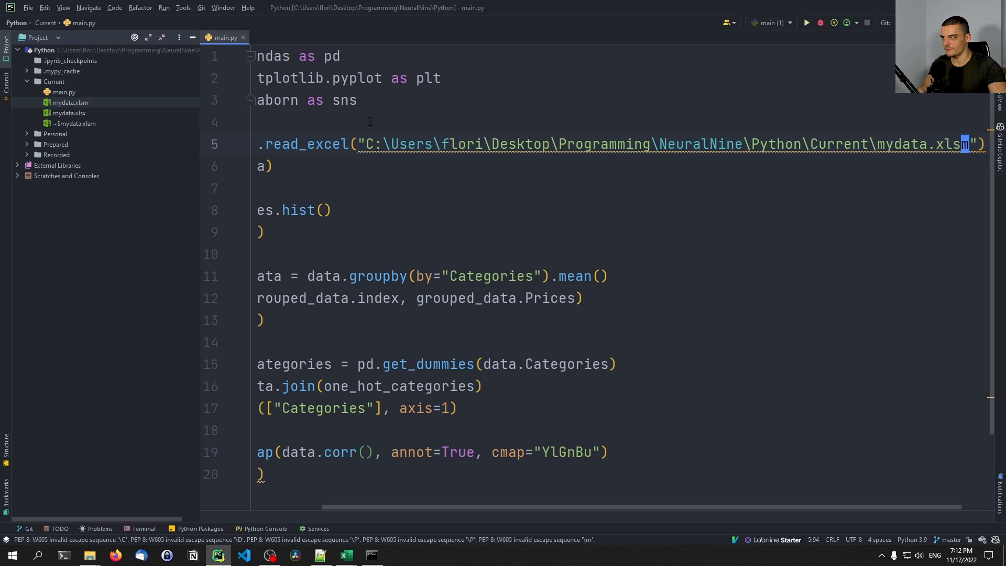
{"action": "type", "text": "}"}
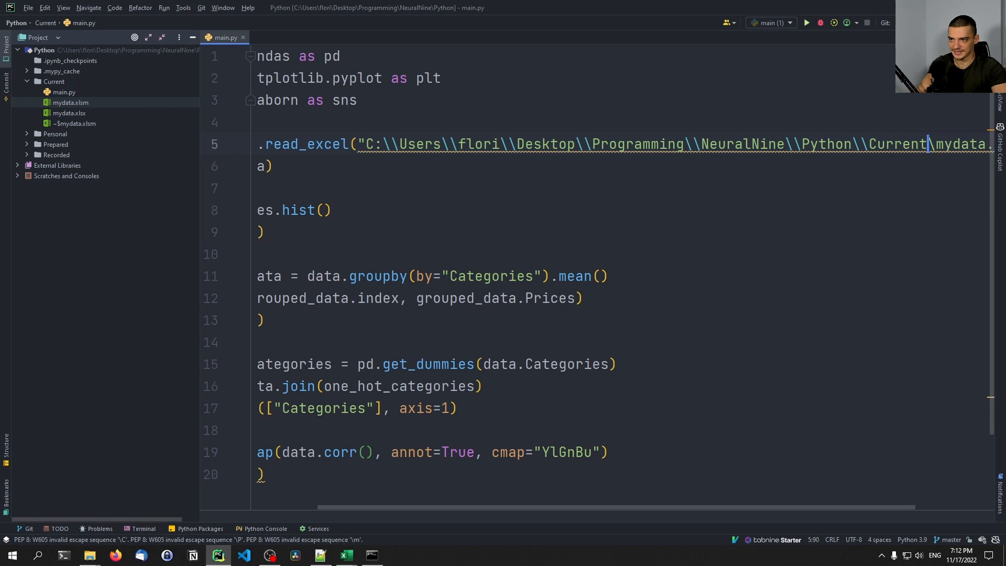
{"action": "scroll", "scroll_direction": "left", "scroll_amount": 3}
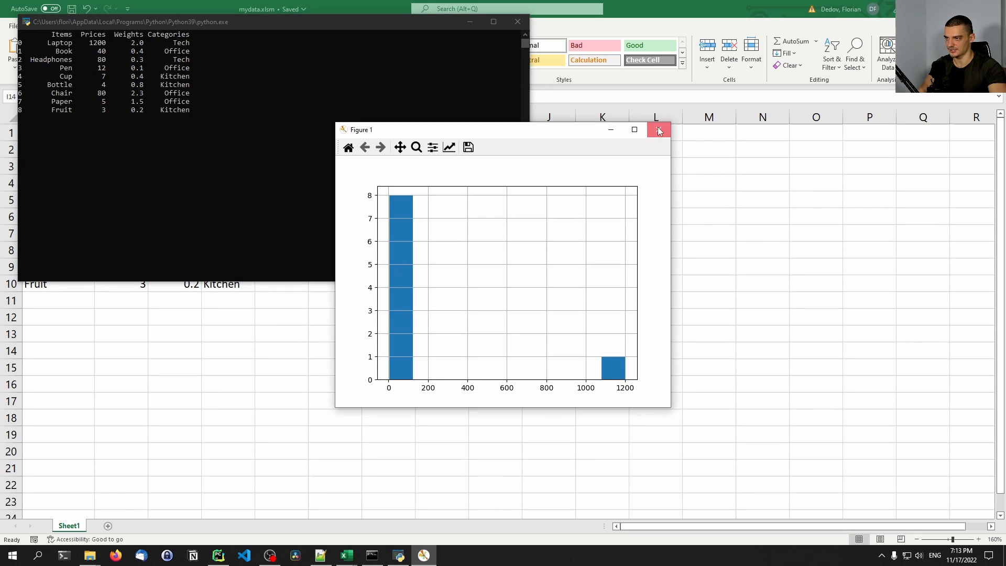
Launch from Excel, close the resulting histogram and select cell A11 for a new item.
{"action": "left_click", "coordinate": [659, 130]}
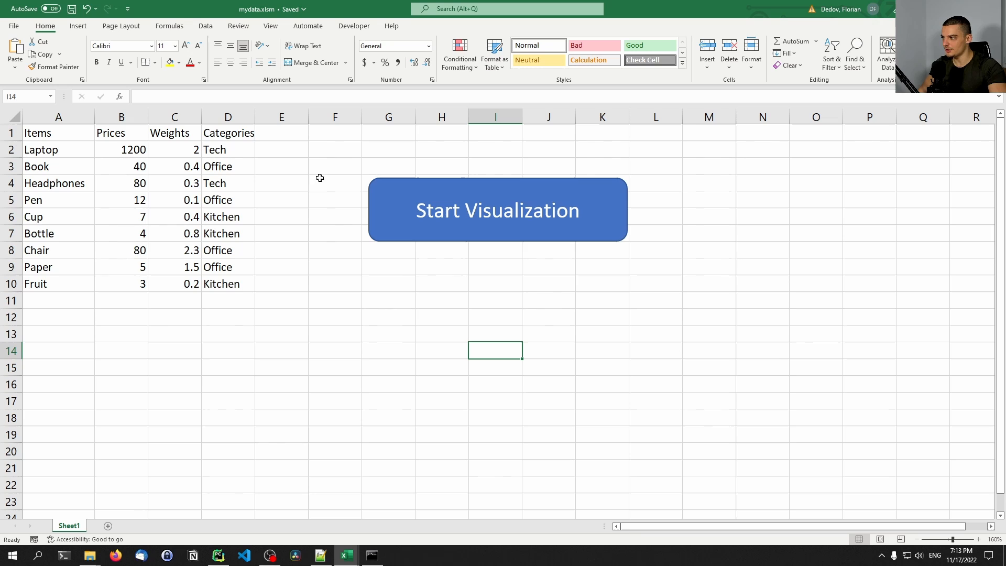
{"action": "left_click", "coordinate": [58, 300]}
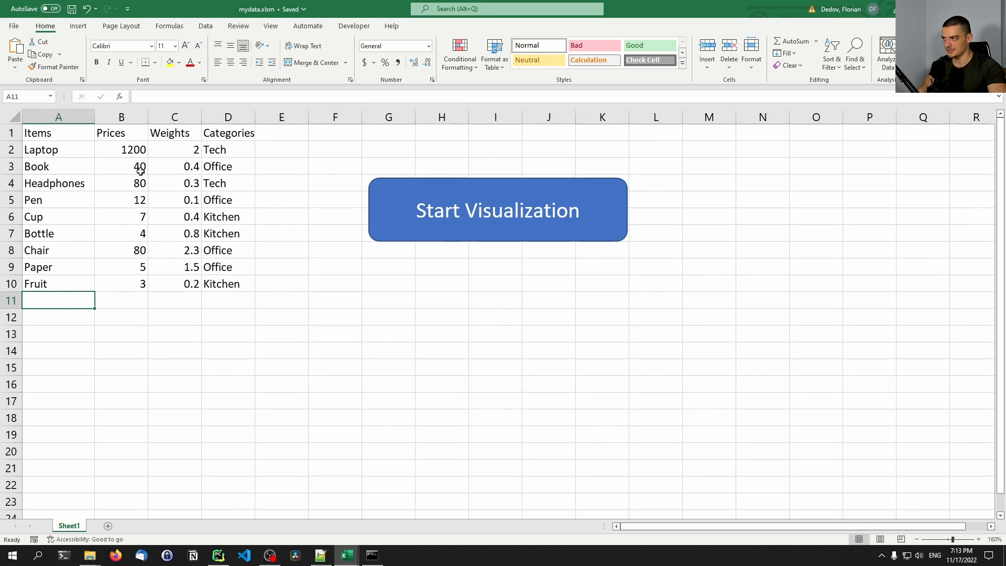
{"action": "mouse_move", "coordinate": [580, 402]}
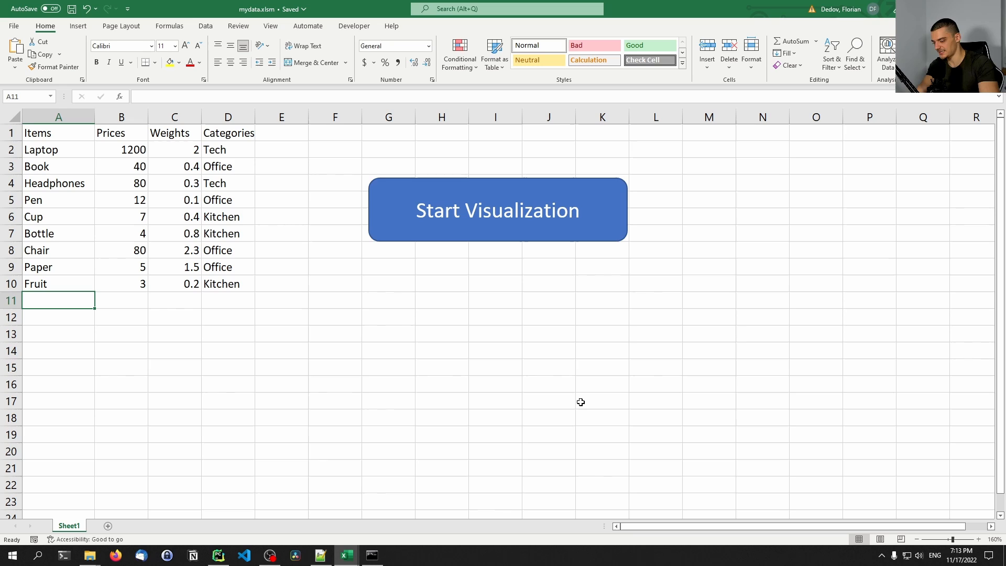
Enter row 11 as Very Expensive Kitchen Item, 6000, 70, Kitchen and start the visualization.
{"action": "type", "text": "Very Expe"}
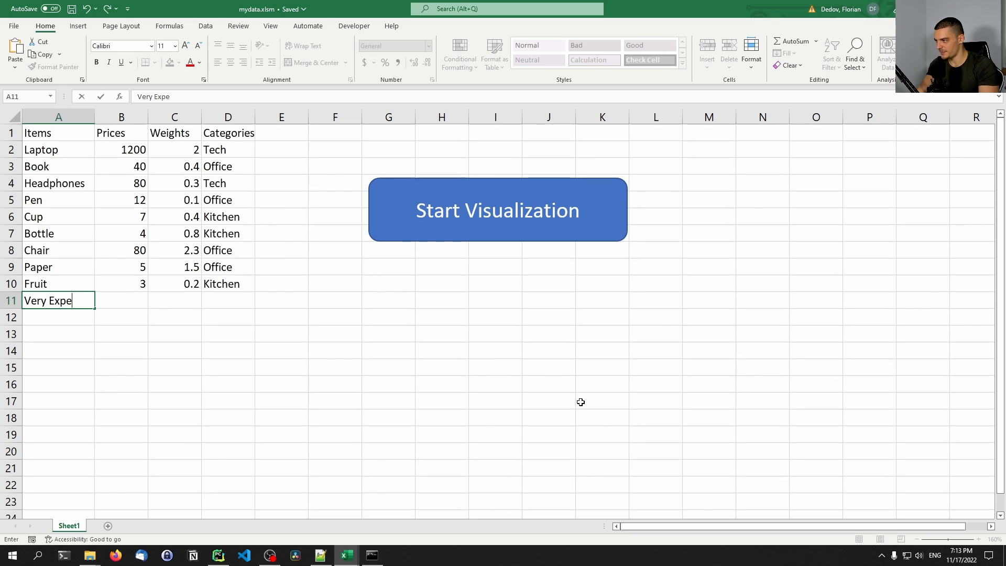
{"action": "type", "text": "nsive Kitchen Item"}
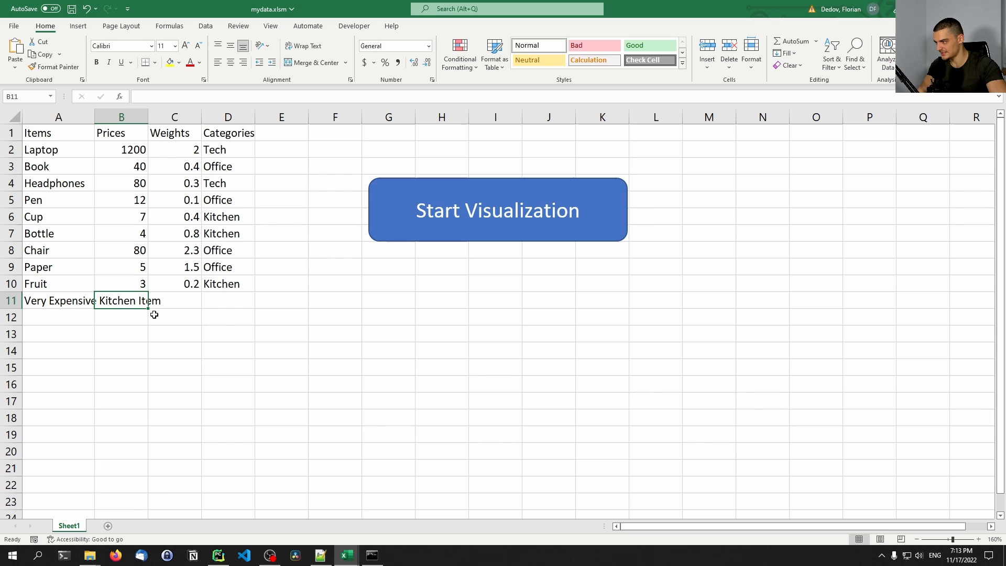
{"action": "type", "text": "6000"}
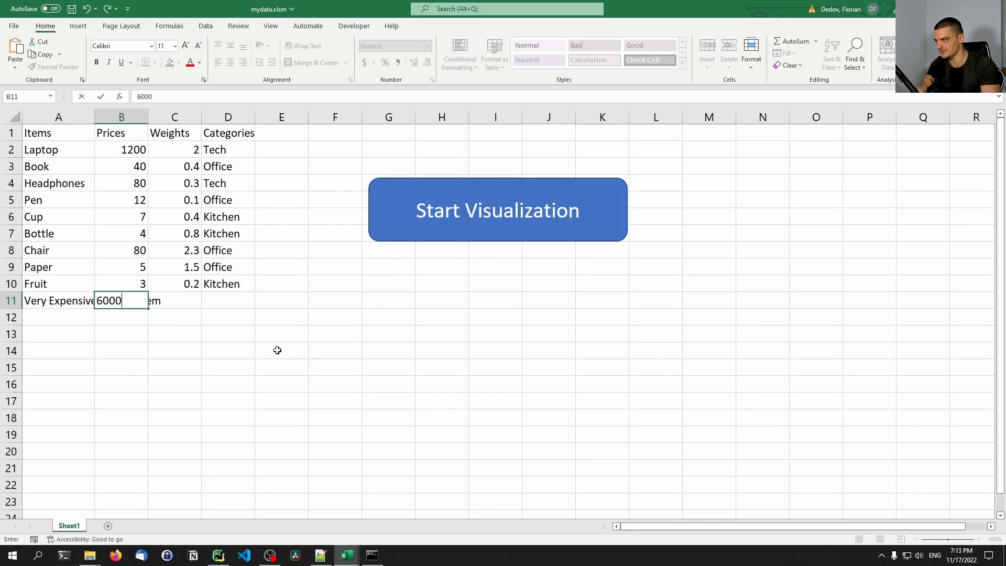
{"action": "key", "text": "tab"}
{"action": "type", "text": "70"}
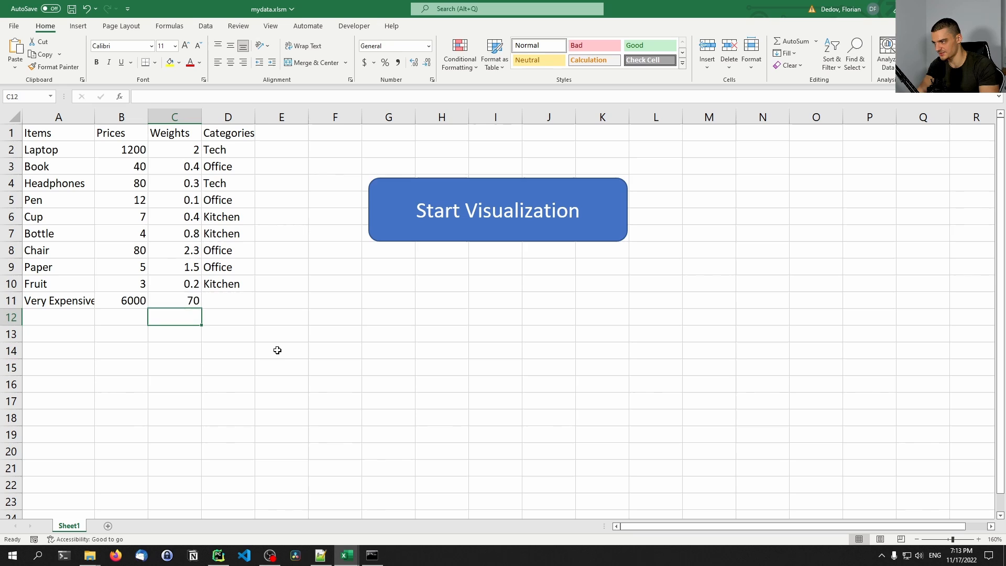
{"action": "type", "text": "Kitchen"}
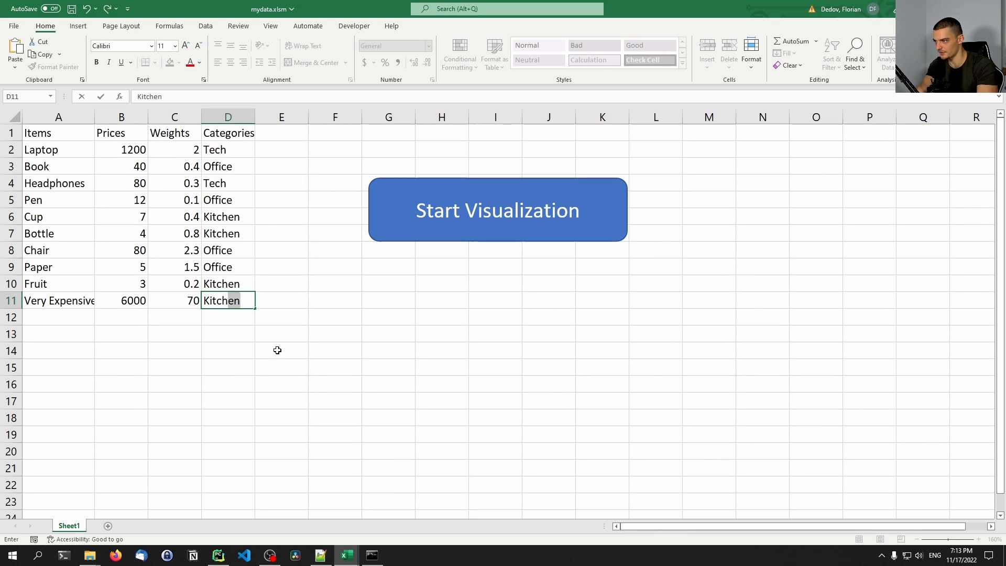
{"action": "left_click", "coordinate": [497, 210]}
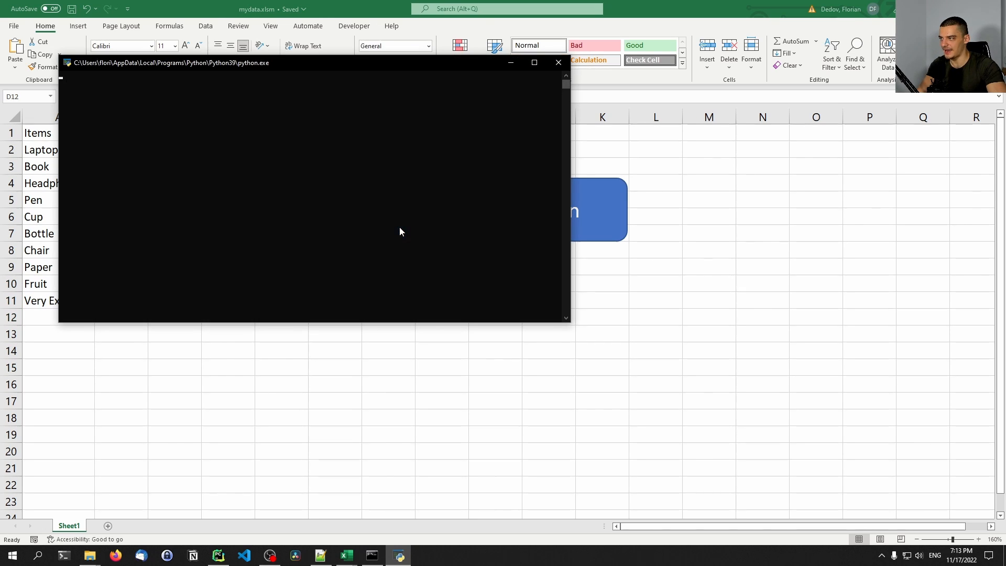
{"action": "mouse_move", "coordinate": [375, 251]}
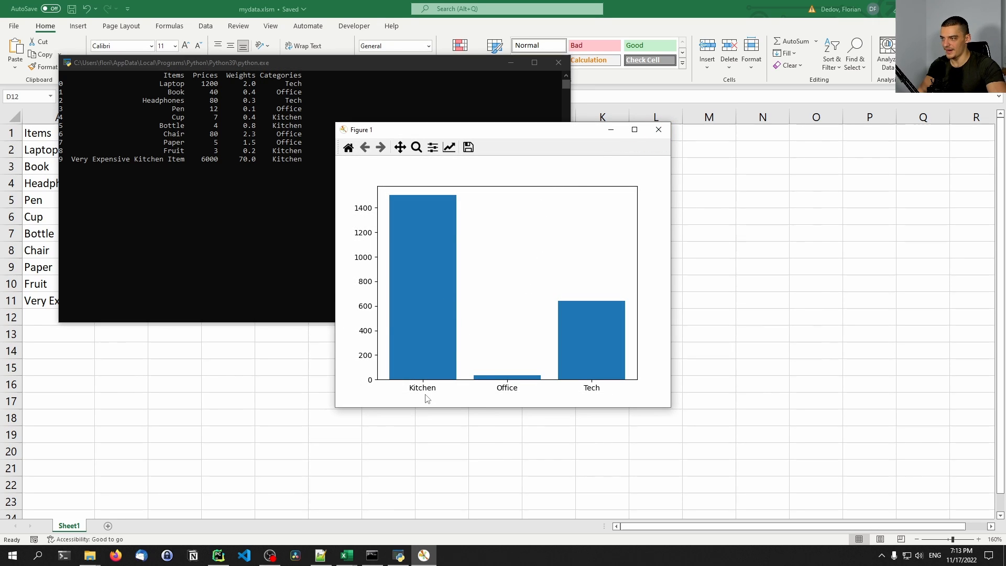
{"action": "mouse_move", "coordinate": [659, 130]}
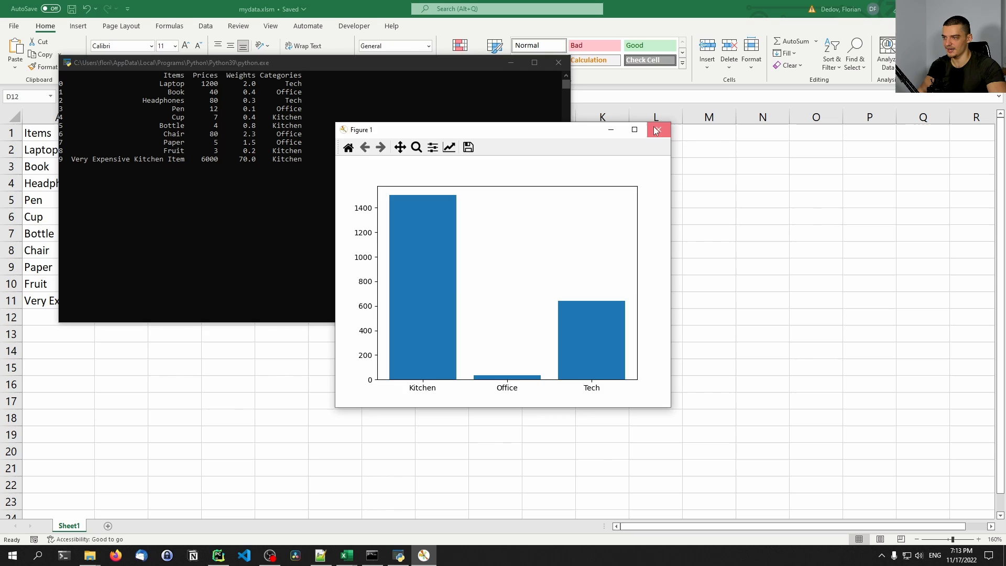
Close the updated bar chart once the raised Kitchen average has been checked.
{"action": "left_click", "coordinate": [658, 129]}
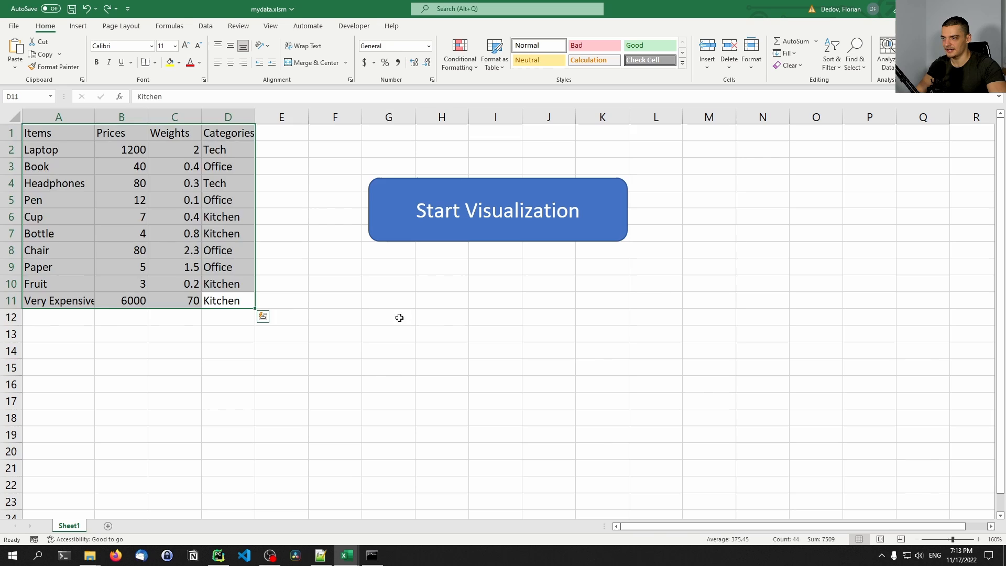
{"action": "left_click", "coordinate": [497, 209]}
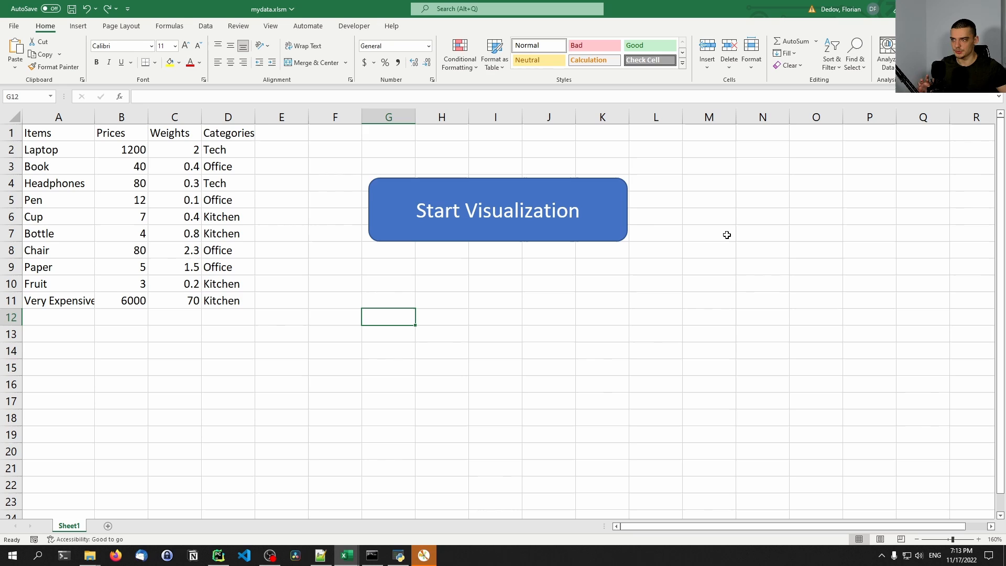
{"action": "mouse_move", "coordinate": [497, 212]}
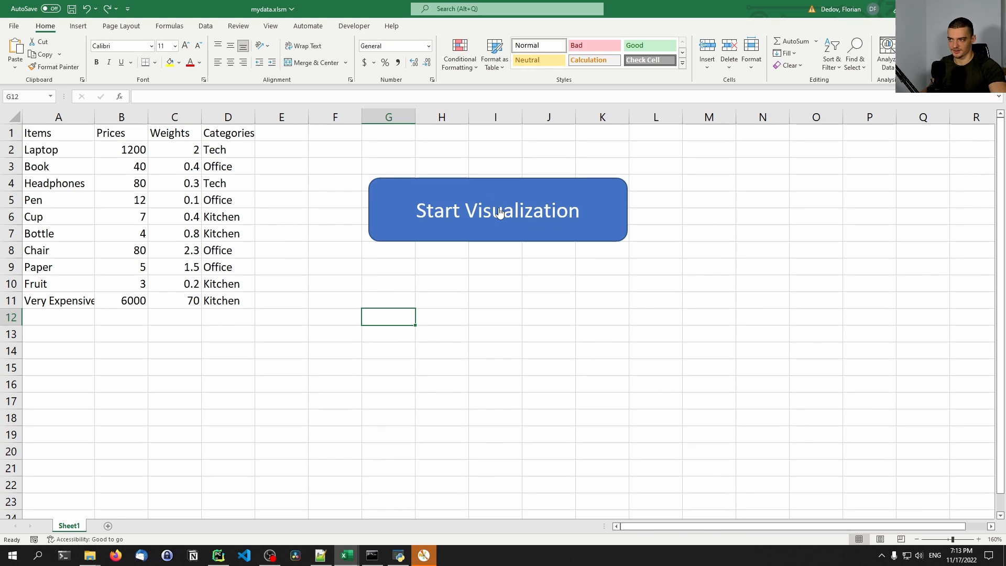